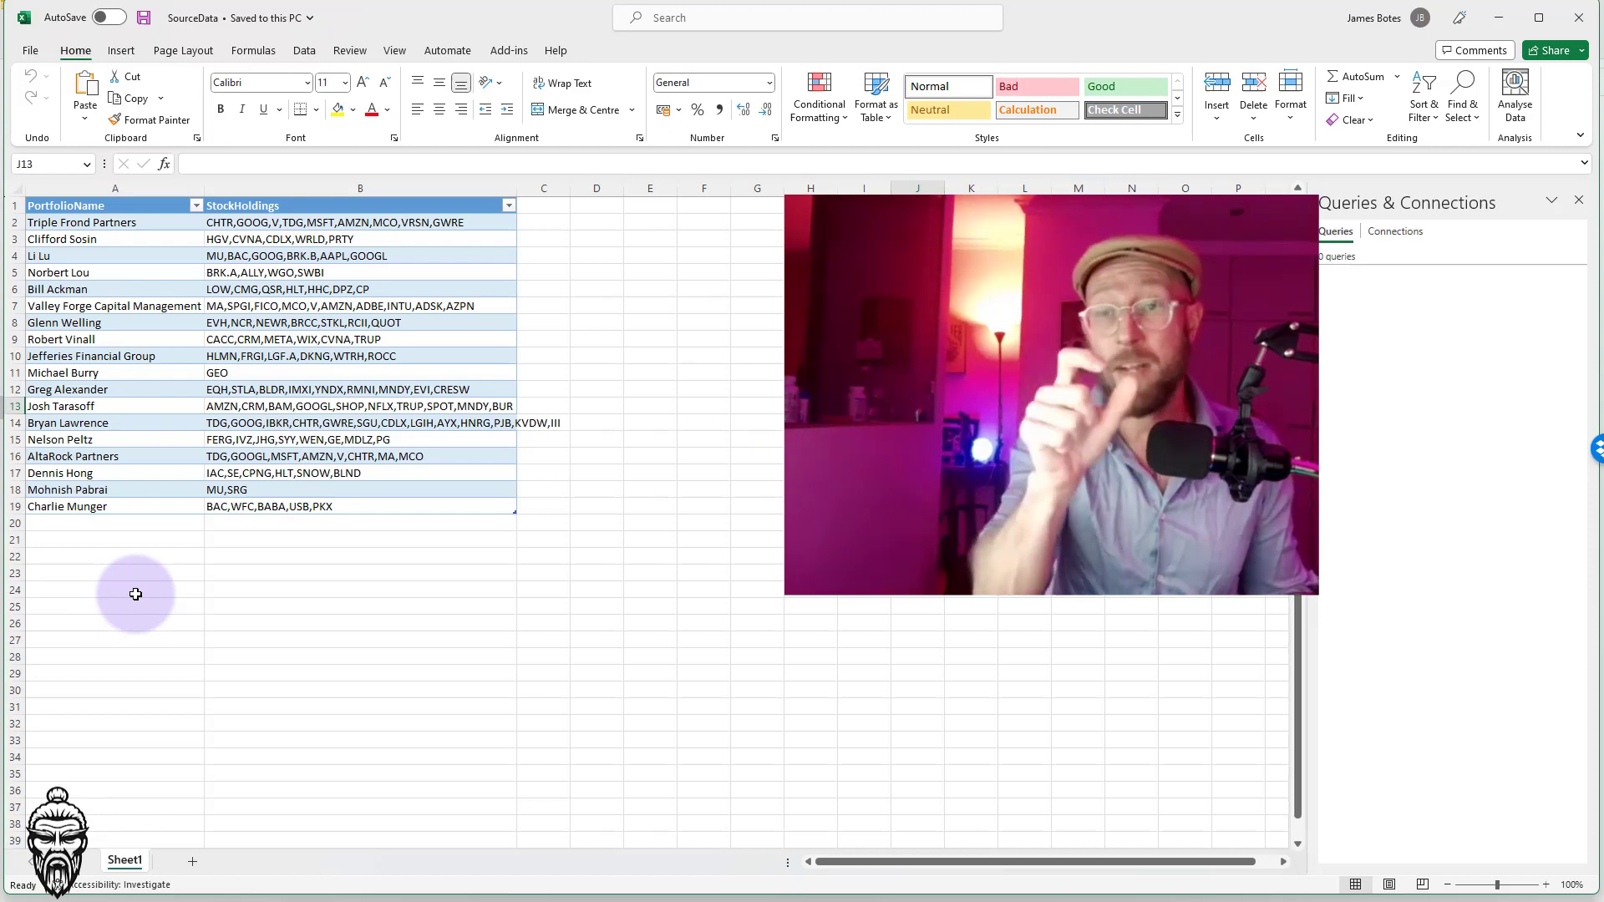
Load the portfolio holdings table into Power Query with Data > From Table/Range
left_click(304, 50)
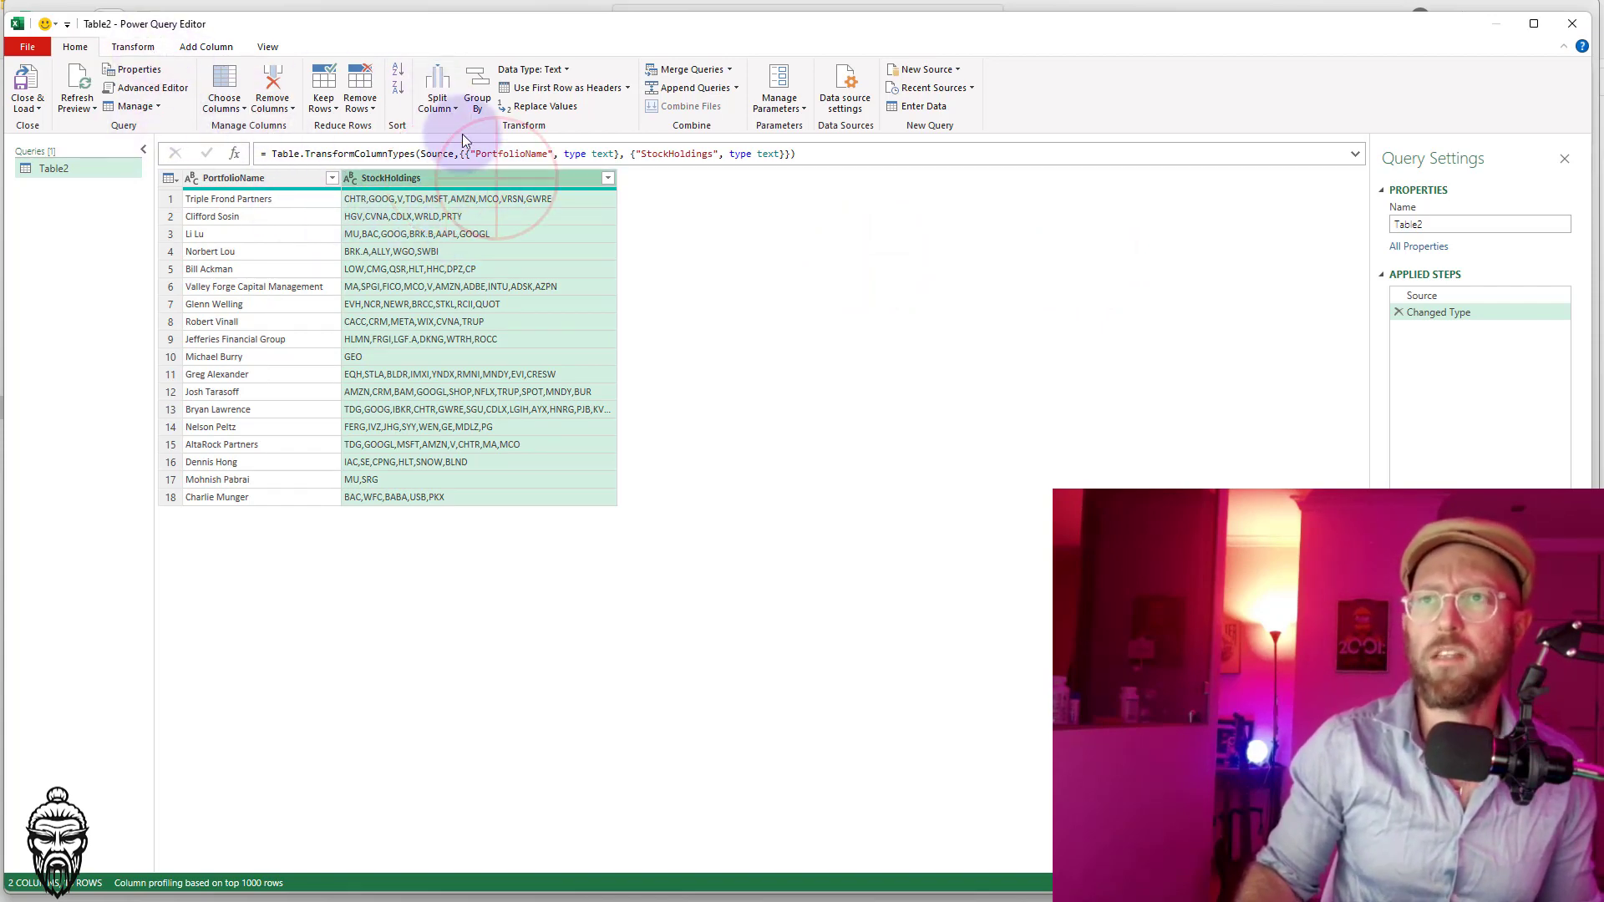
Preview splitting StockHoldings by comma, then delete the Split Column and Changed Type steps
left_click(436, 89)
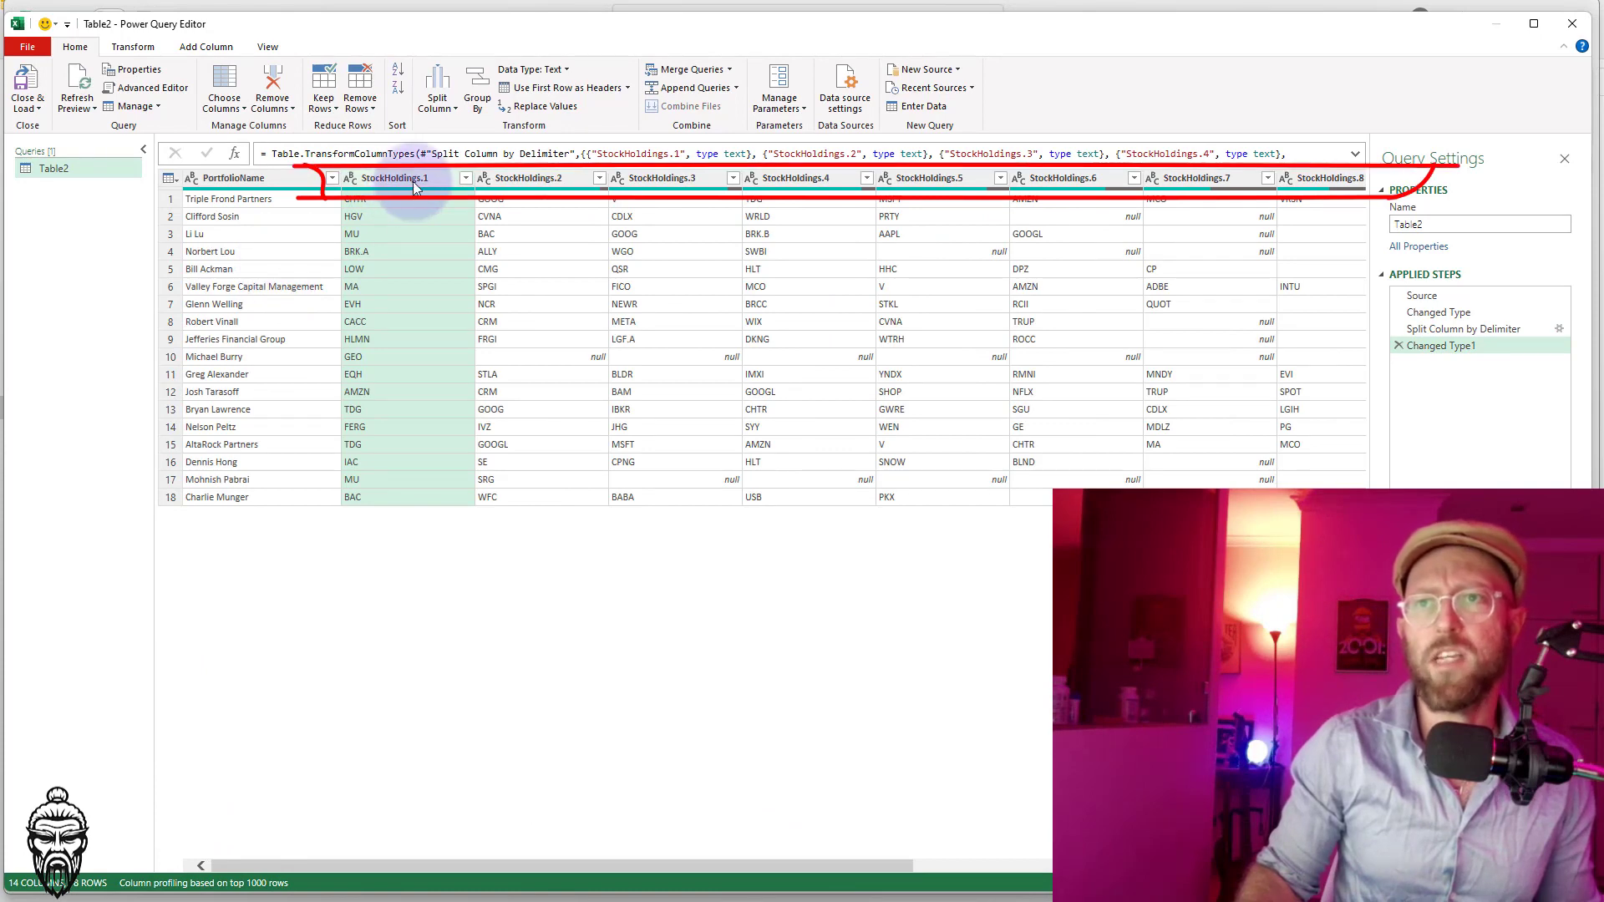
scroll("right", 3)
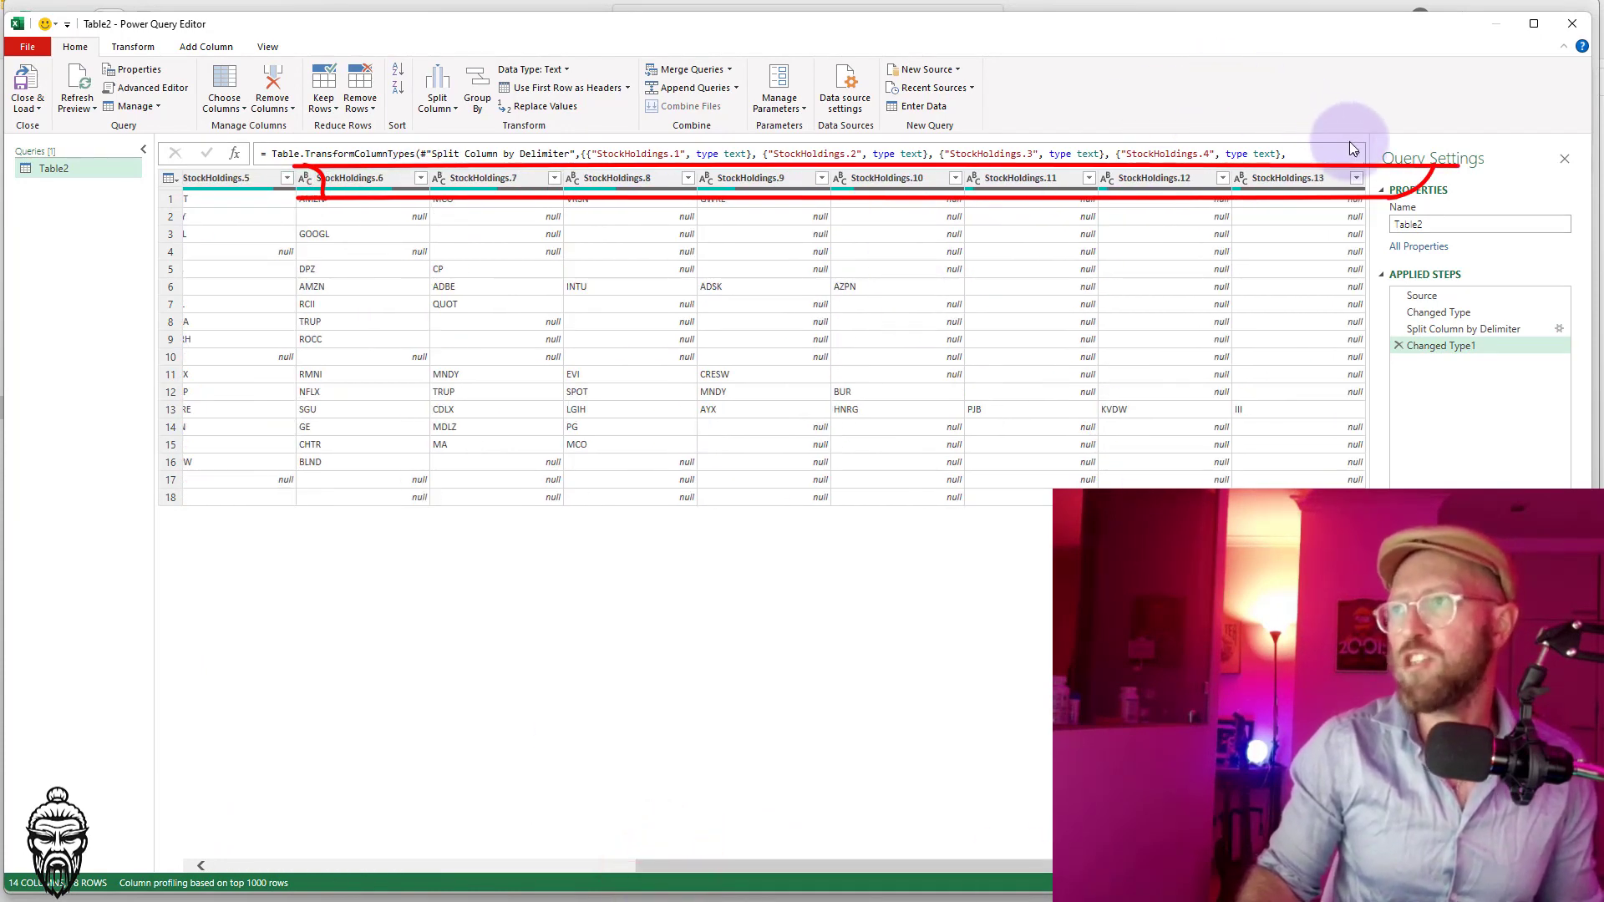
left_click(1462, 328)
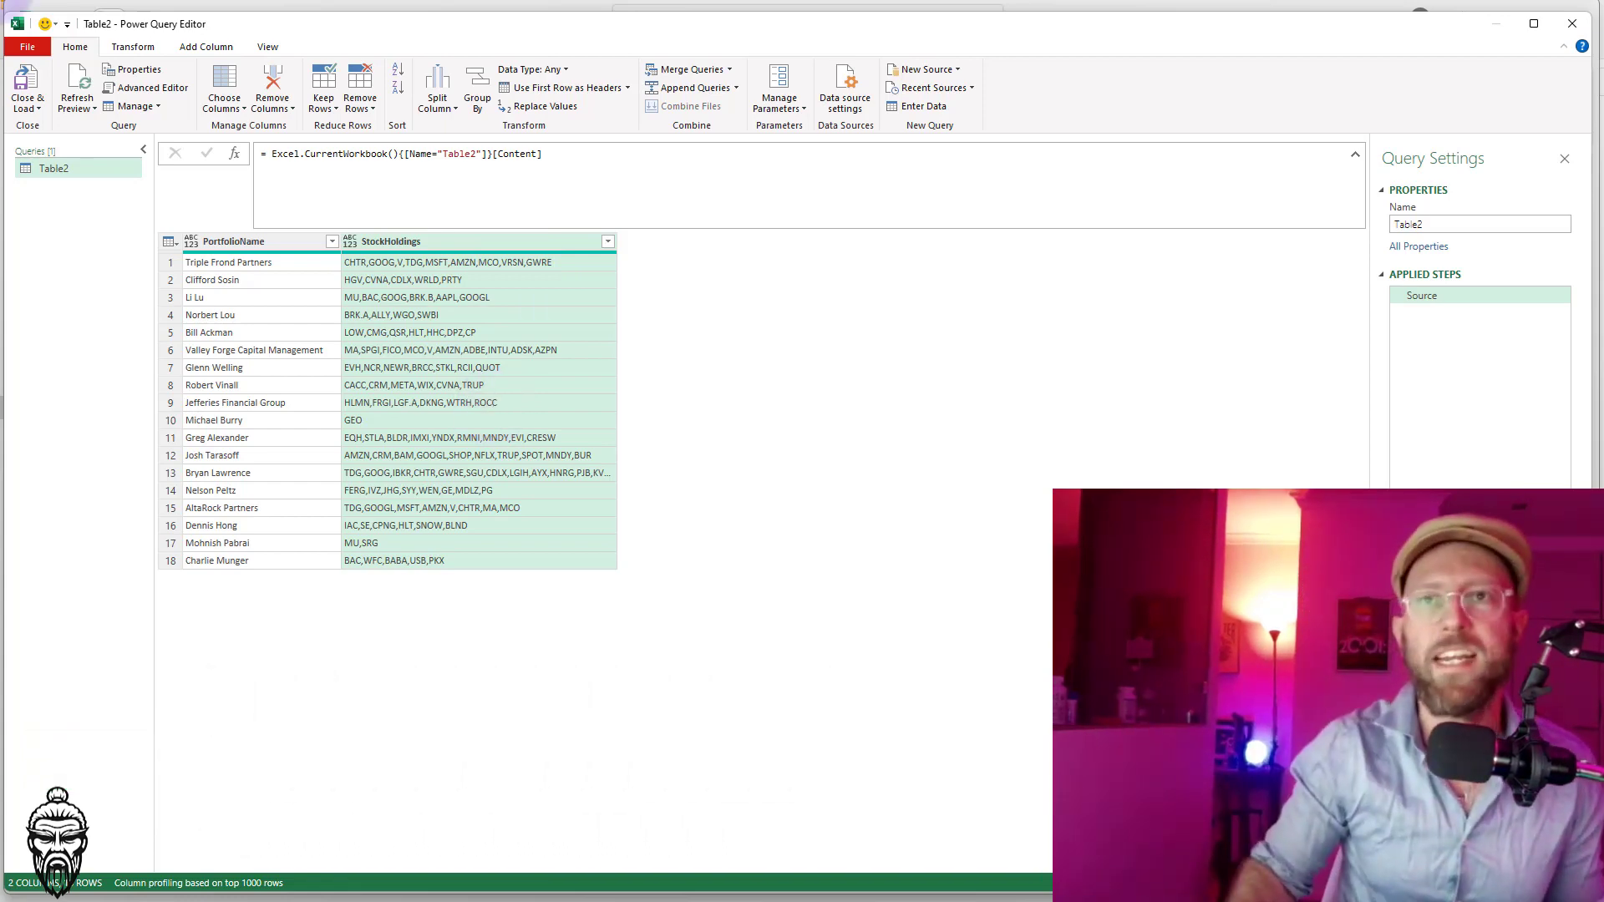
Add a Custom Column with formula Text.PositionOf([StockHoldings],",")
left_click(206, 46)
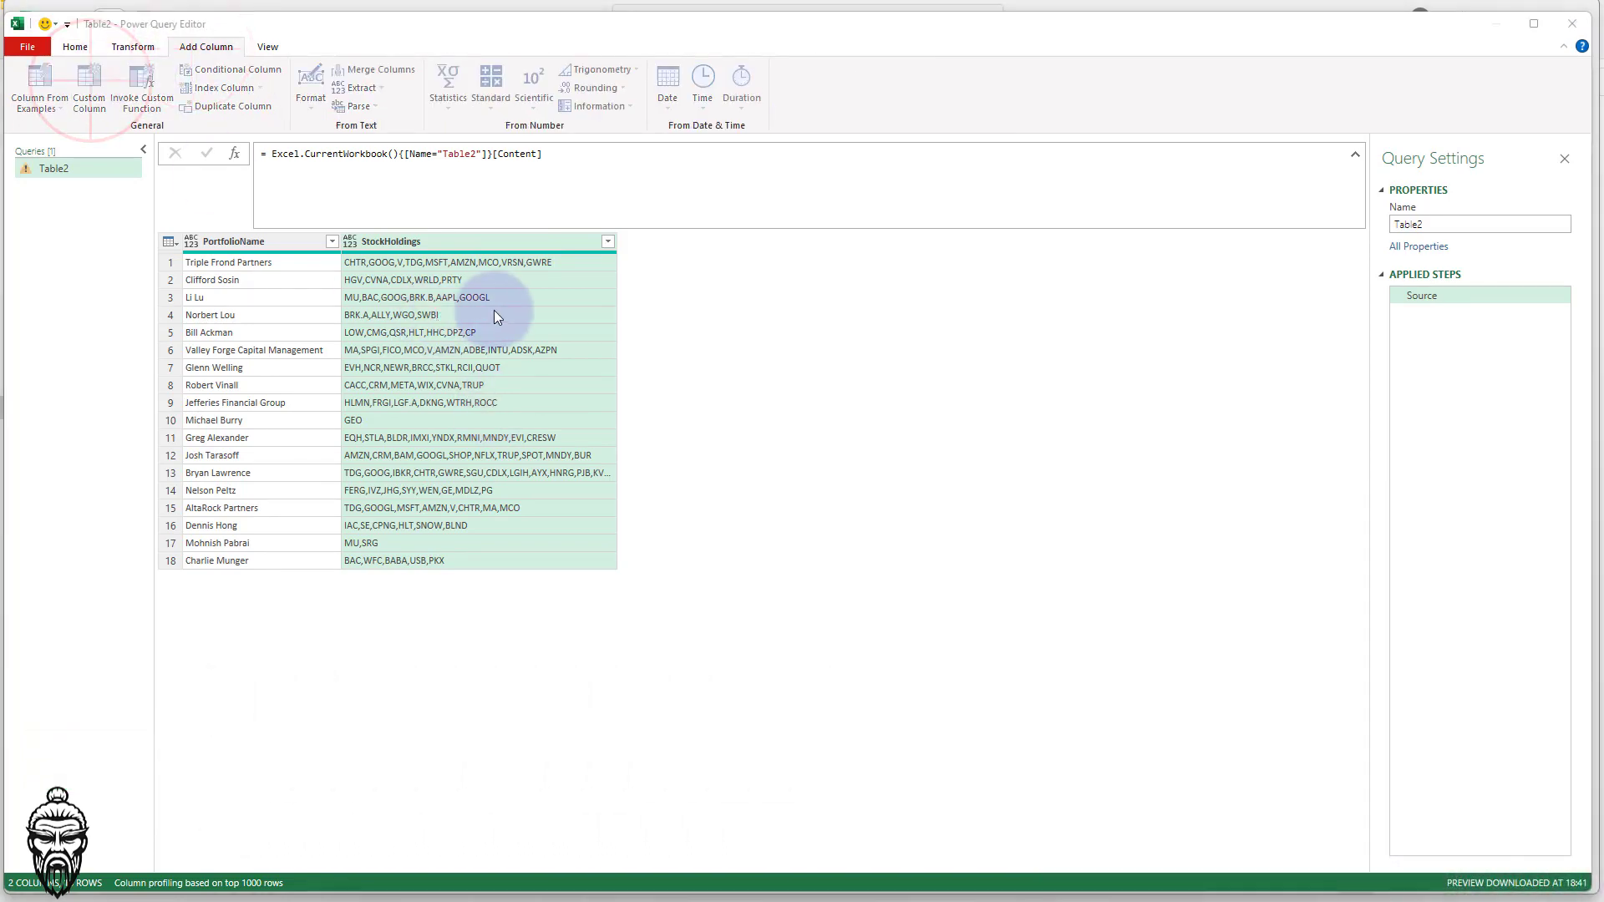
left_click(89, 86)
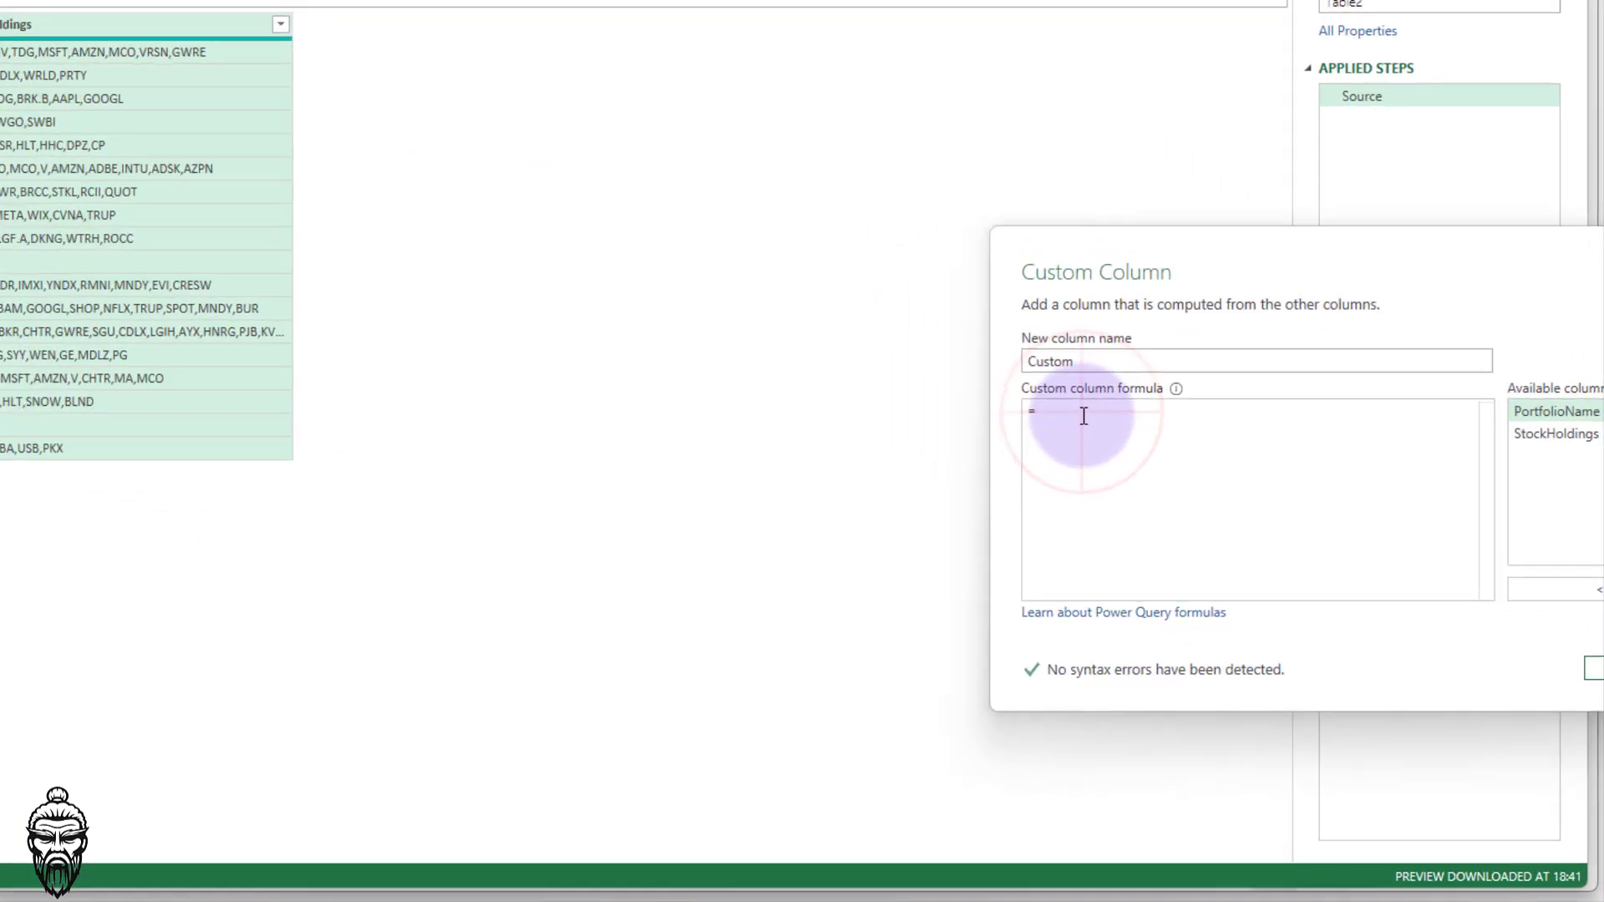
type("Text,")
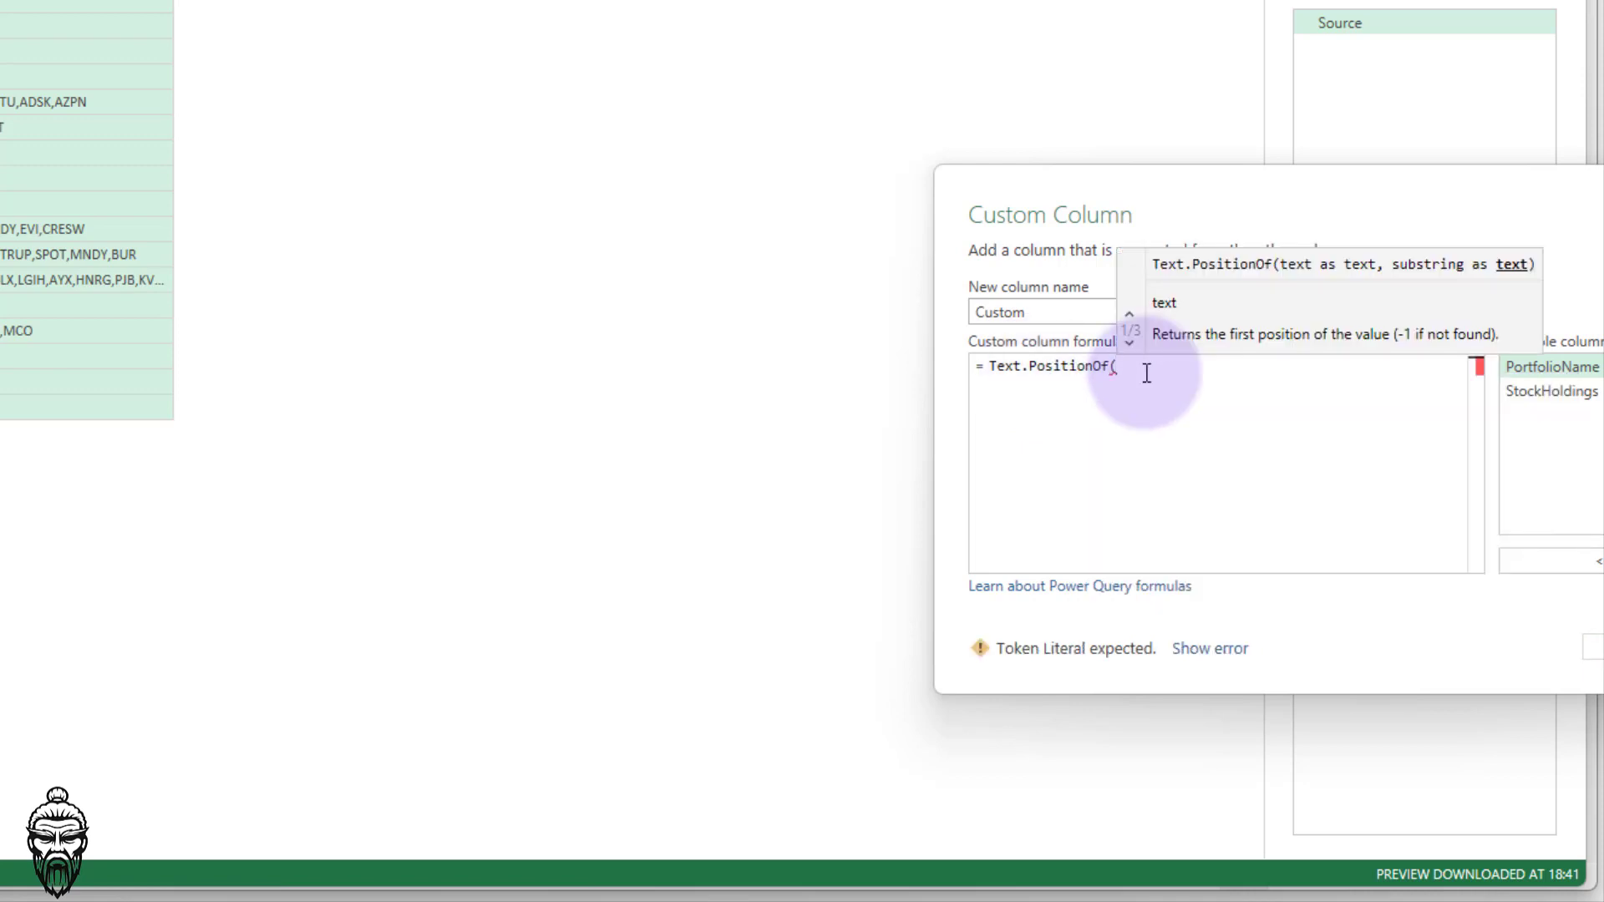
double_click(1550, 391)
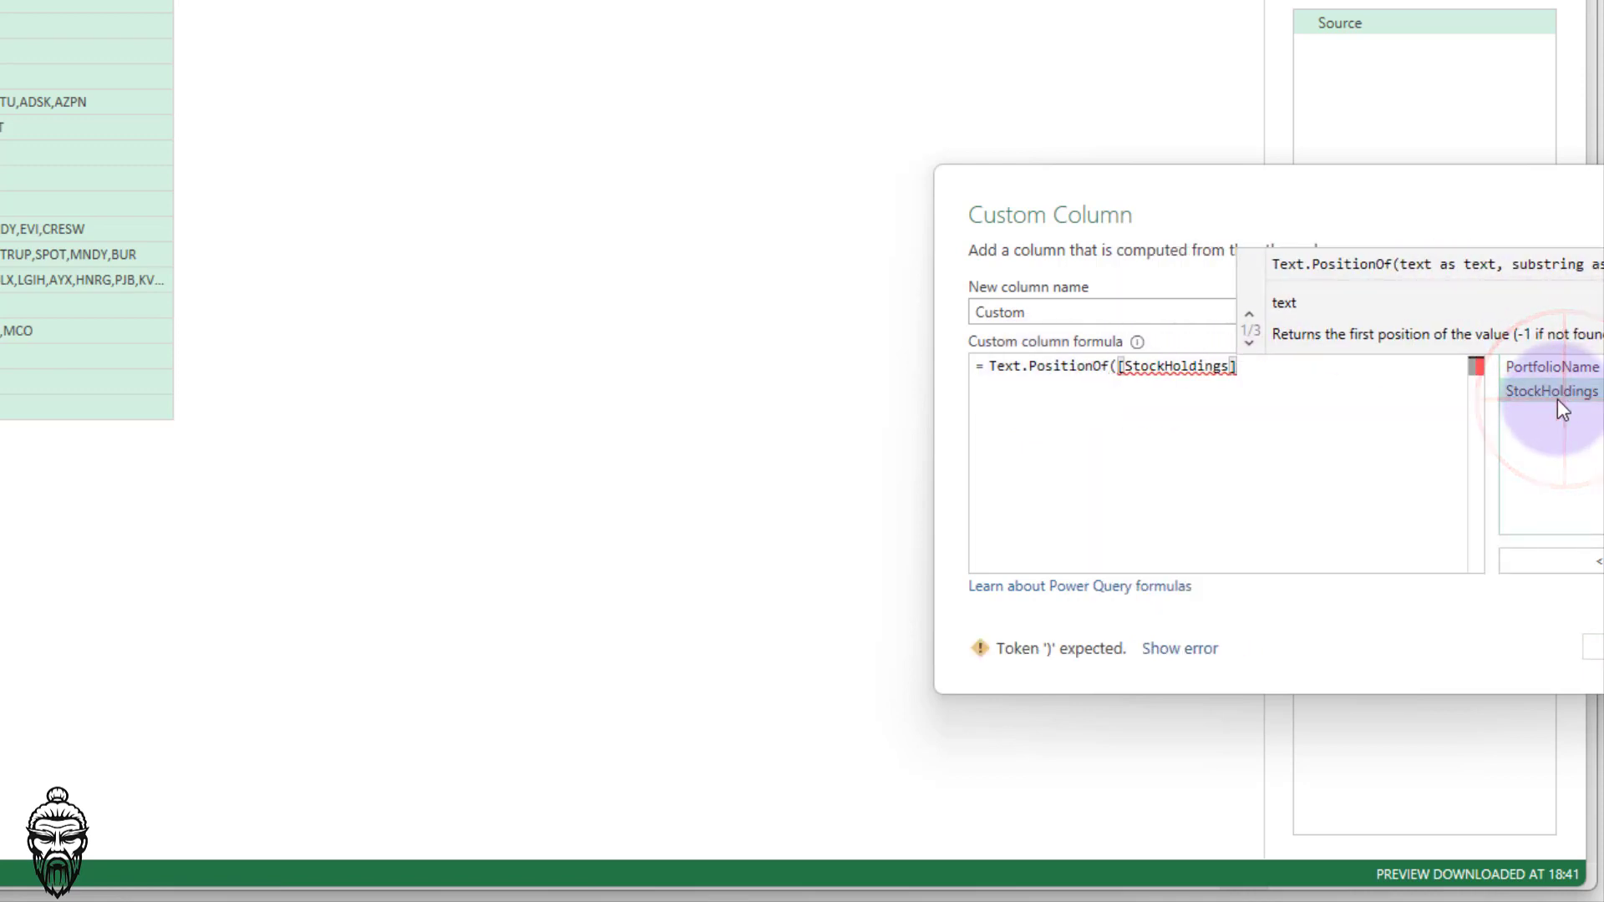
type(",\",\"")
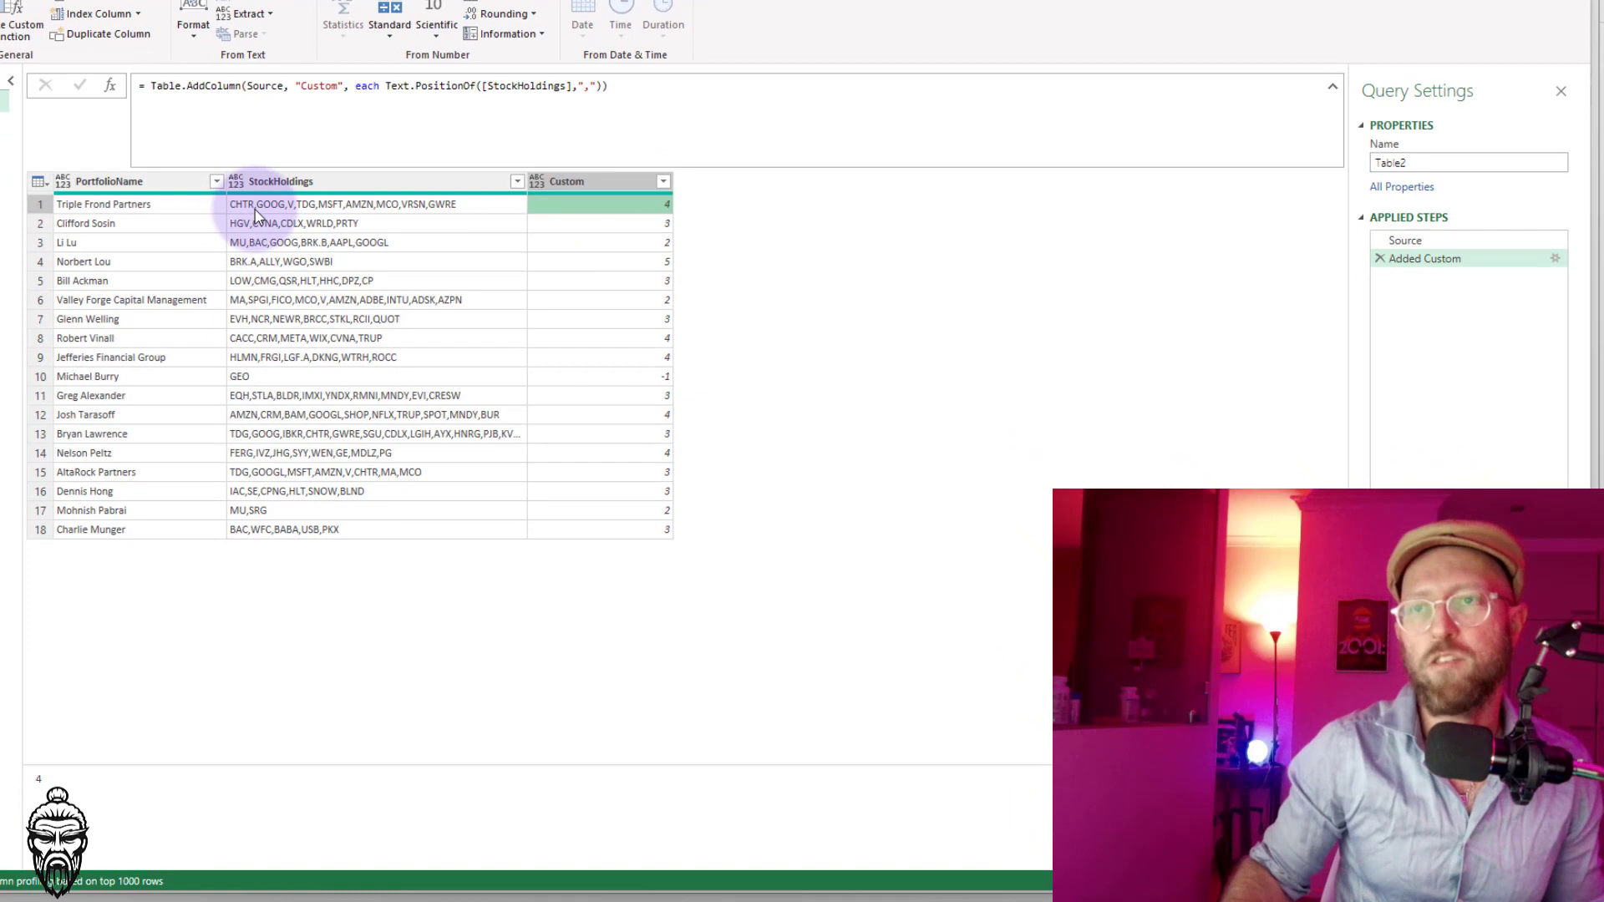
mouse_move(464, 240)
type(", Occurrence.All")
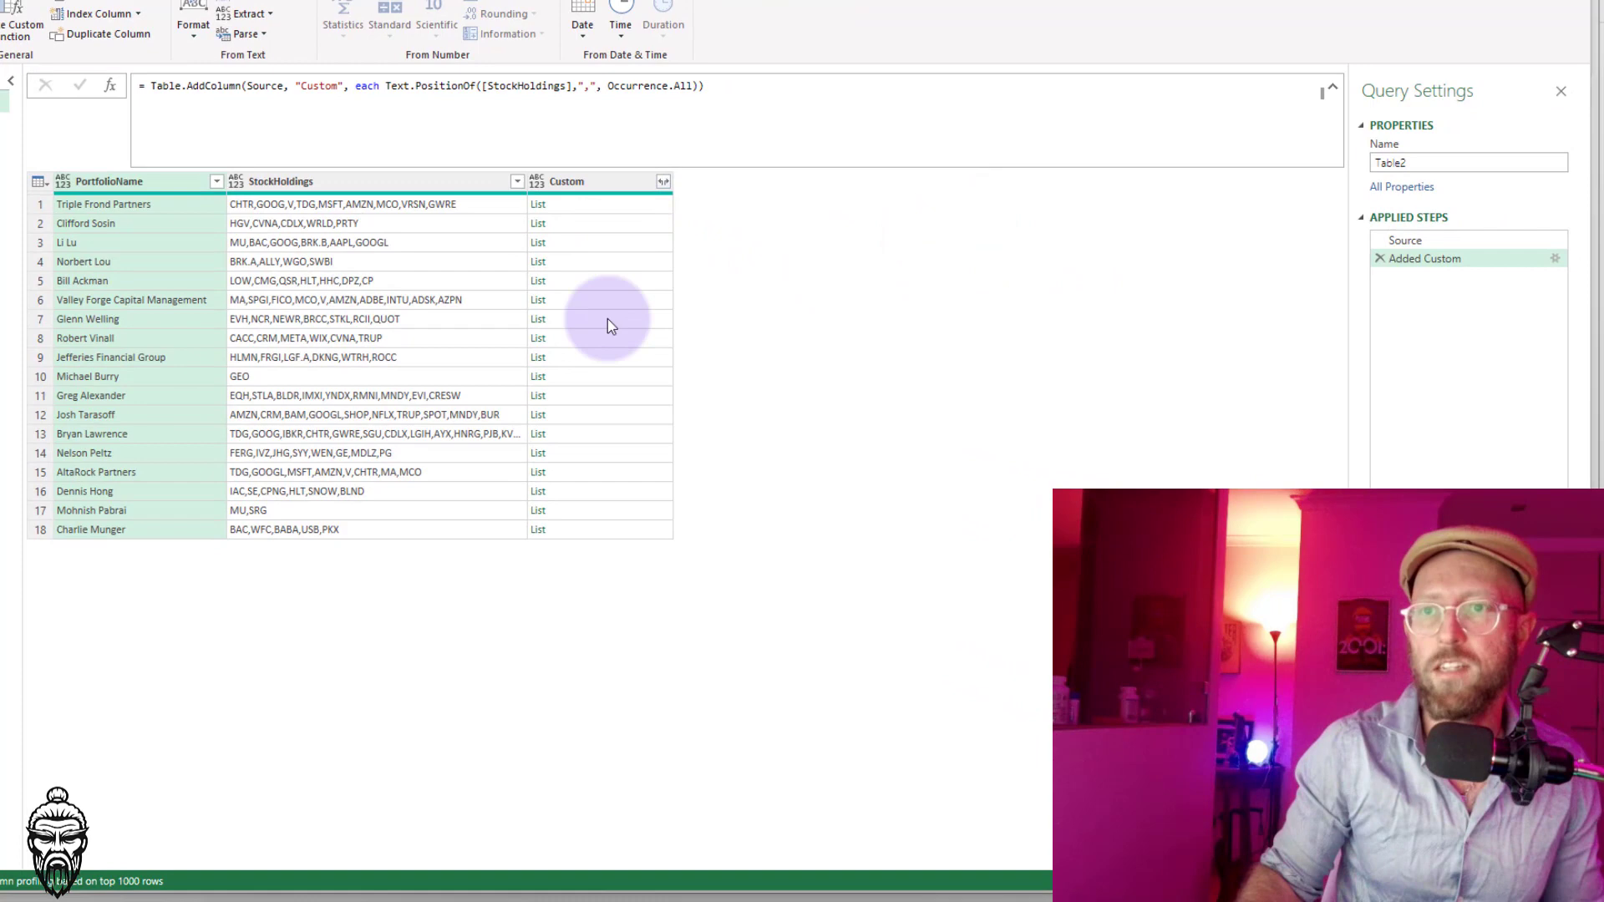
mouse_move(583, 539)
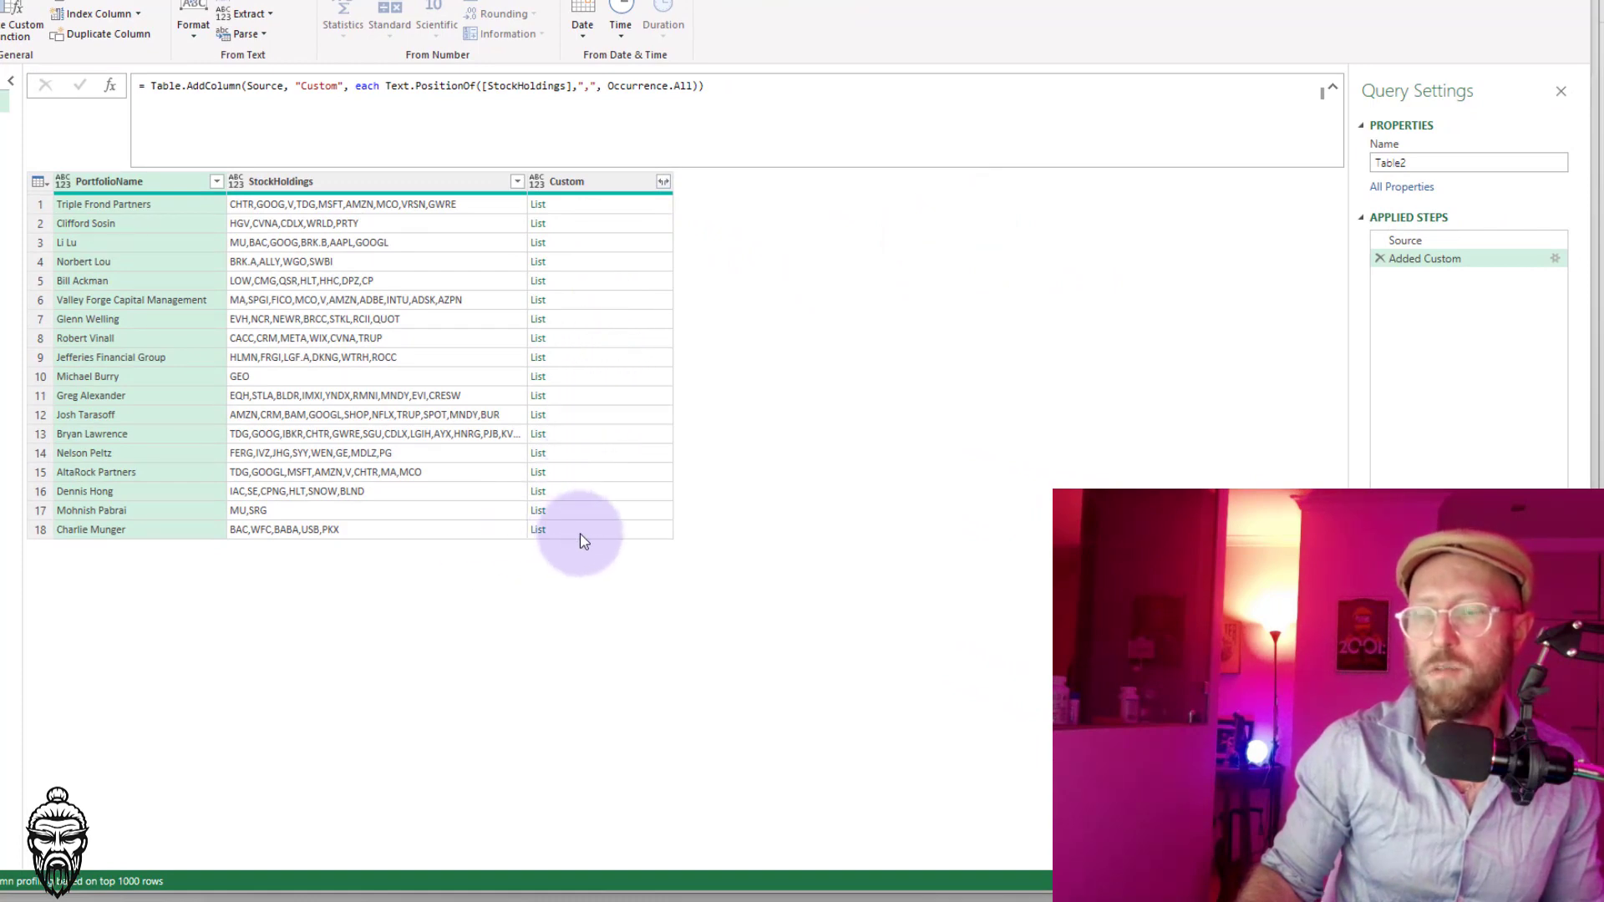
Change the Custom formula to List.Count(Text.PositionOf([StockHoldings],",",Occurrence.All))+1
left_click(538, 529)
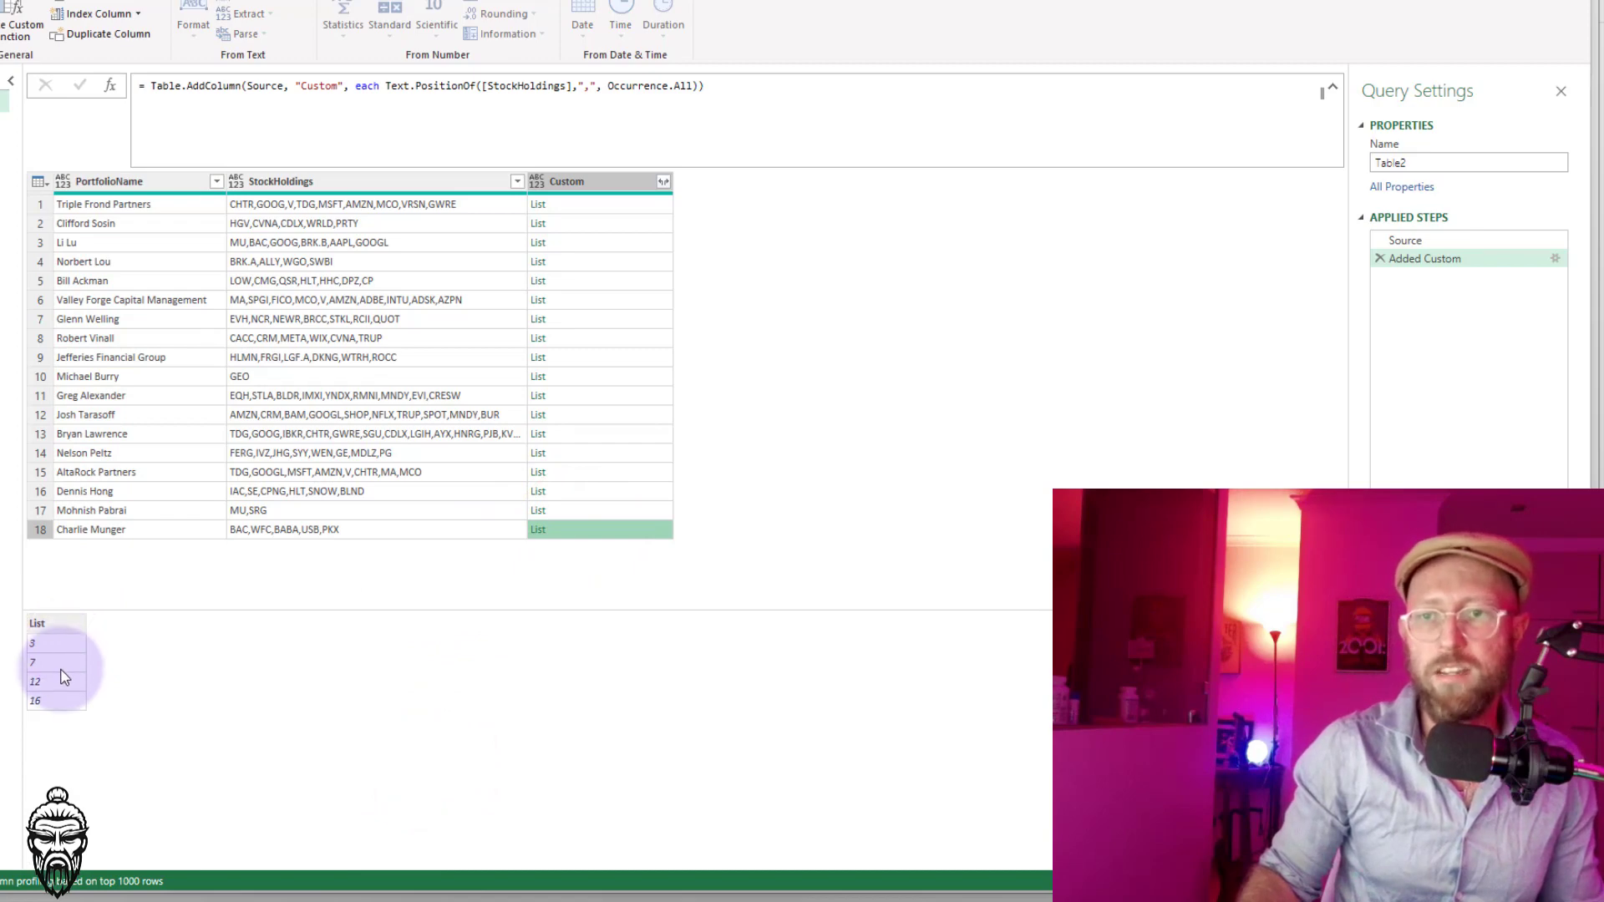
left_click(539, 203)
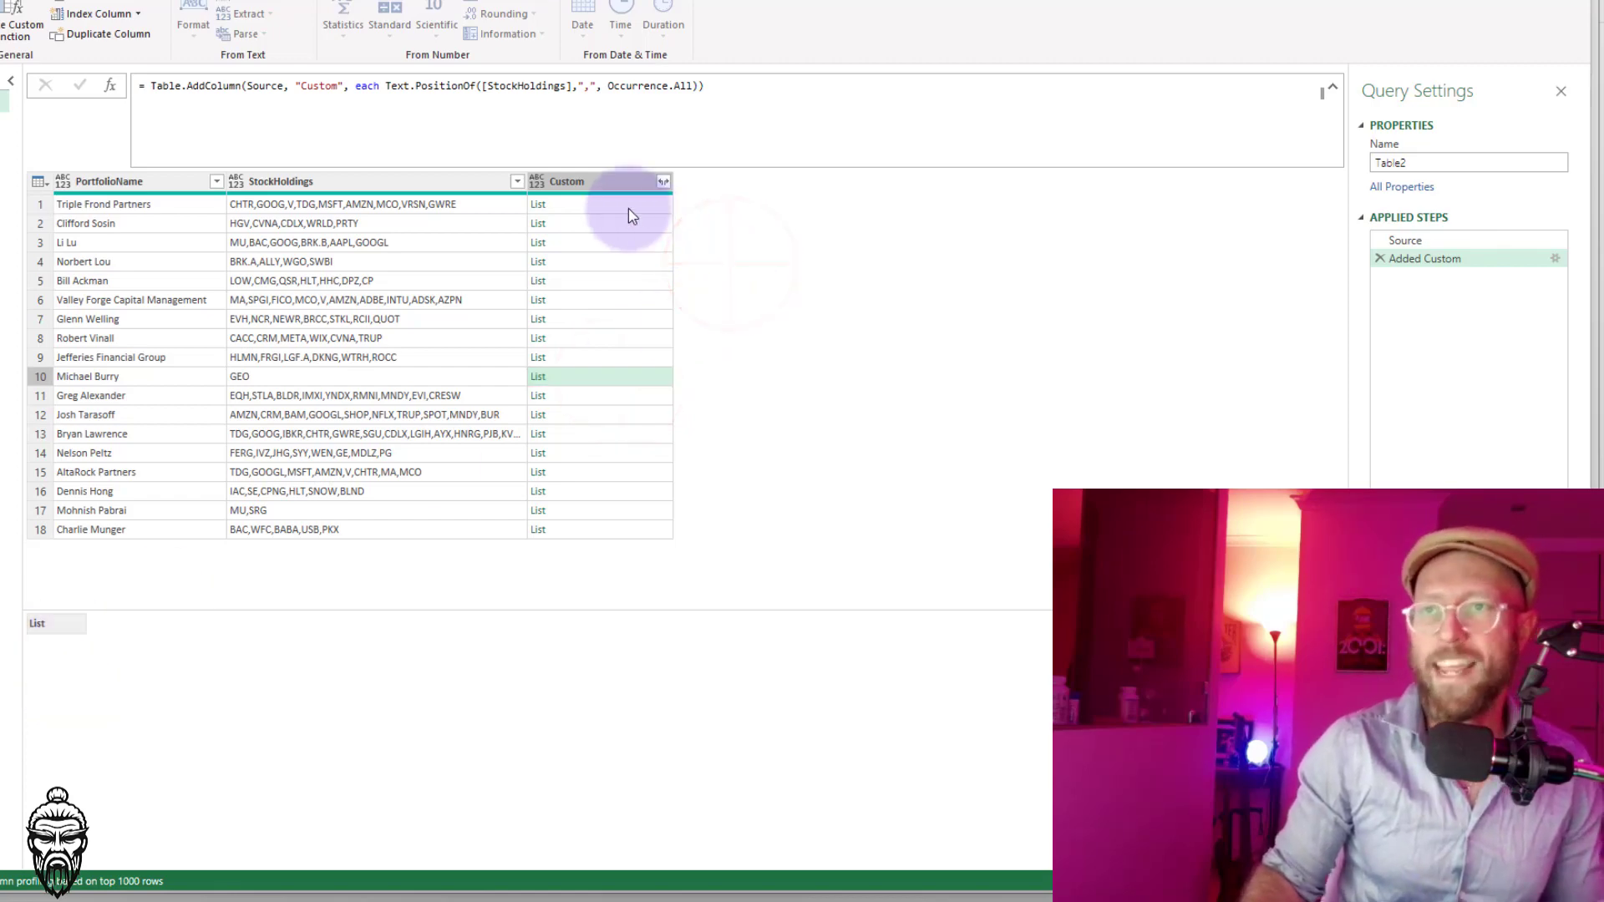
left_click(600, 204)
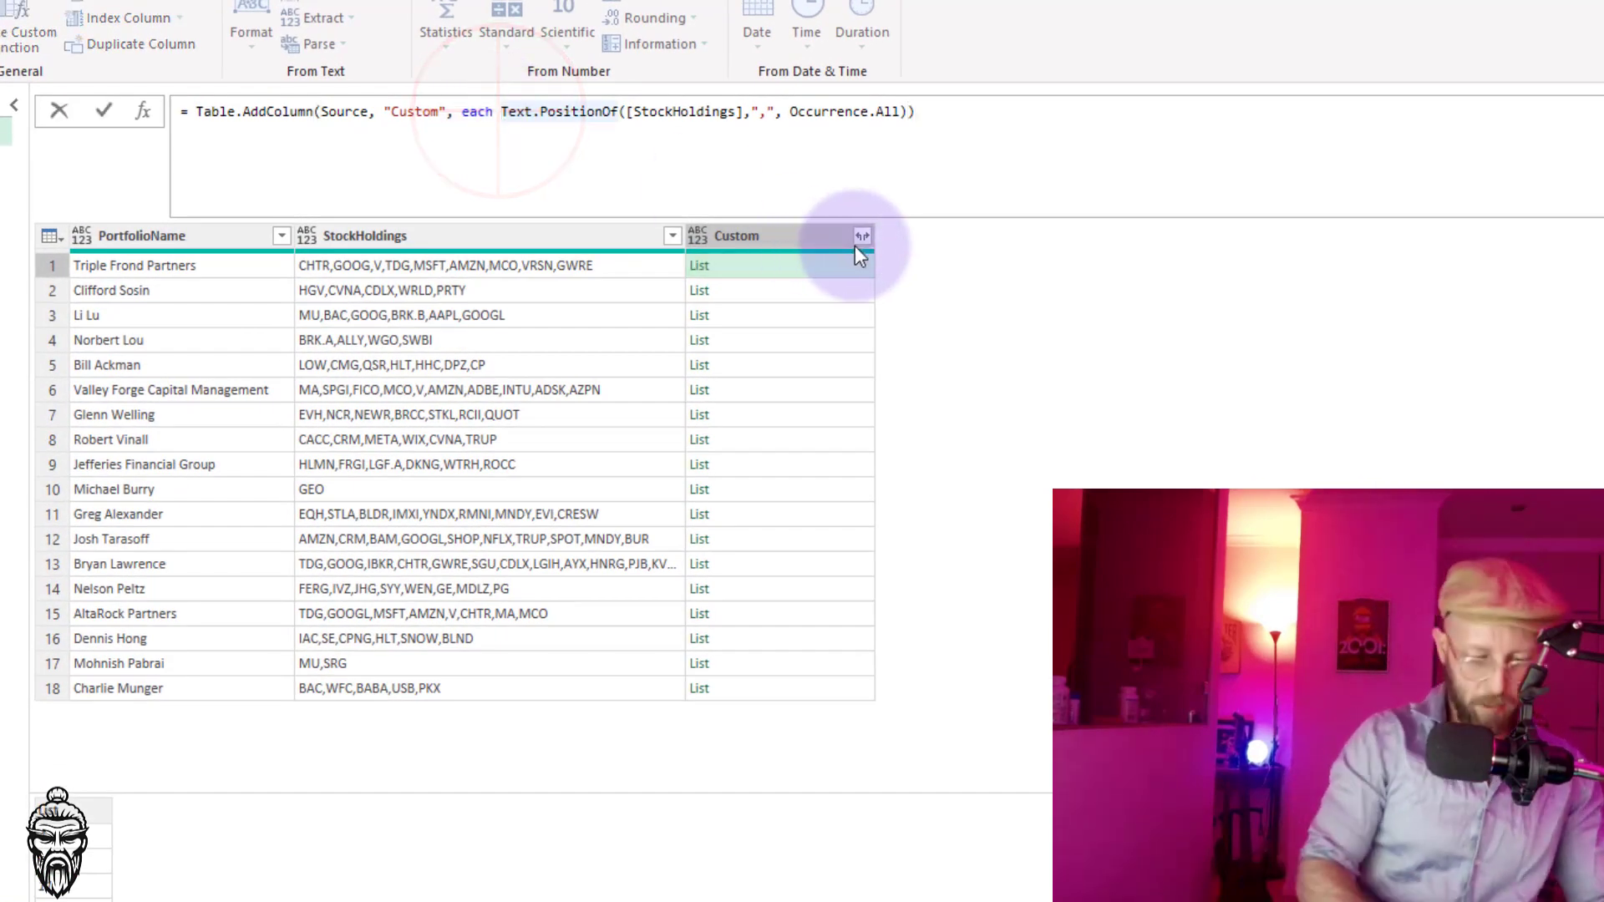
type("L")
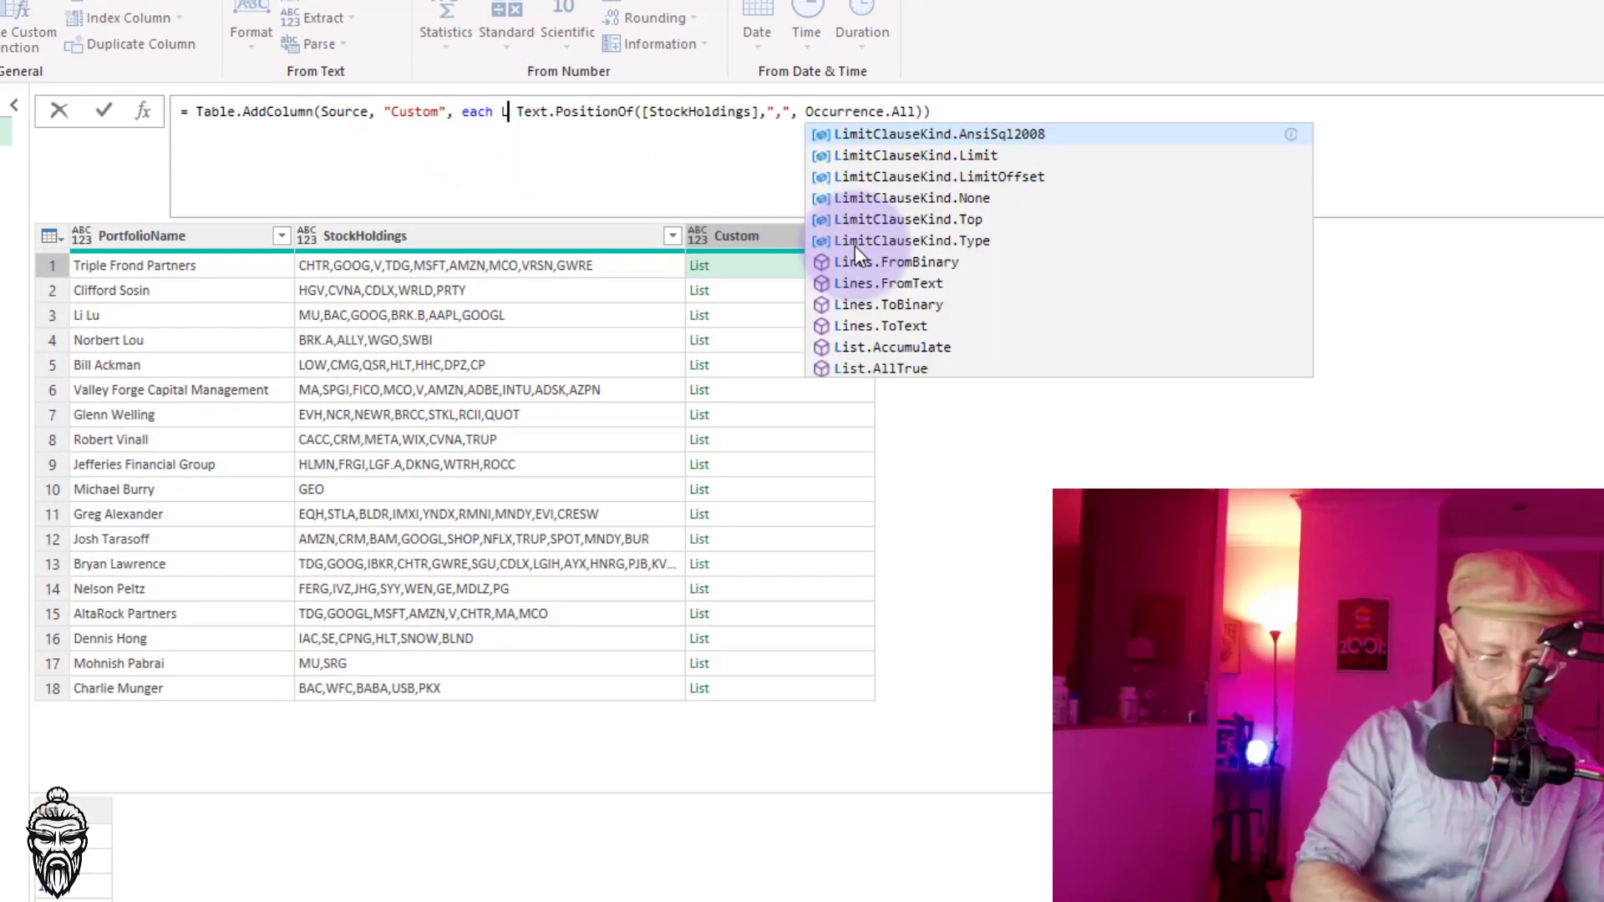
type("ist.Count")
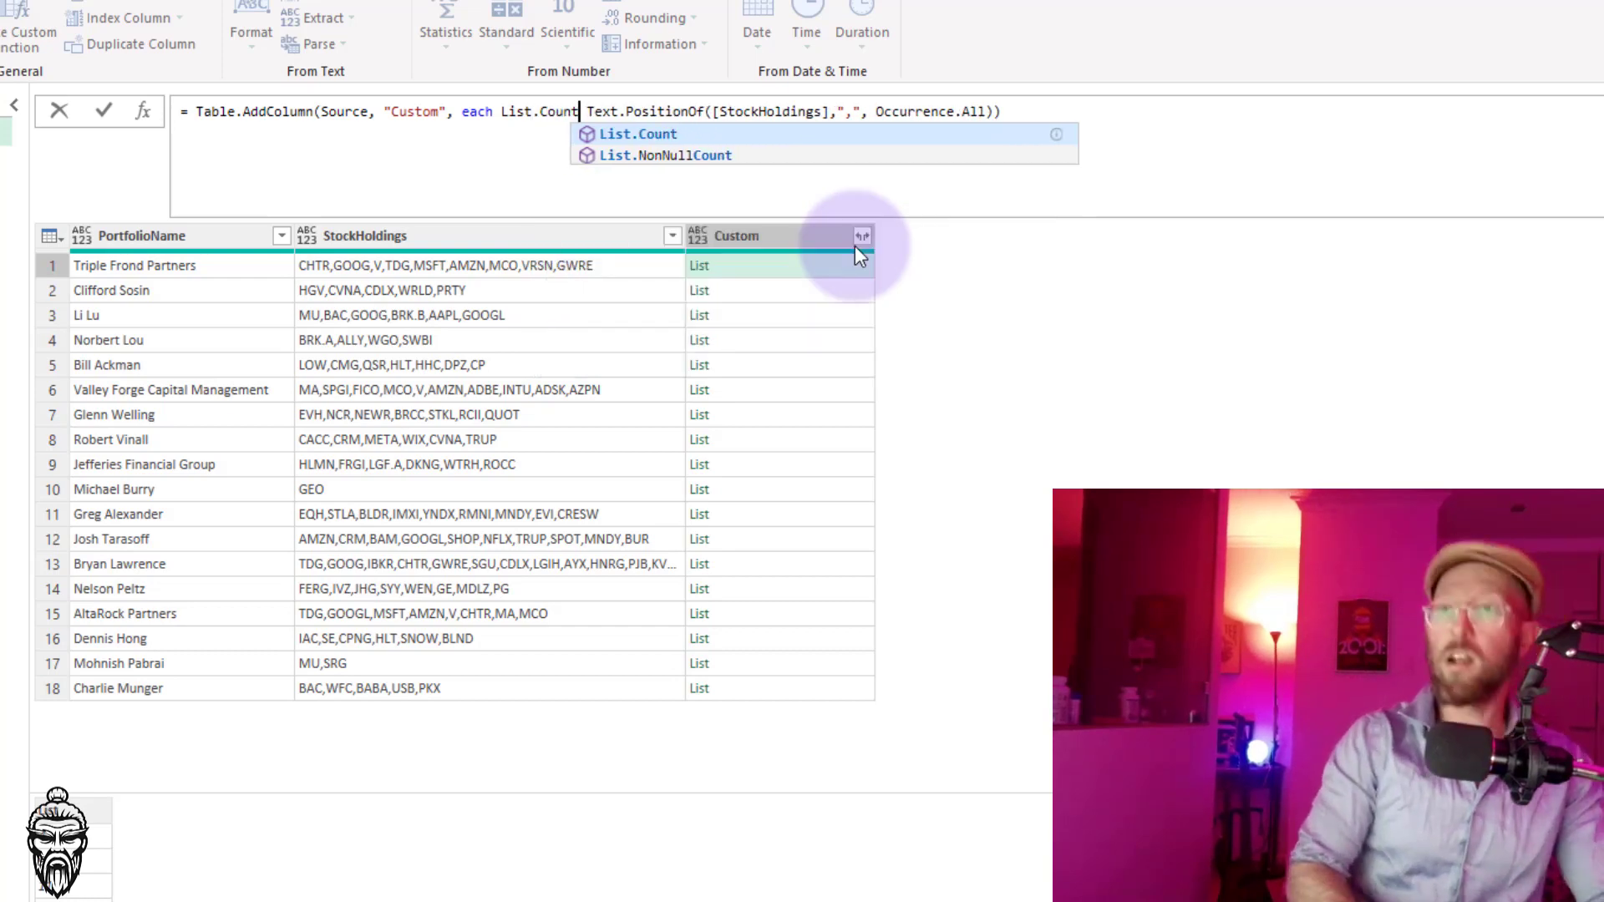
type("(")
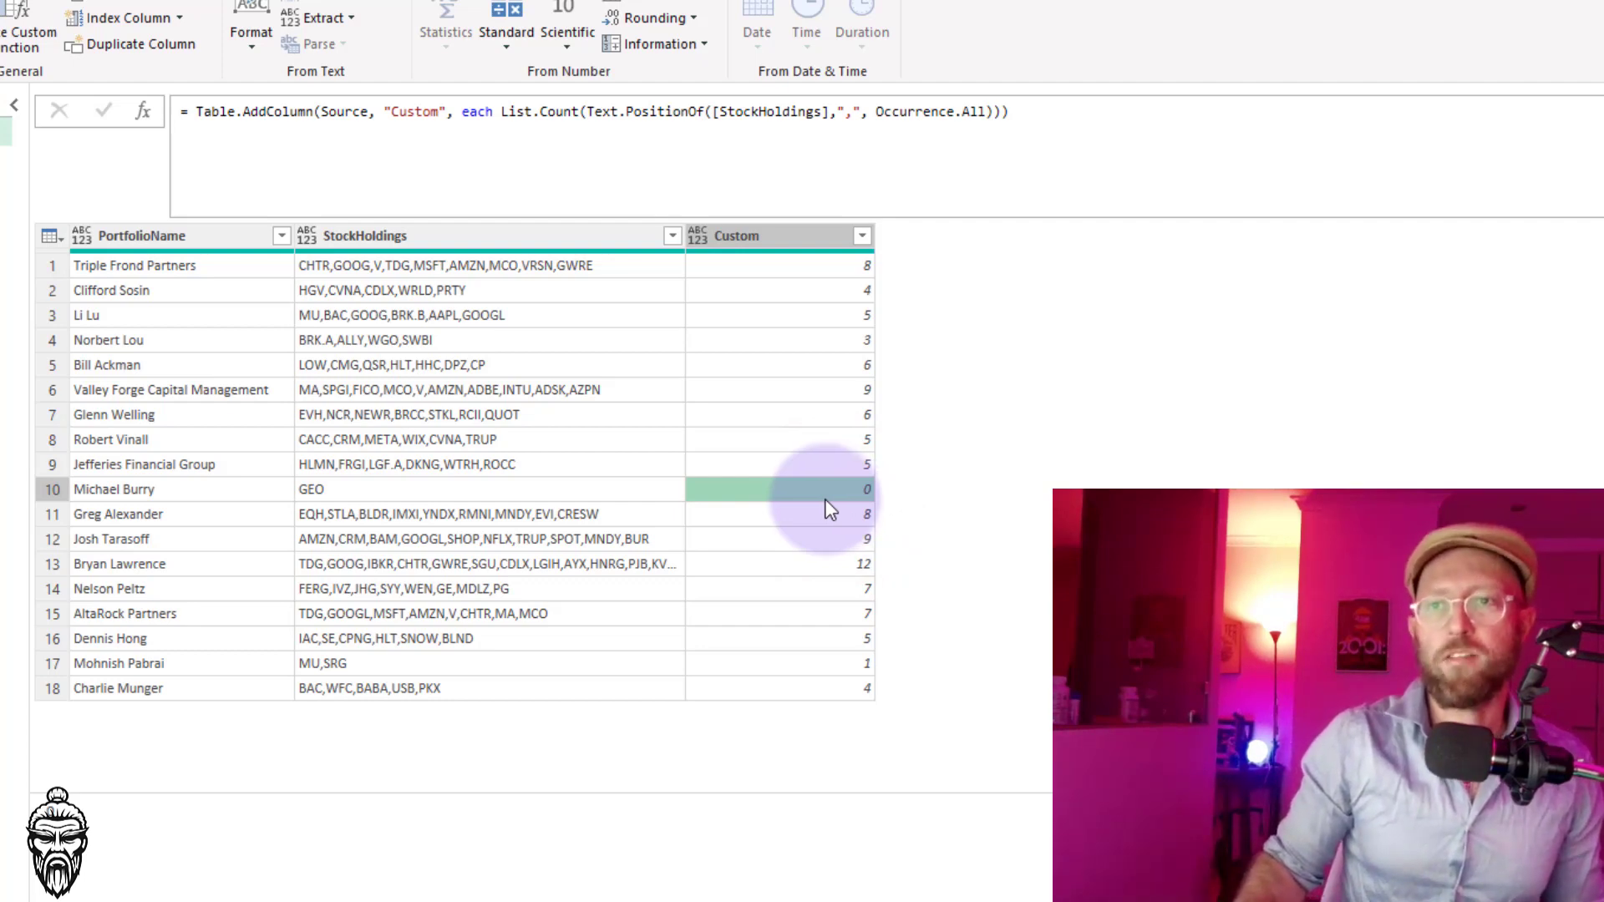
left_click(778, 662)
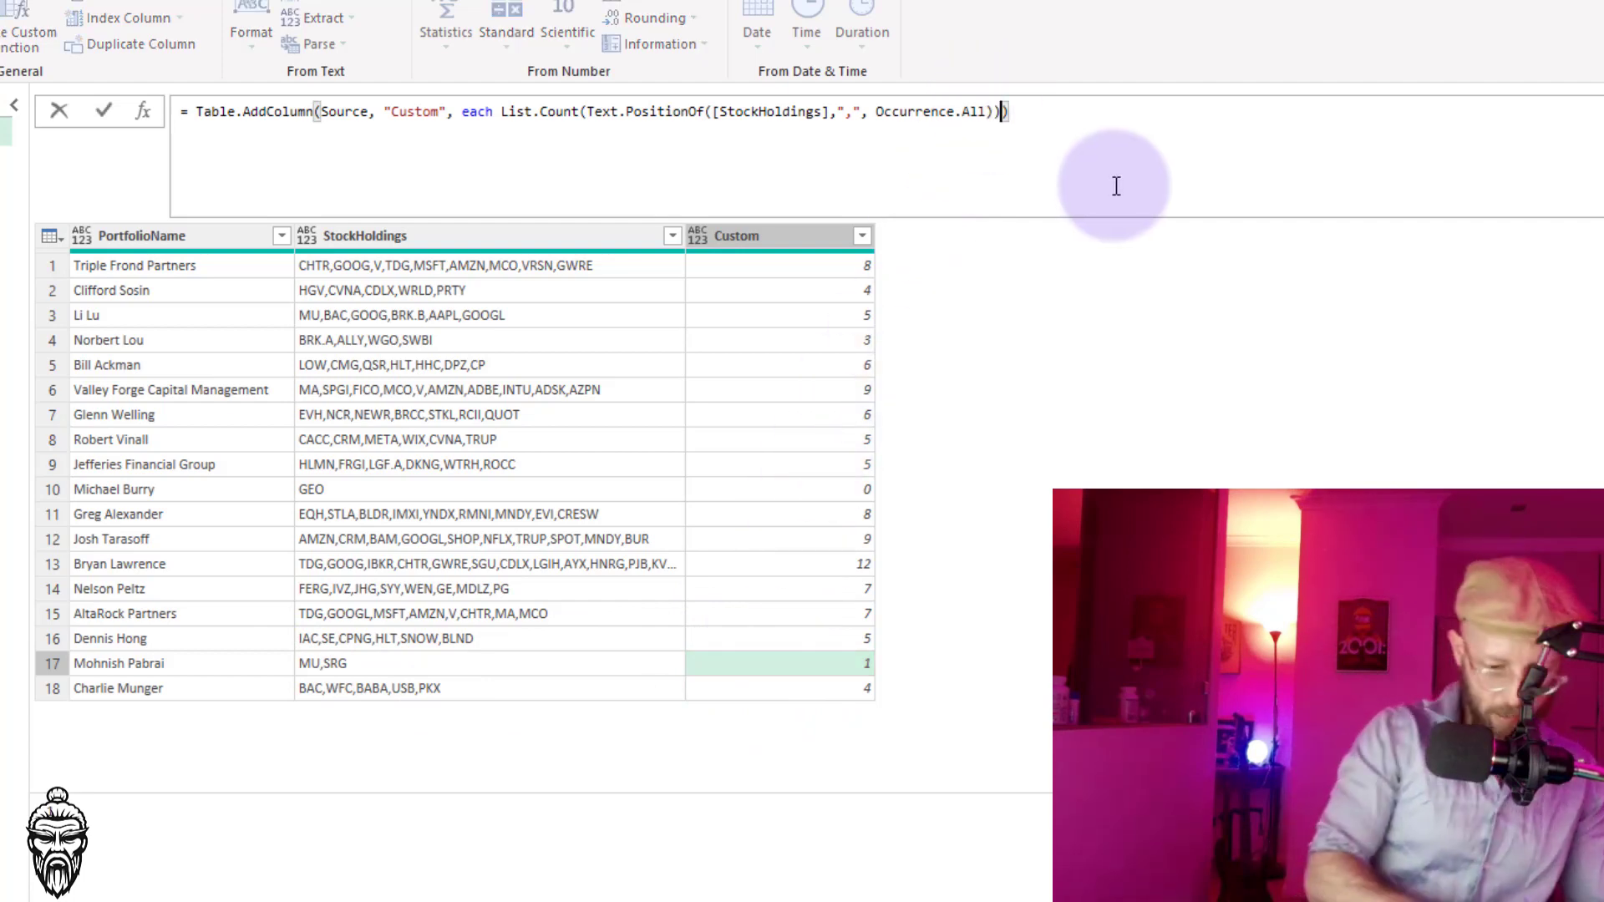
type("+1")
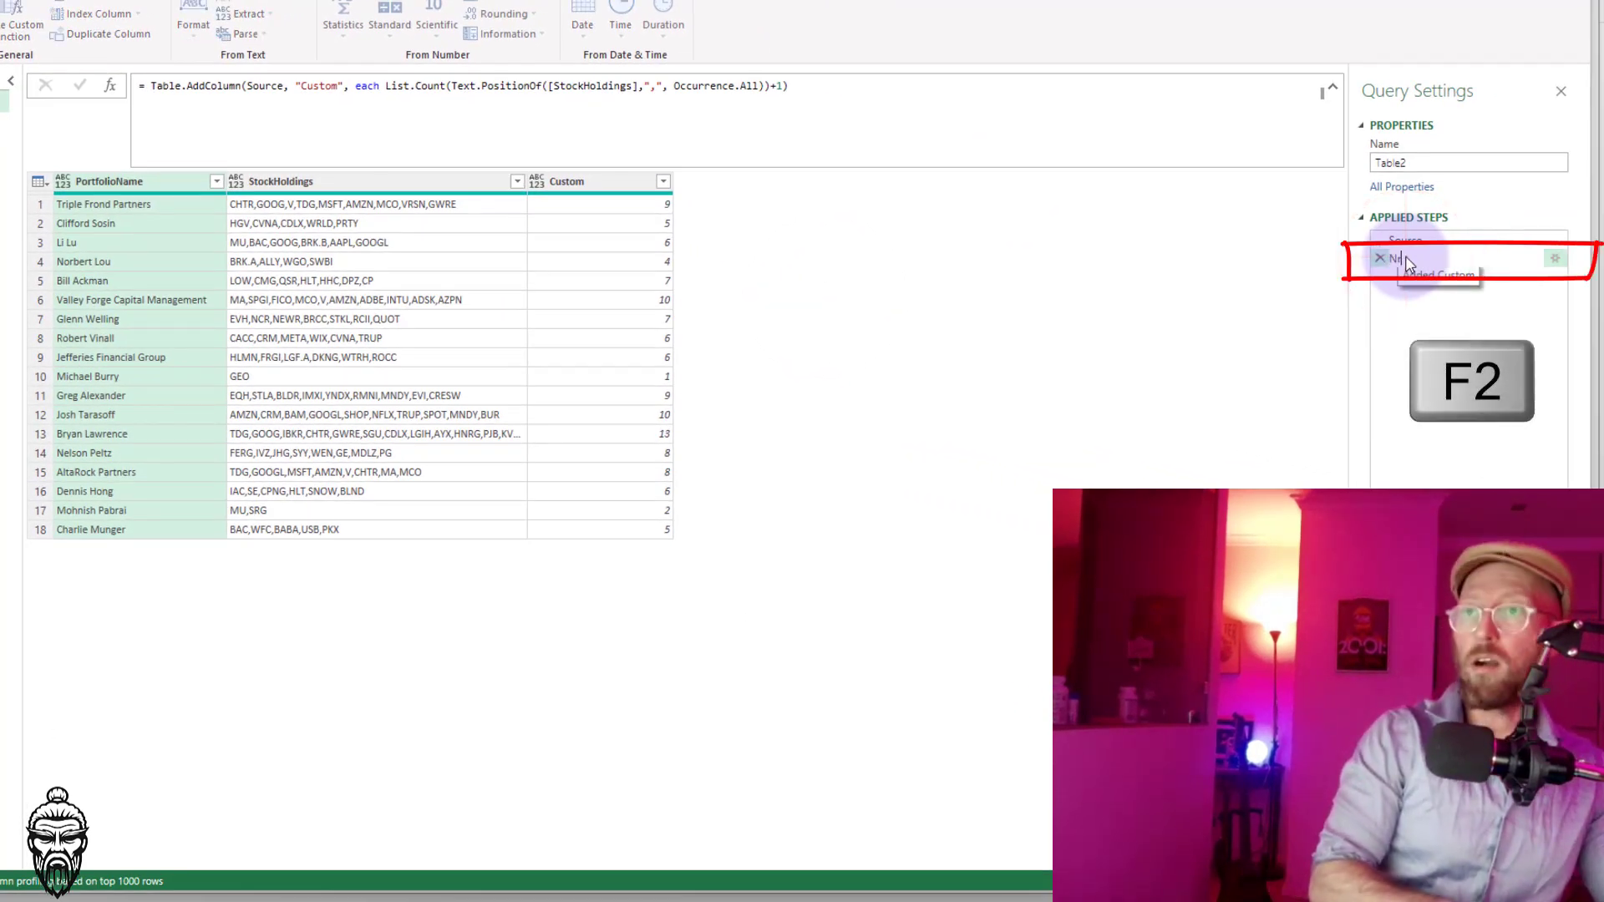
Rename the Added Custom step to NrOfColumns and add a step referencing it
type("NrColumn")
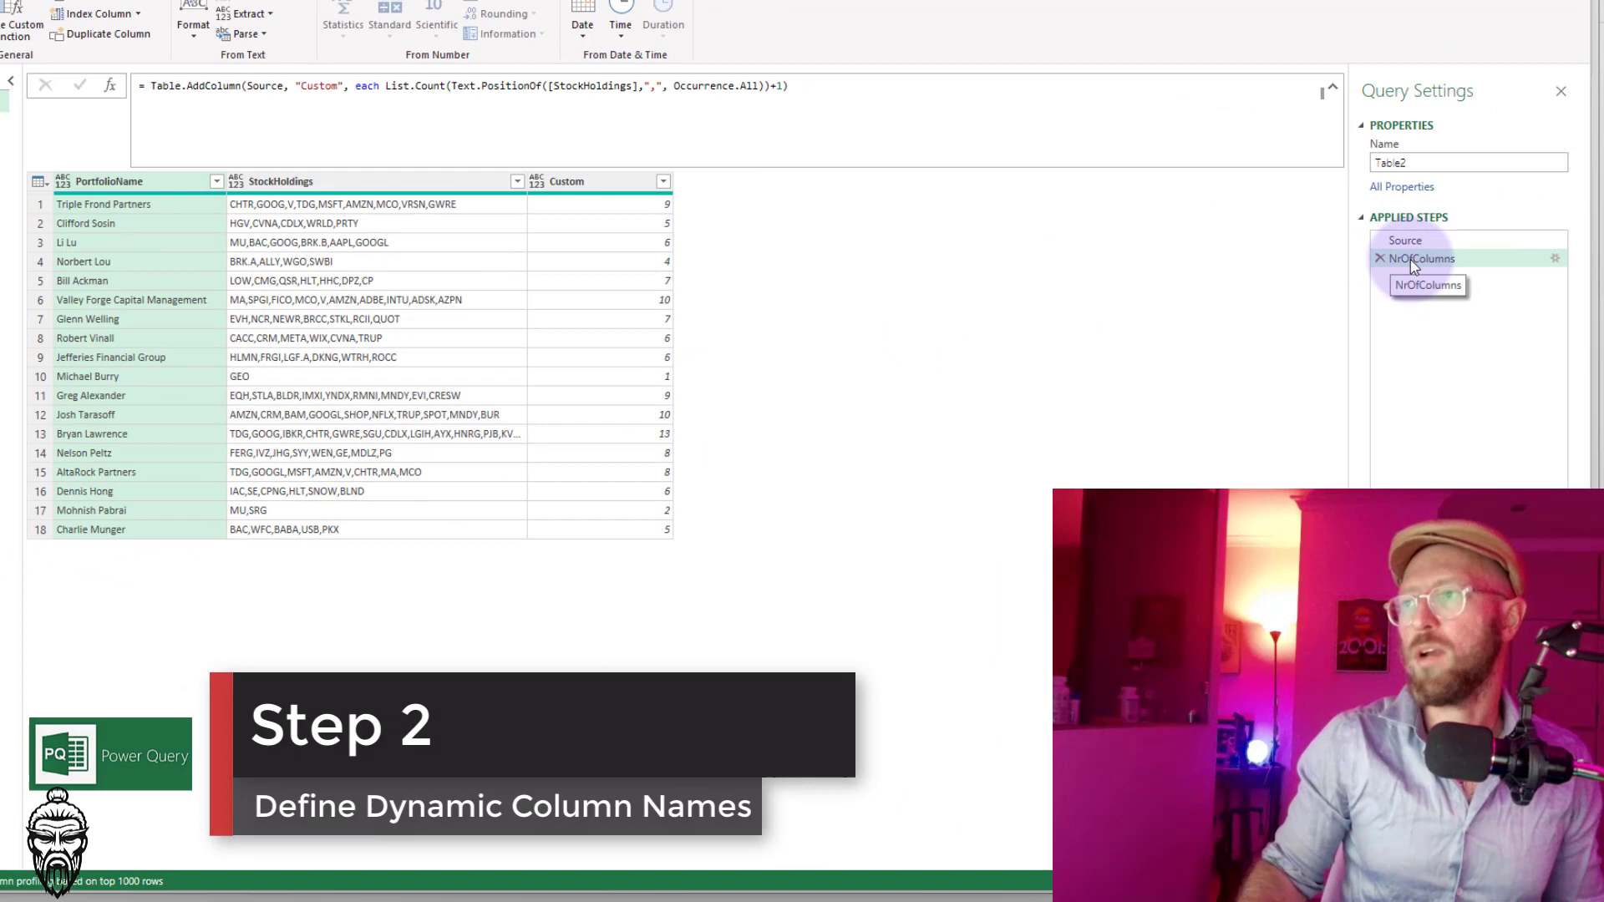
left_click(1411, 277)
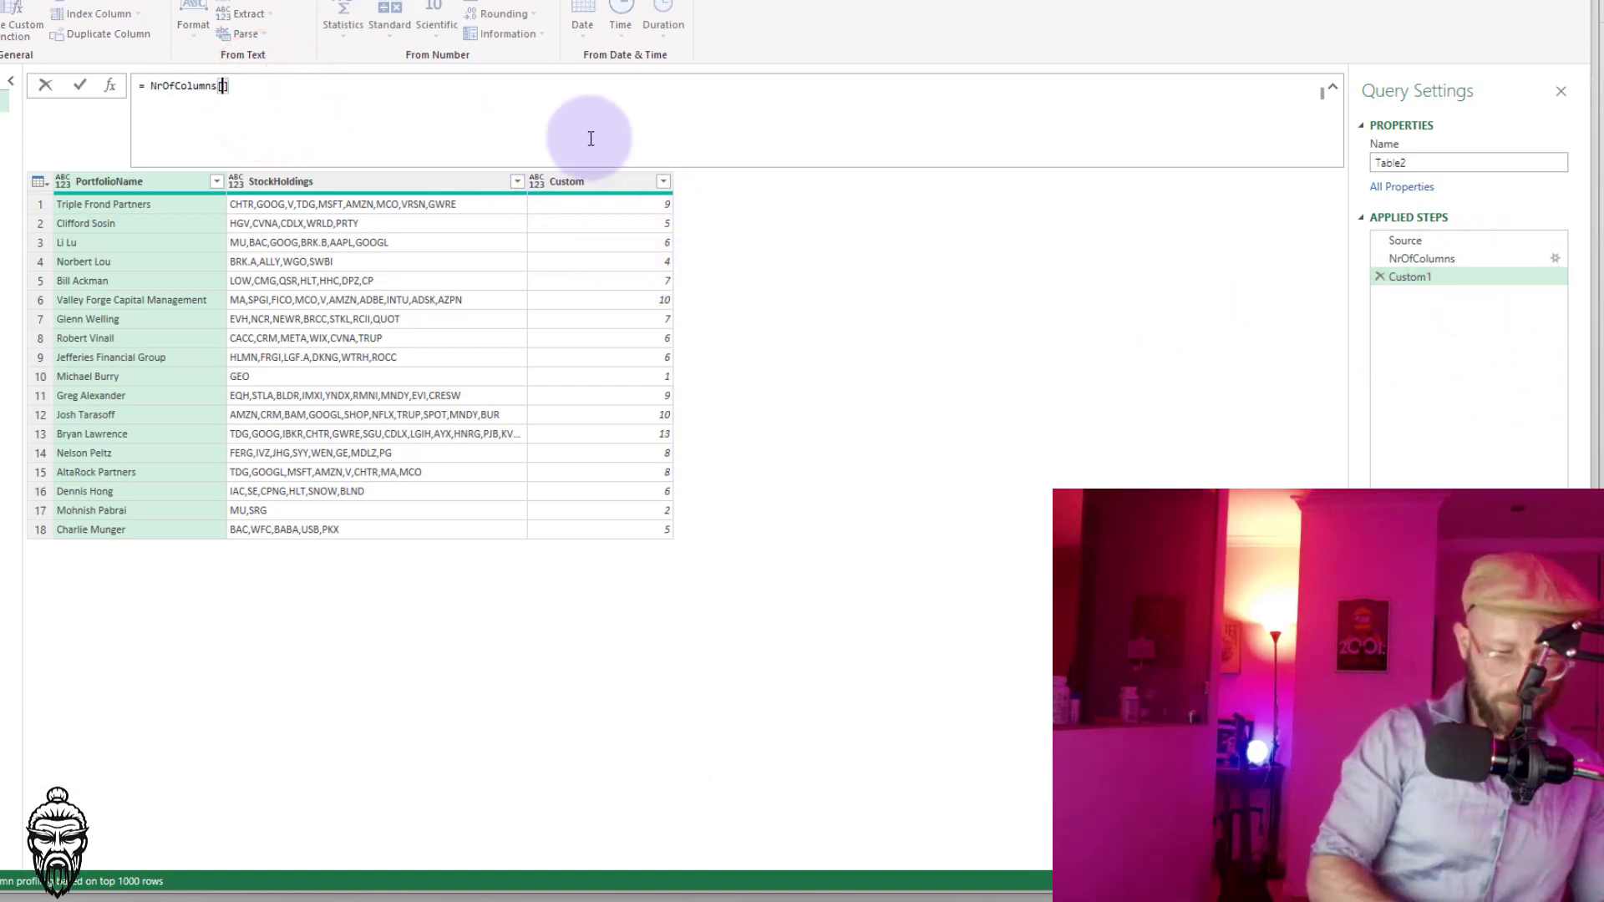
Set the Custom1 formula to = {1..List.Max(NrOfColumns[Custom])}, then review NrOfColumns
type("[Custom")
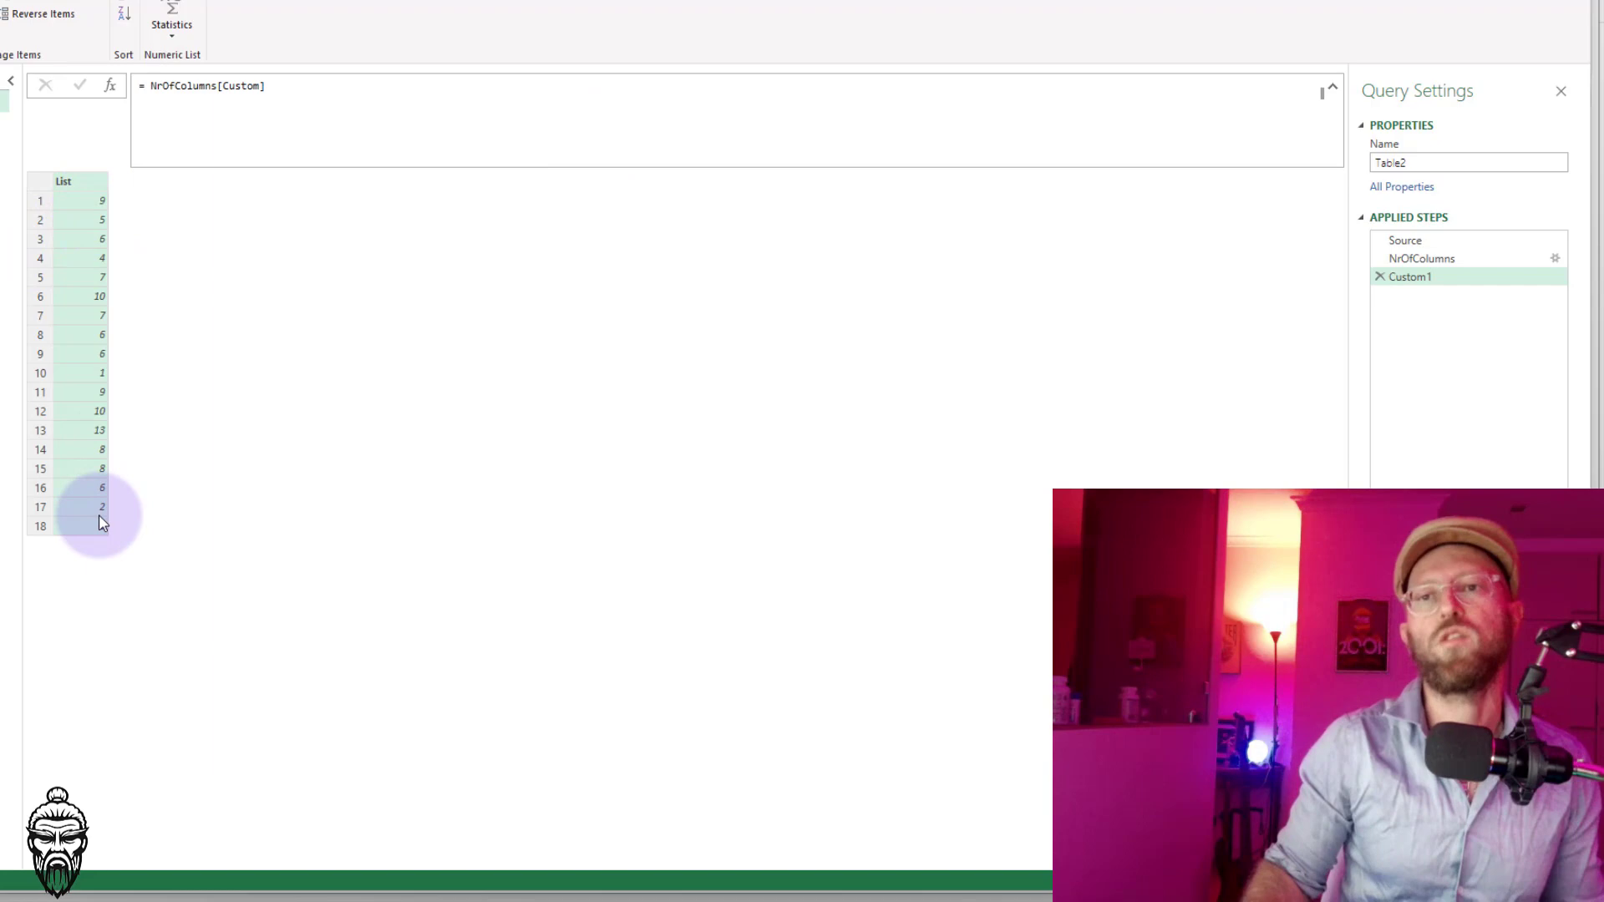
left_click(1420, 258)
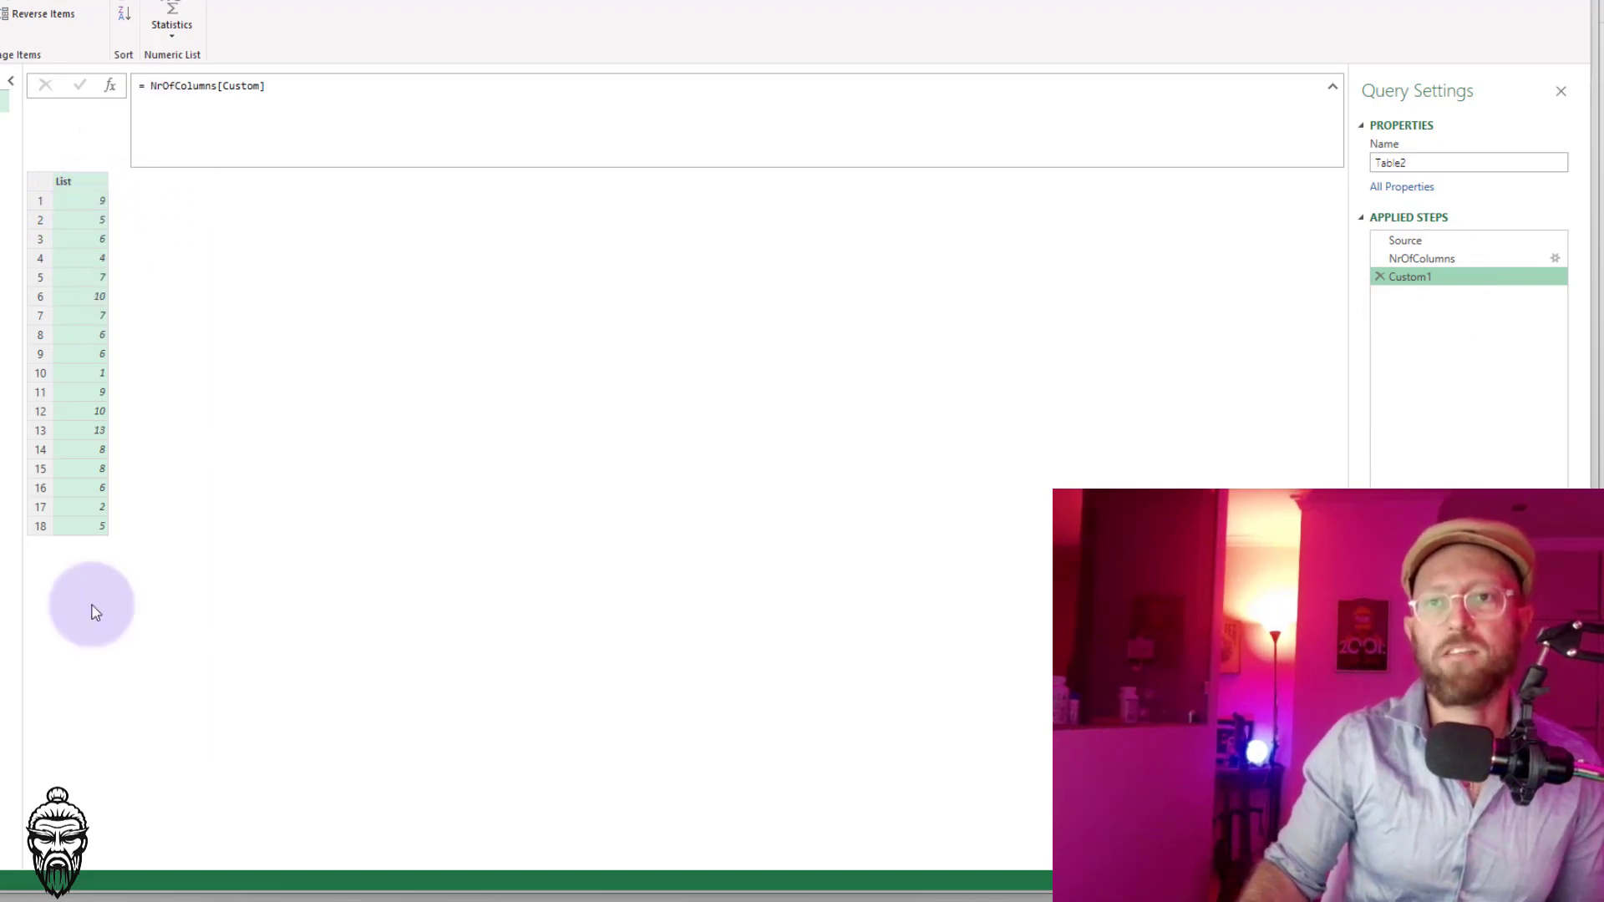
left_click(204, 85)
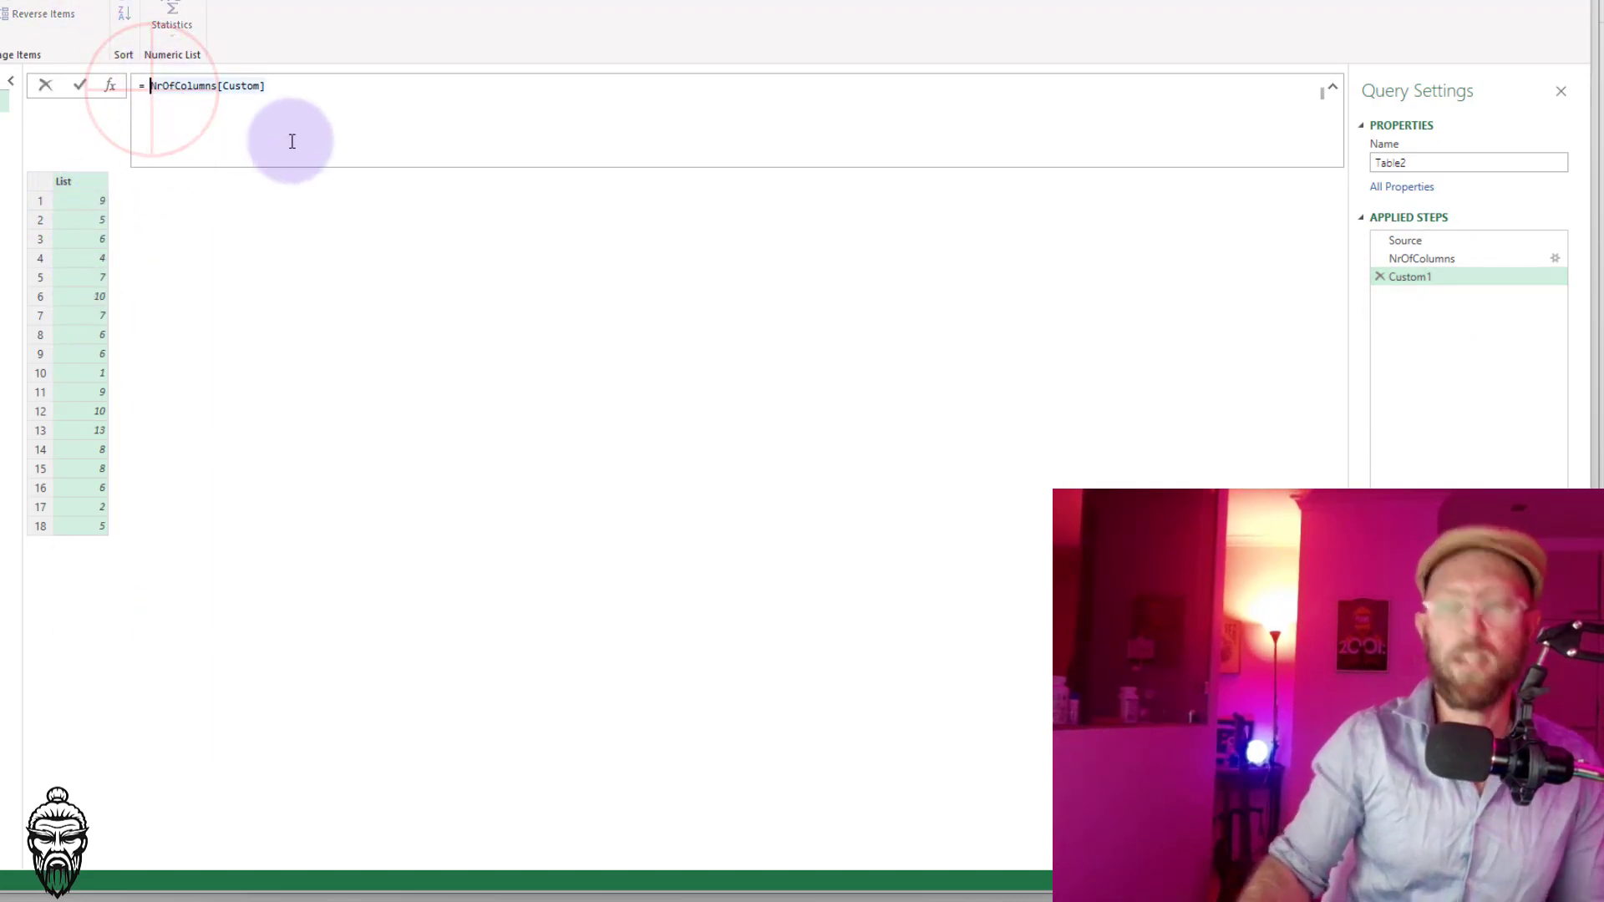
type("List.Max(")
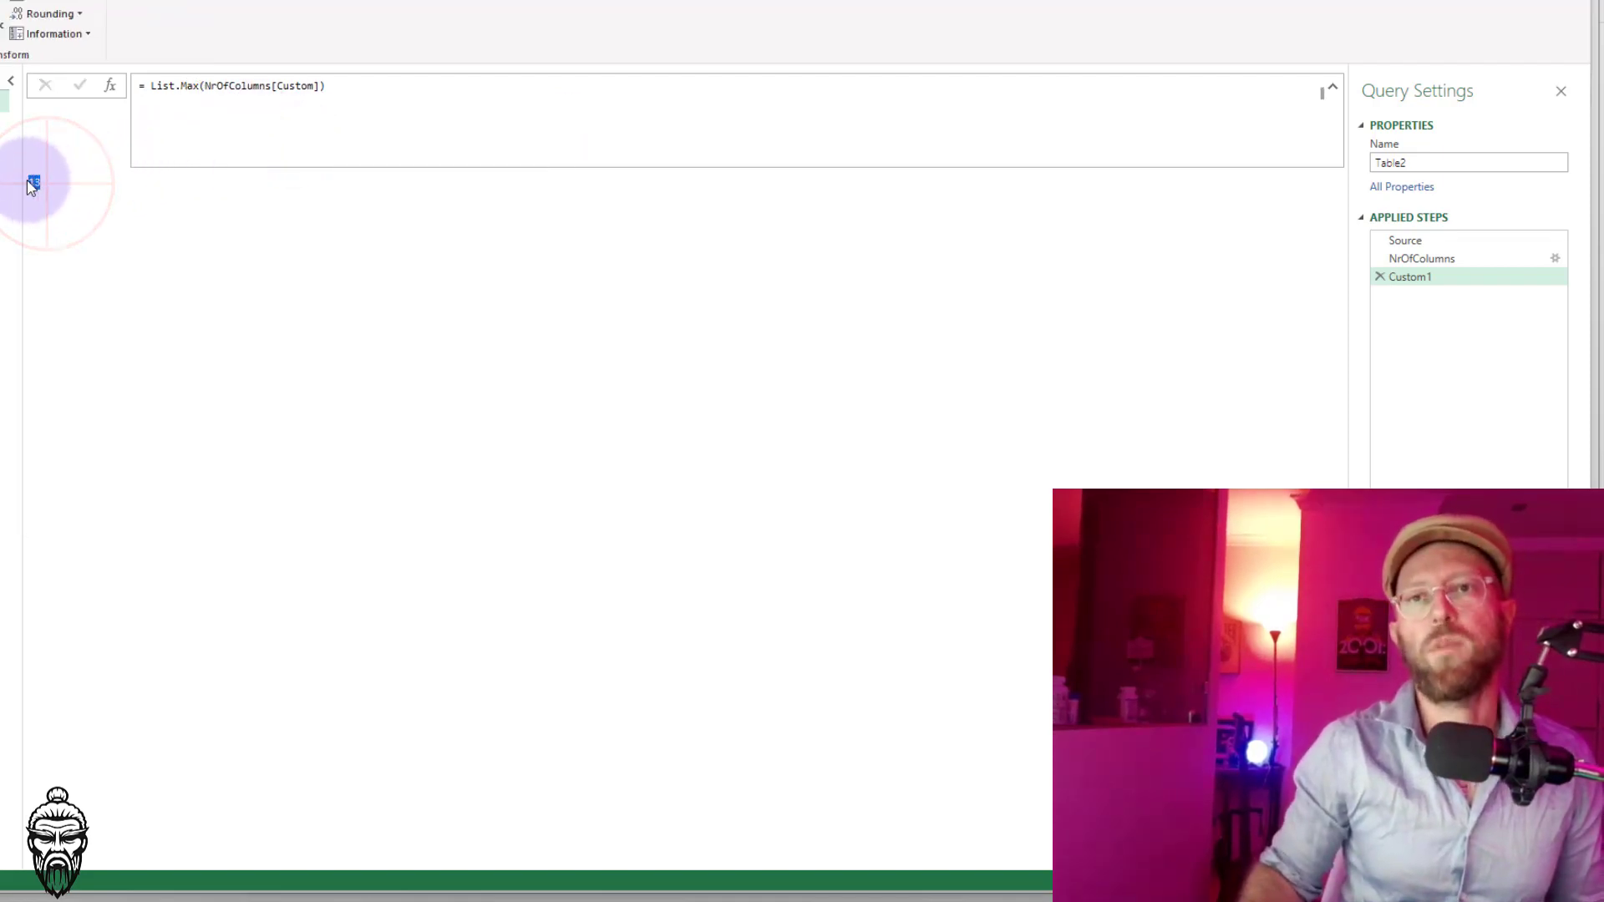
left_click(236, 86)
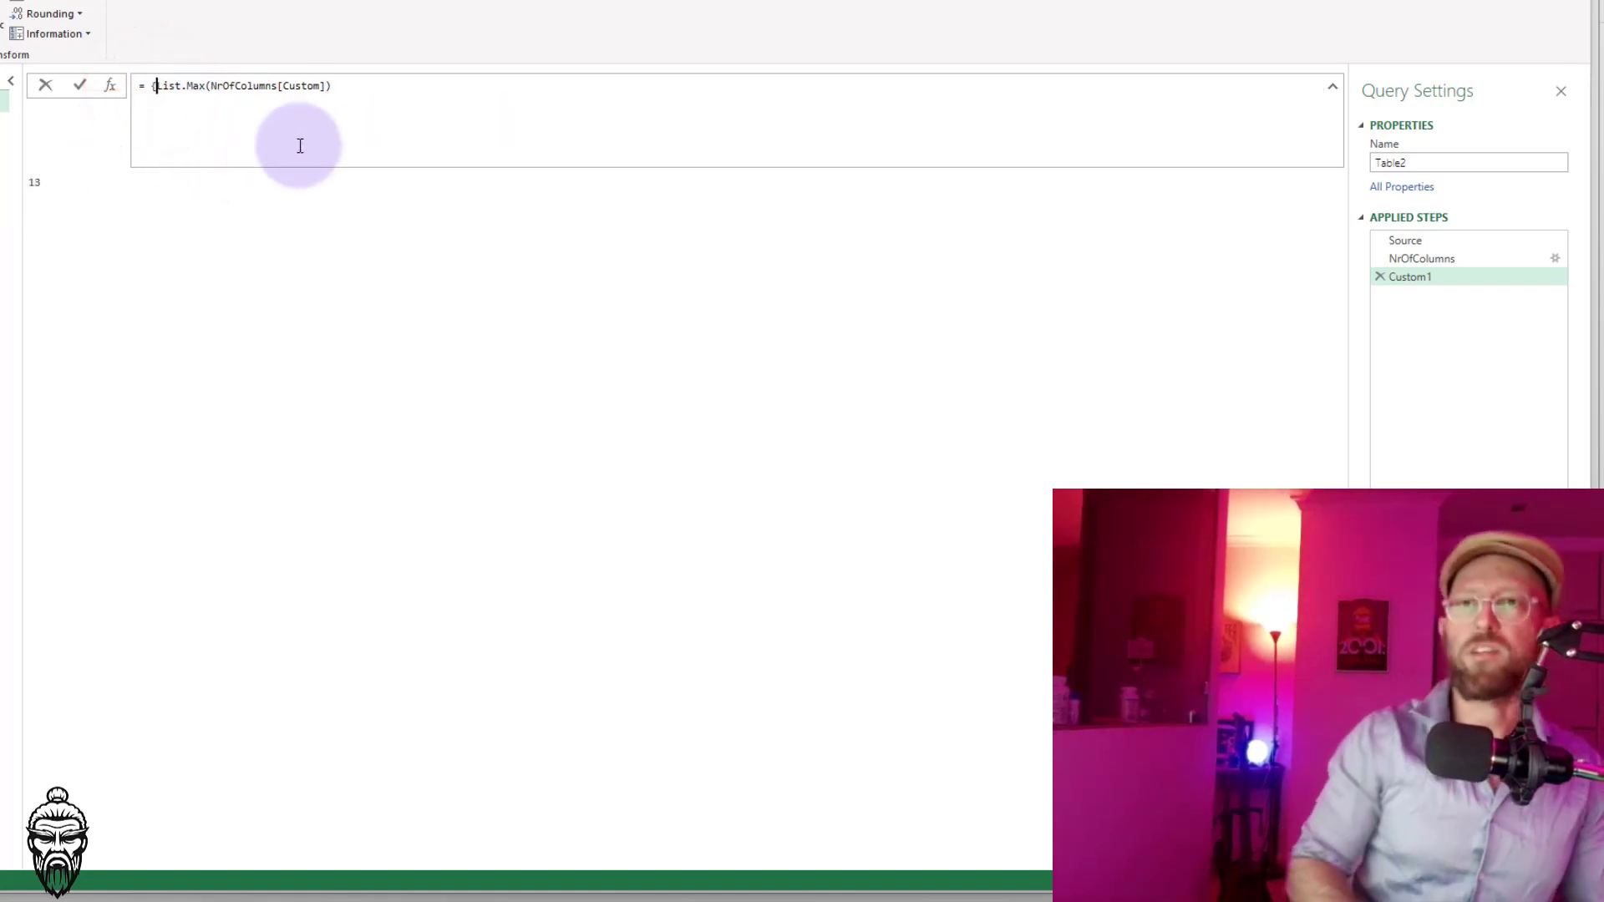
type("{1")
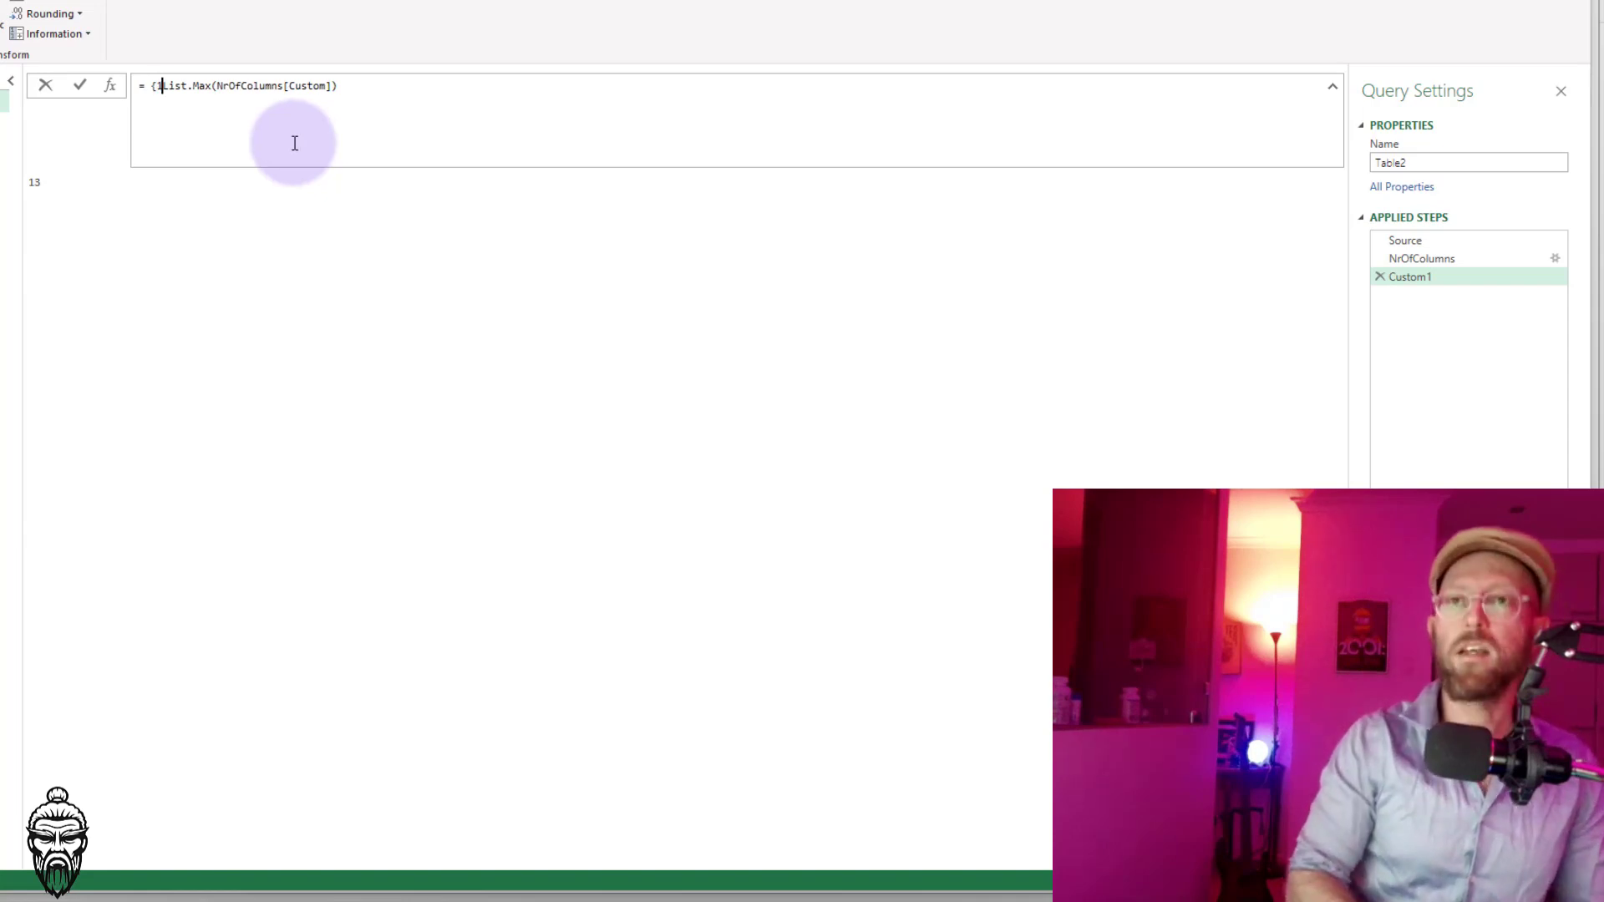
type("..")
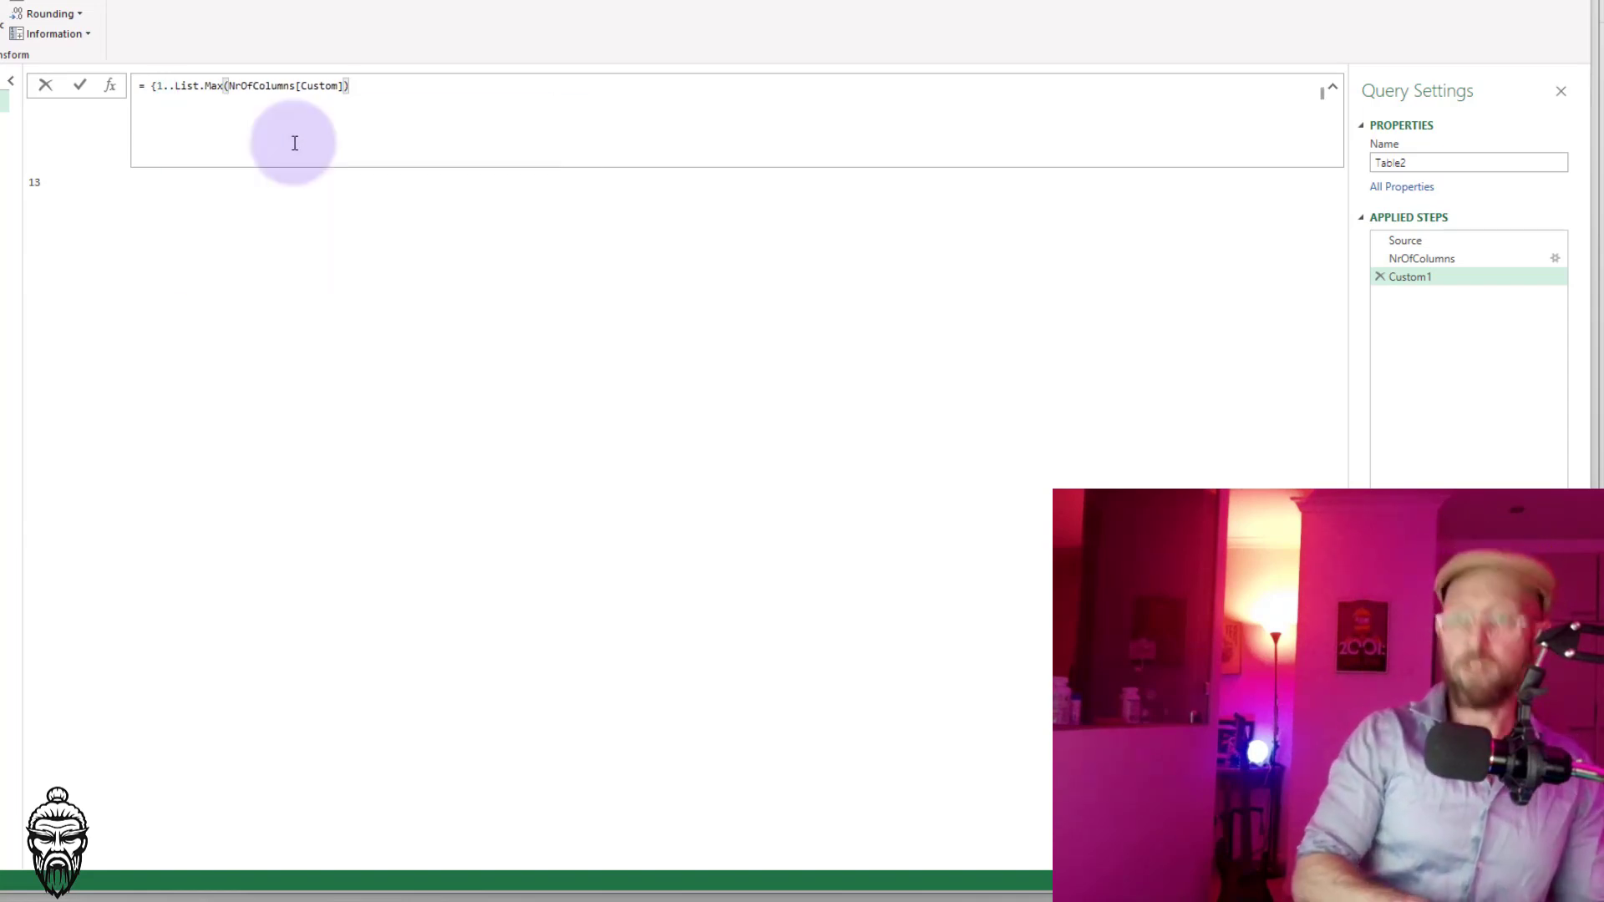
left_click(80, 85)
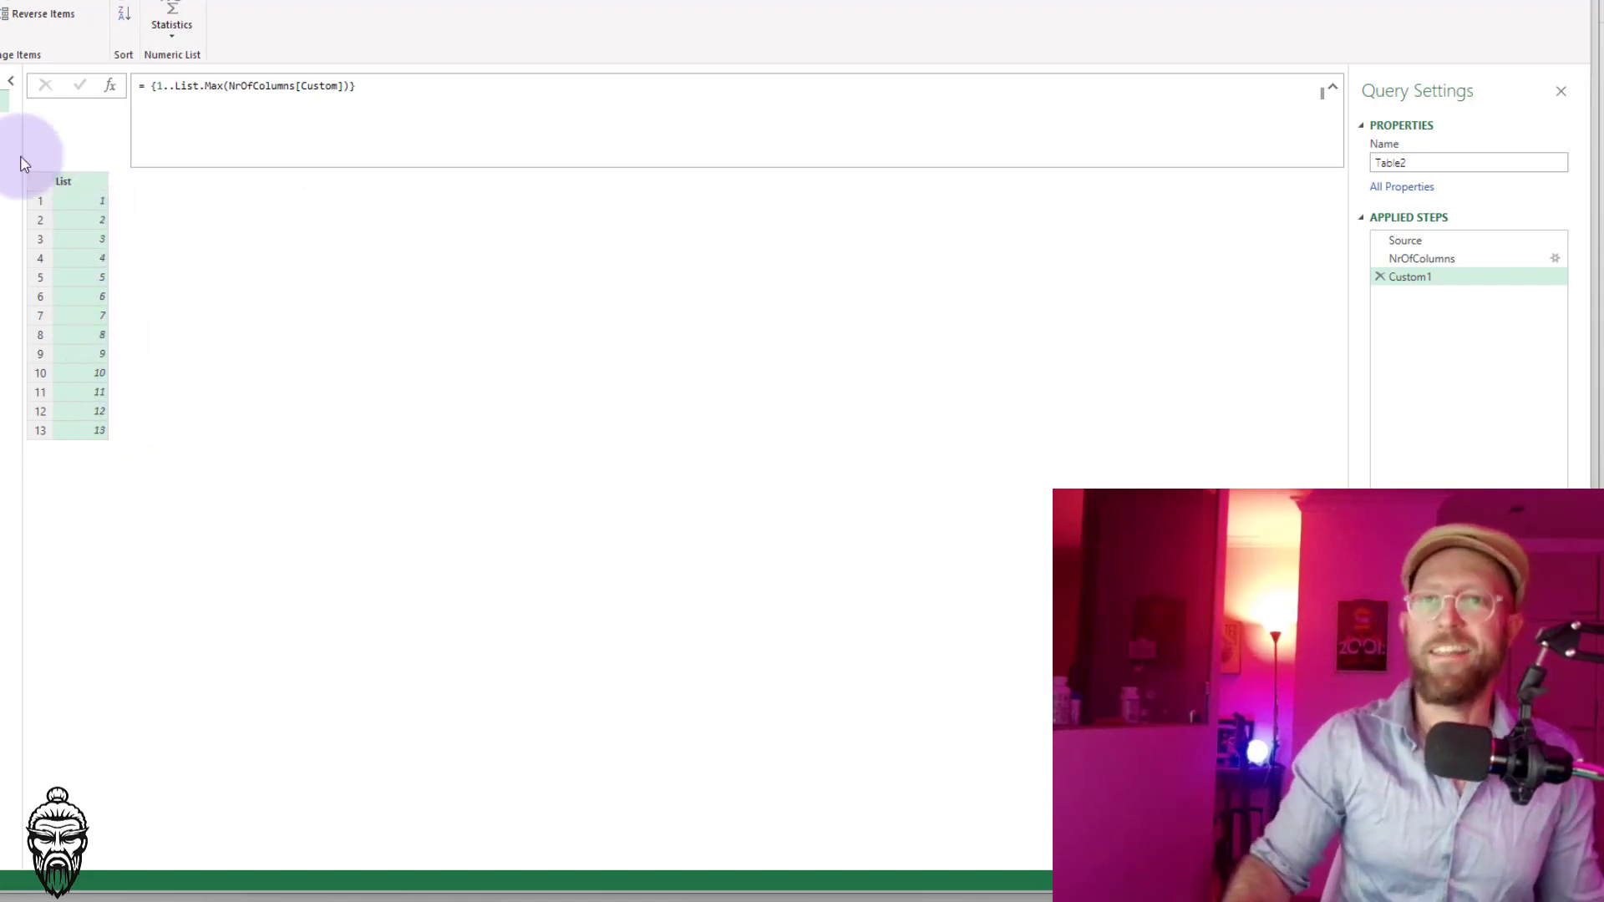
left_click(1421, 258)
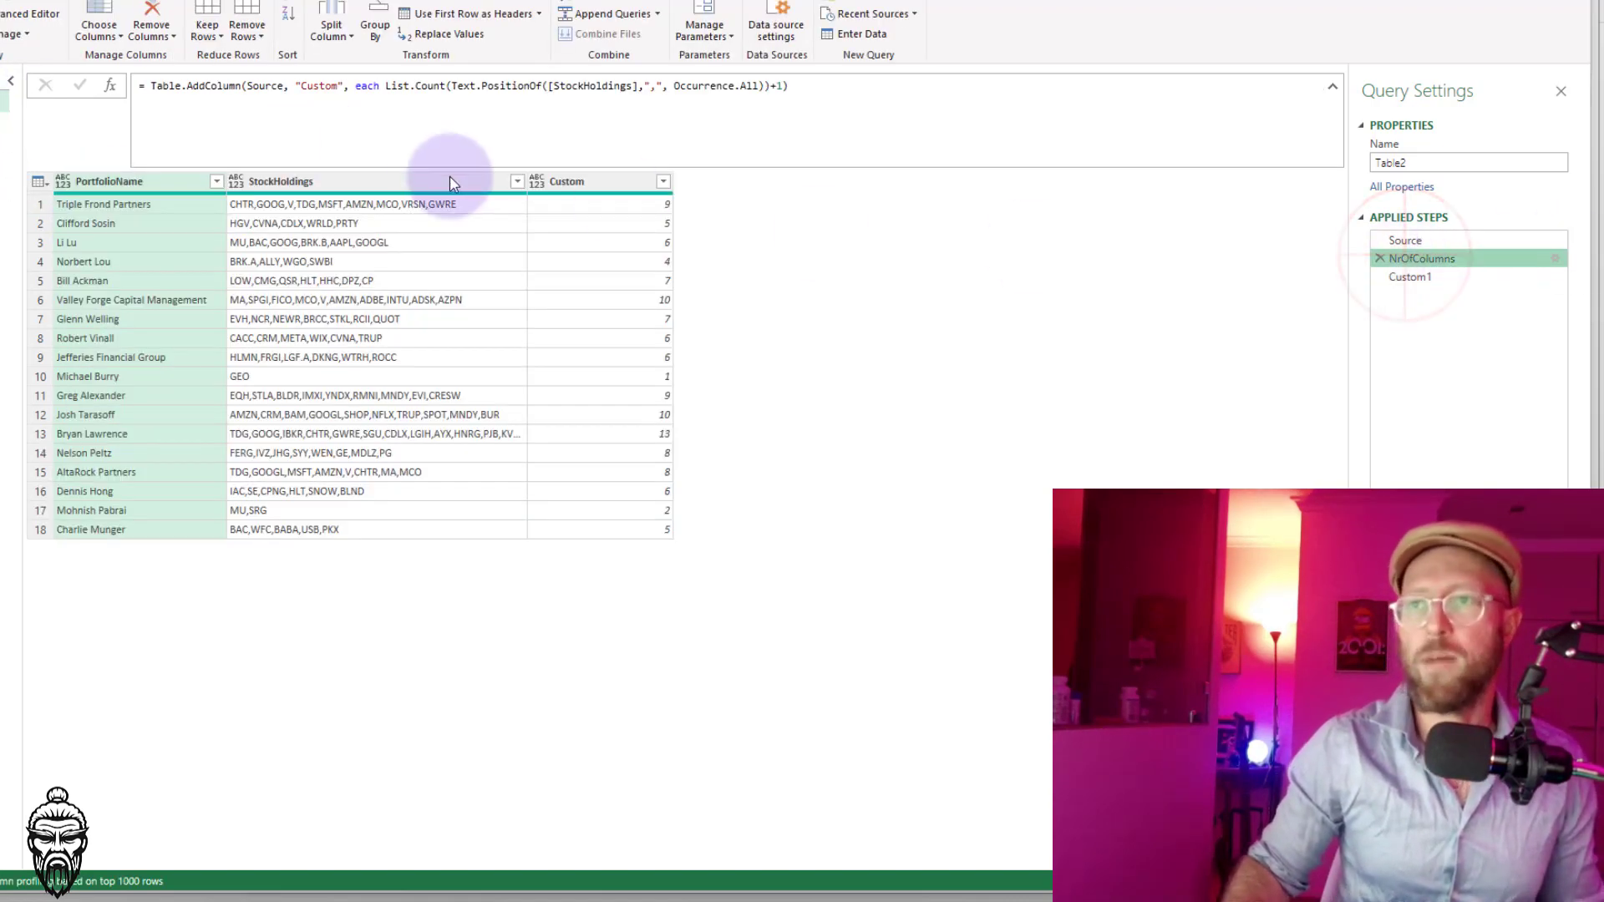
mouse_move(614, 597)
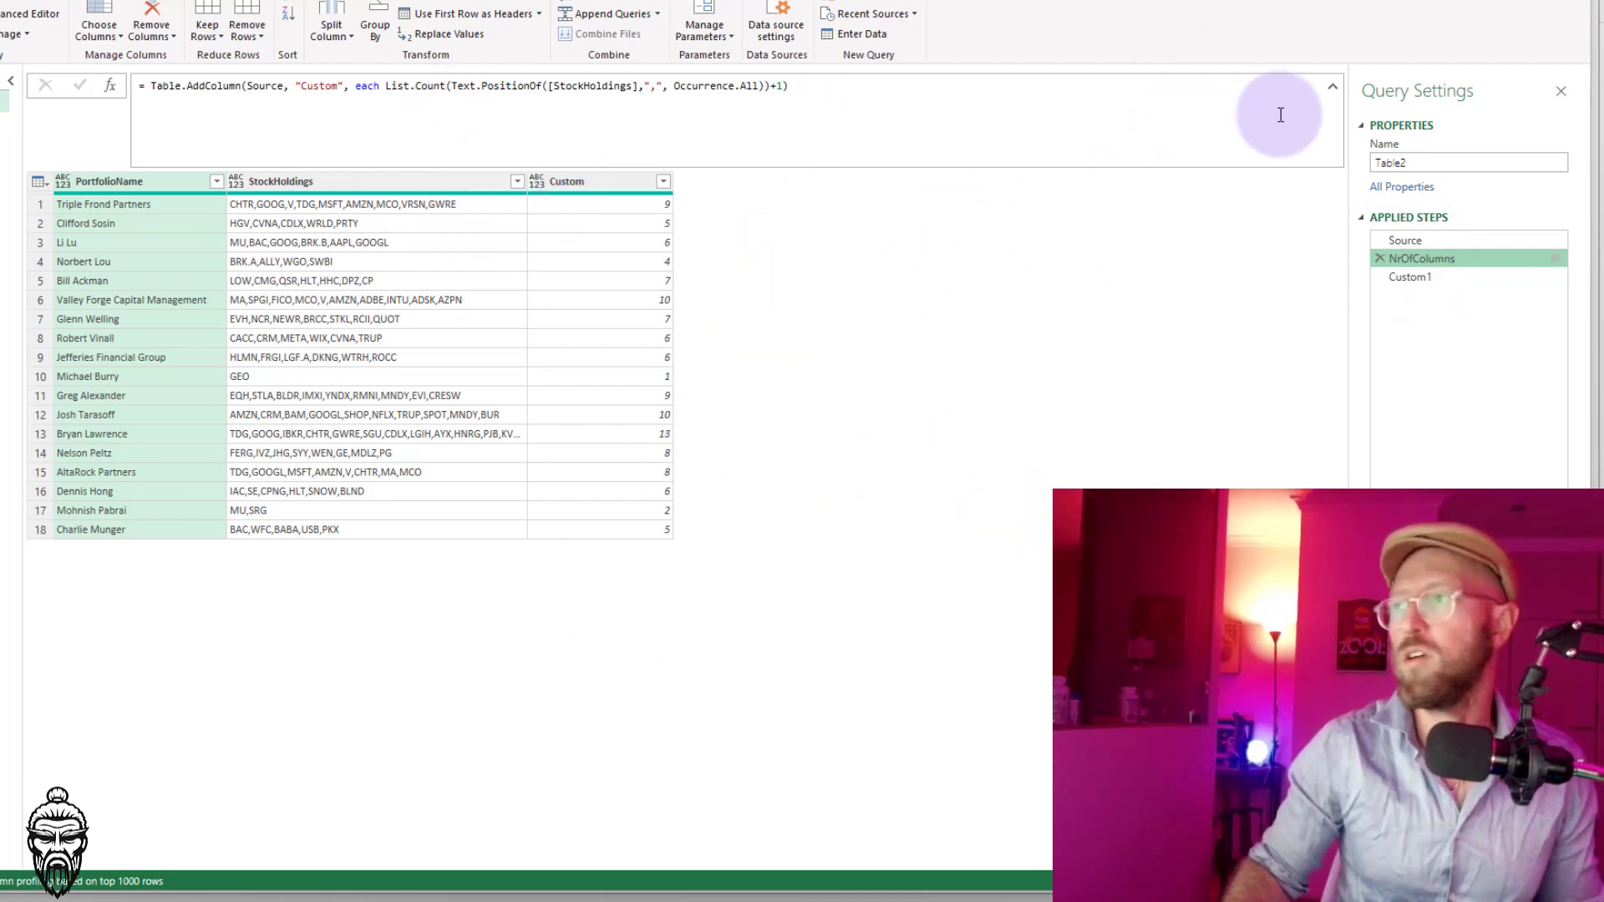
Wrap the list in List.Transform(..., each "Stock_" & Text.From(_)) after inspecting the type error
left_click(1409, 276)
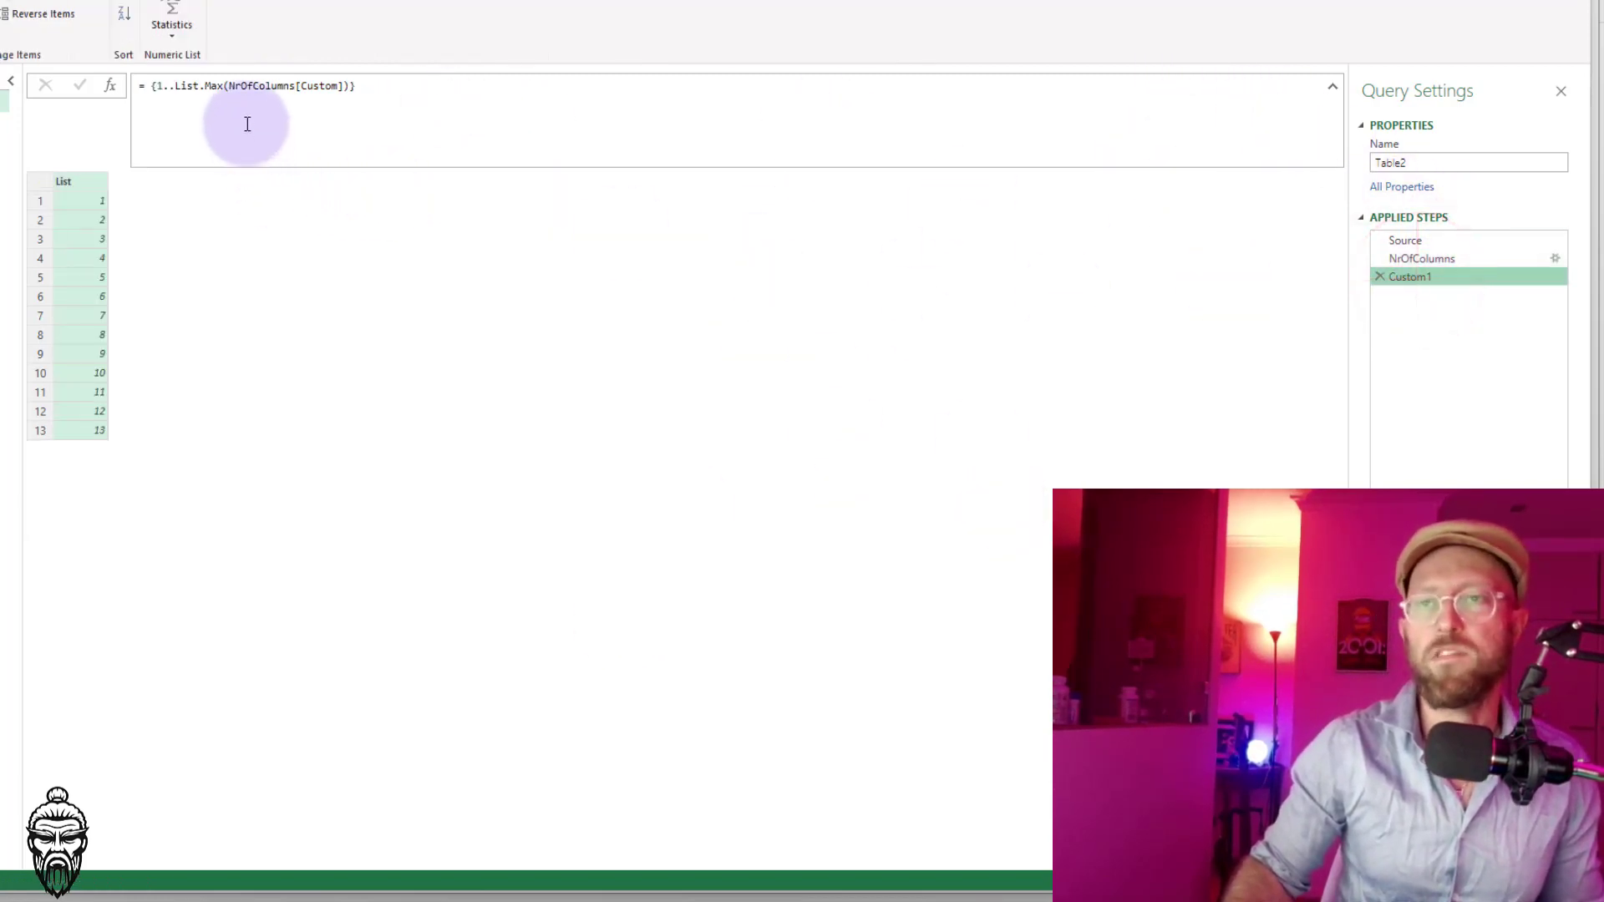
type("List.Transform(")
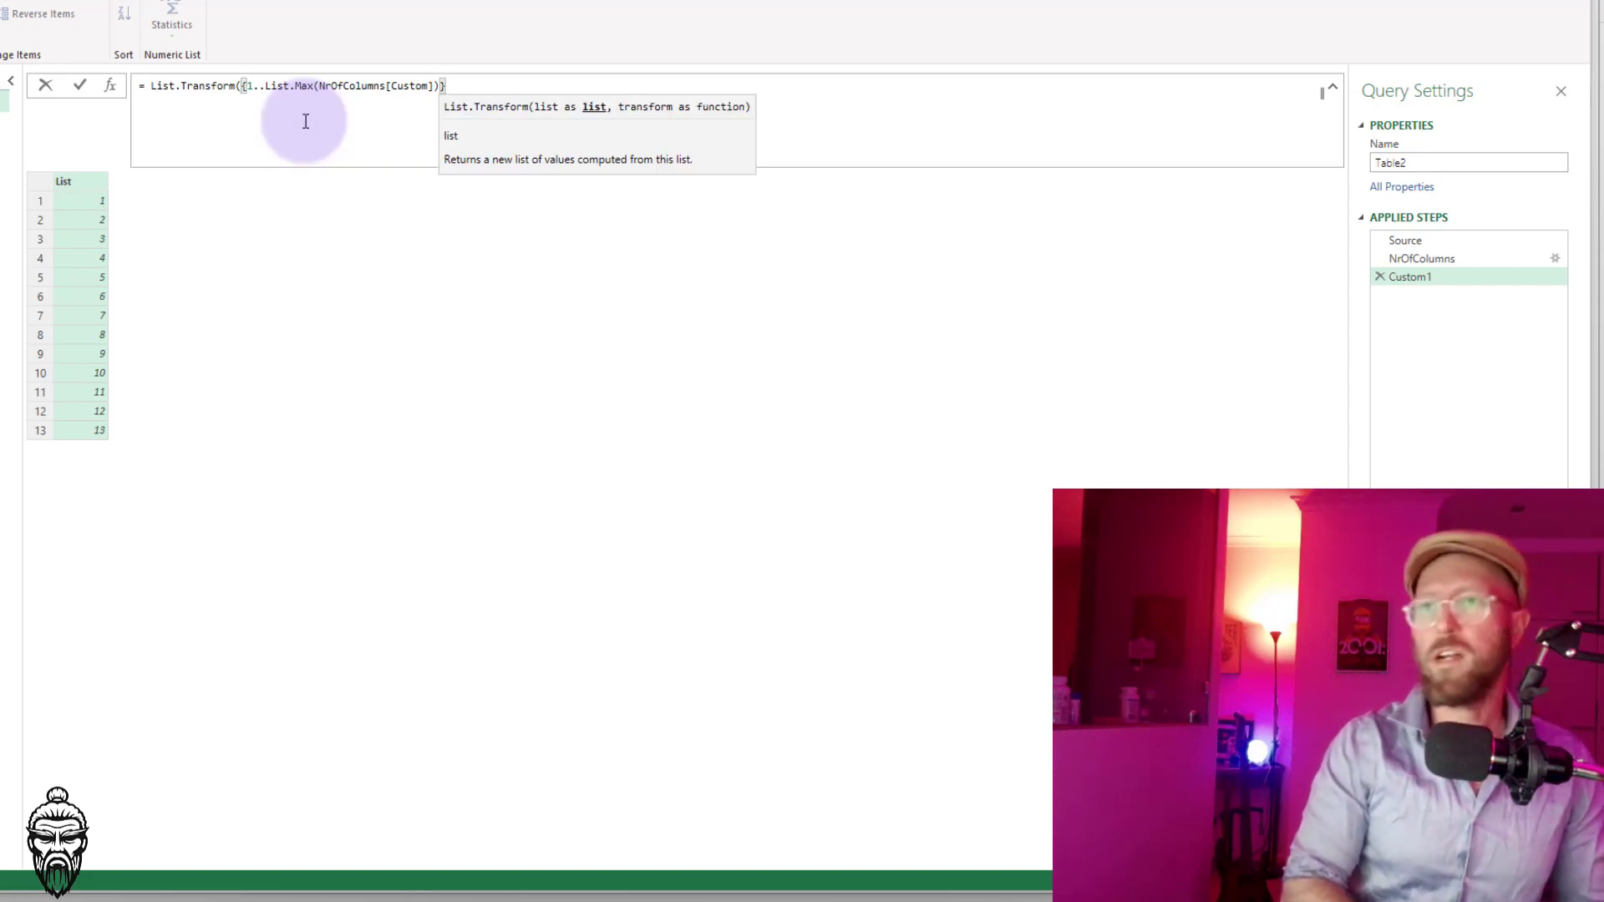
type(",")
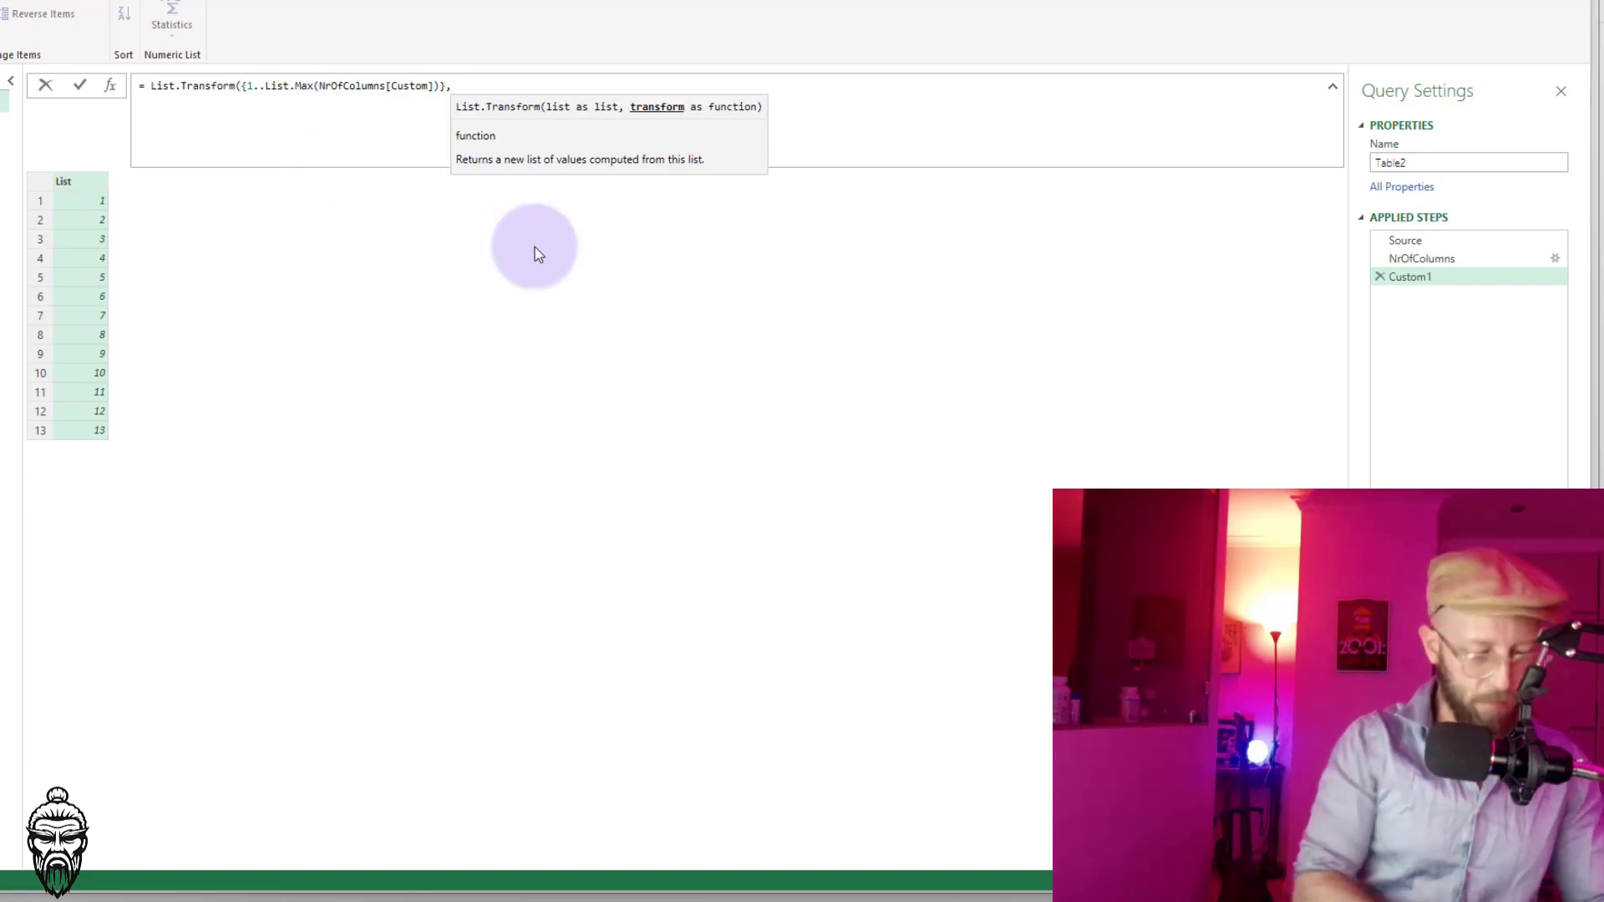
type("each")
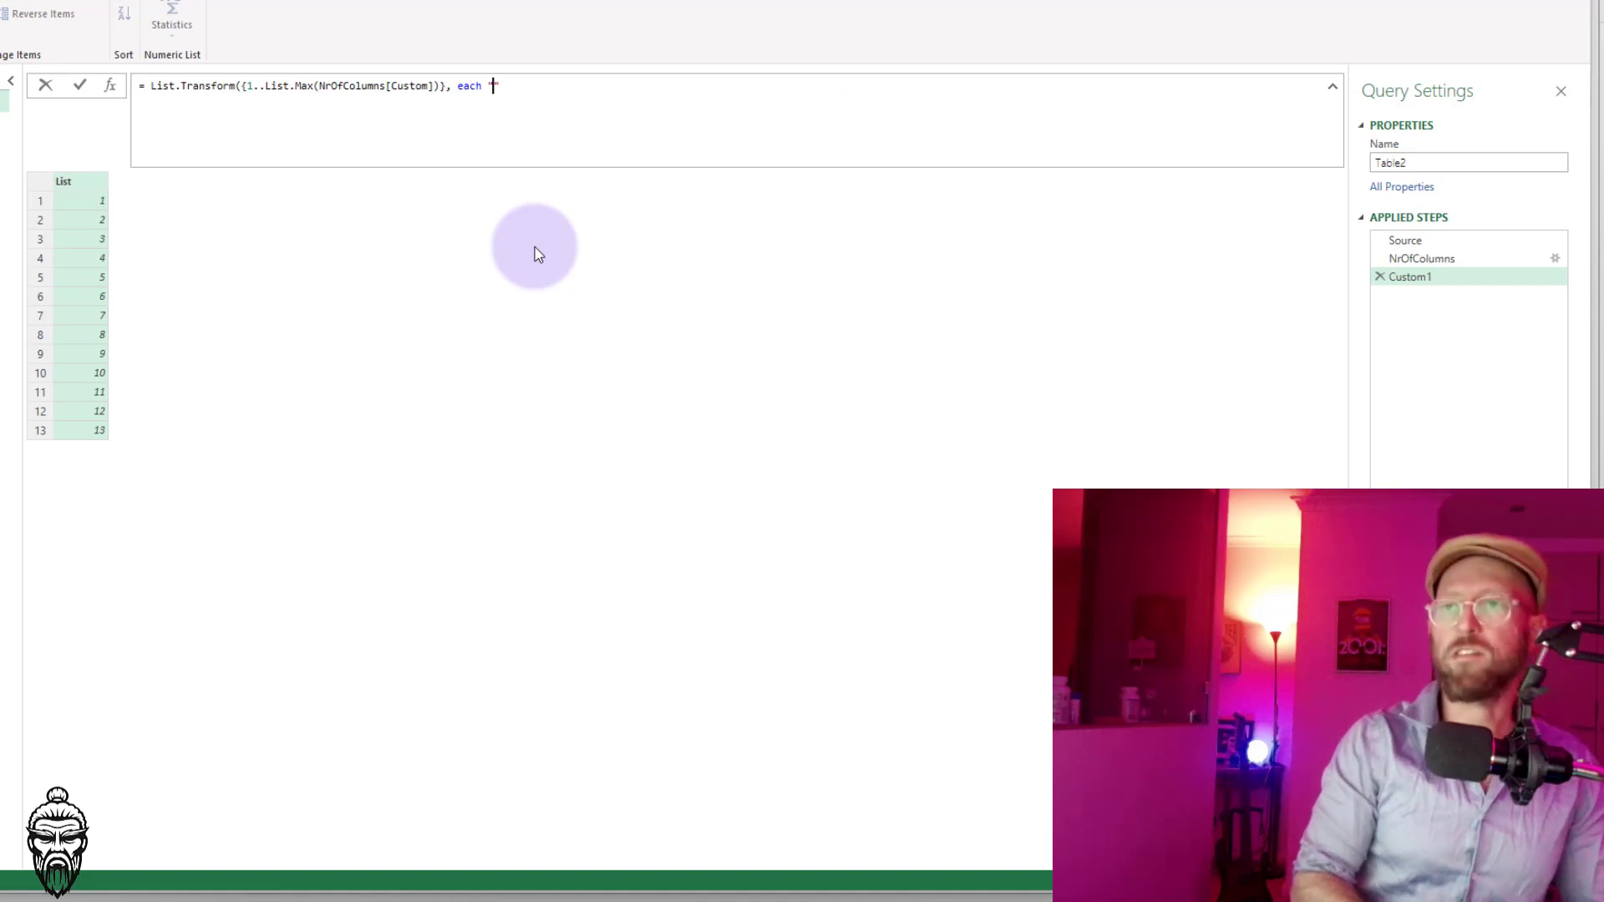
type("\"Stock")
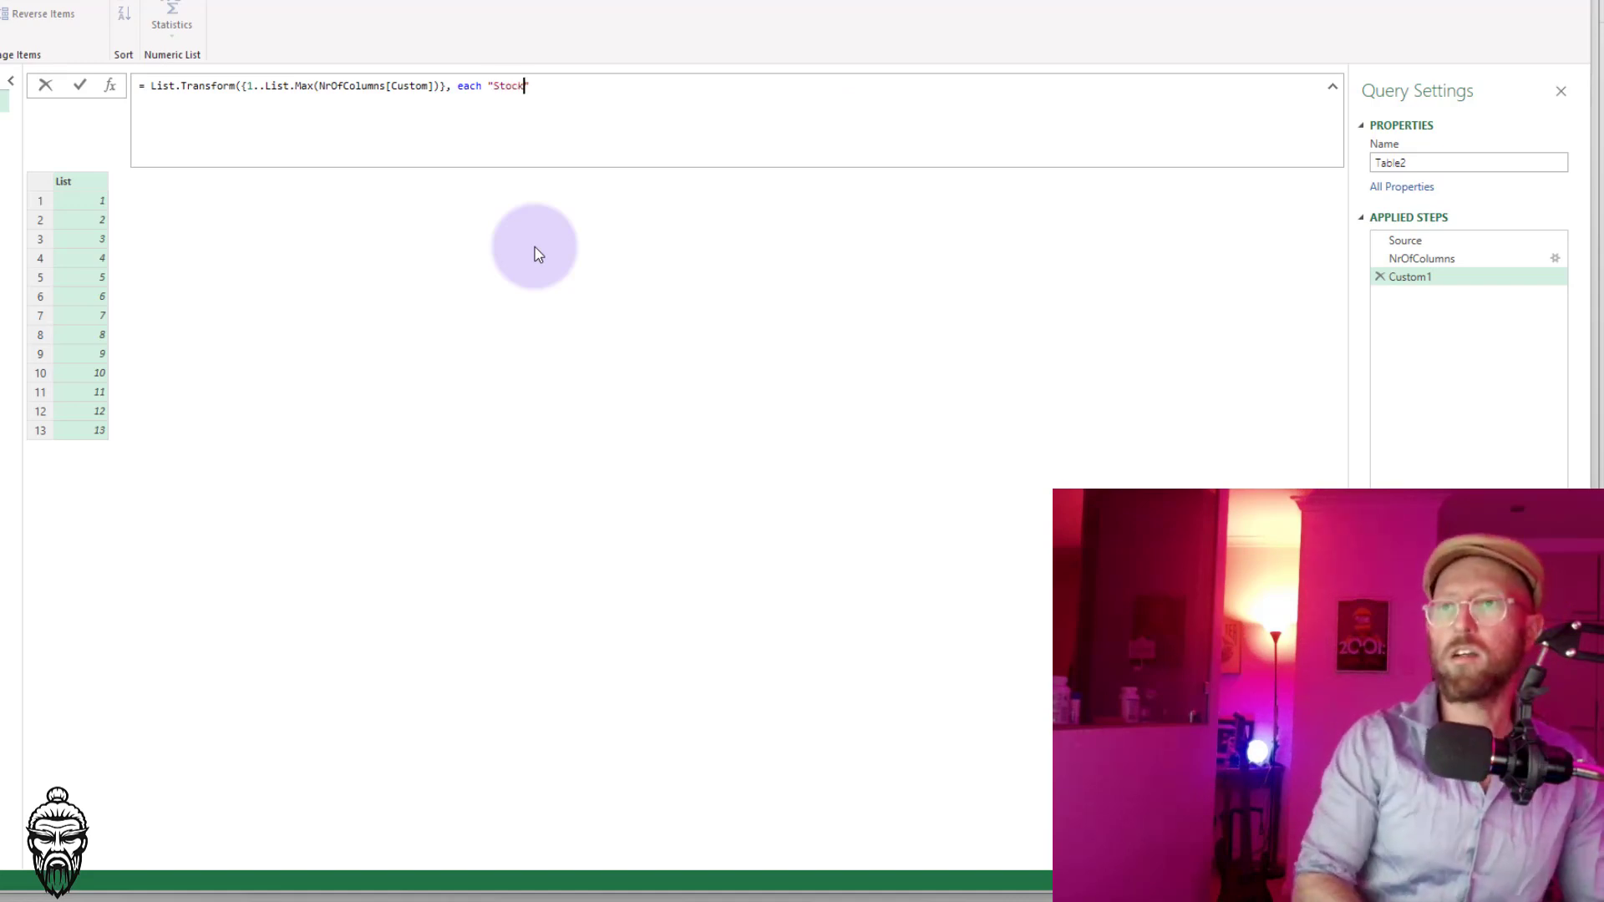
type("_")
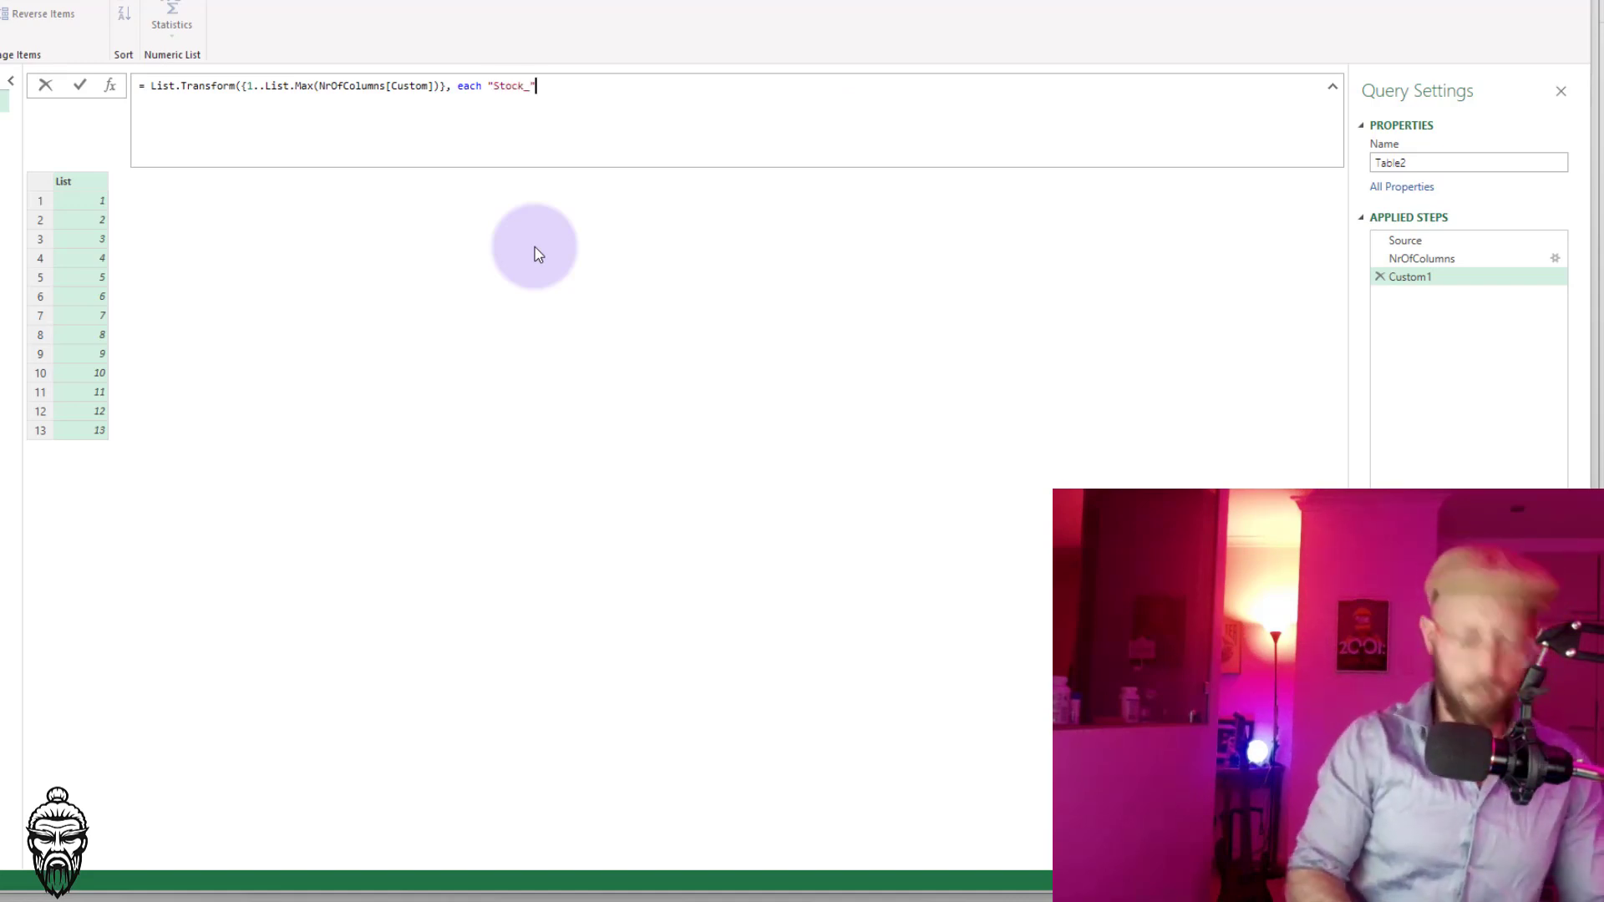
type("&")
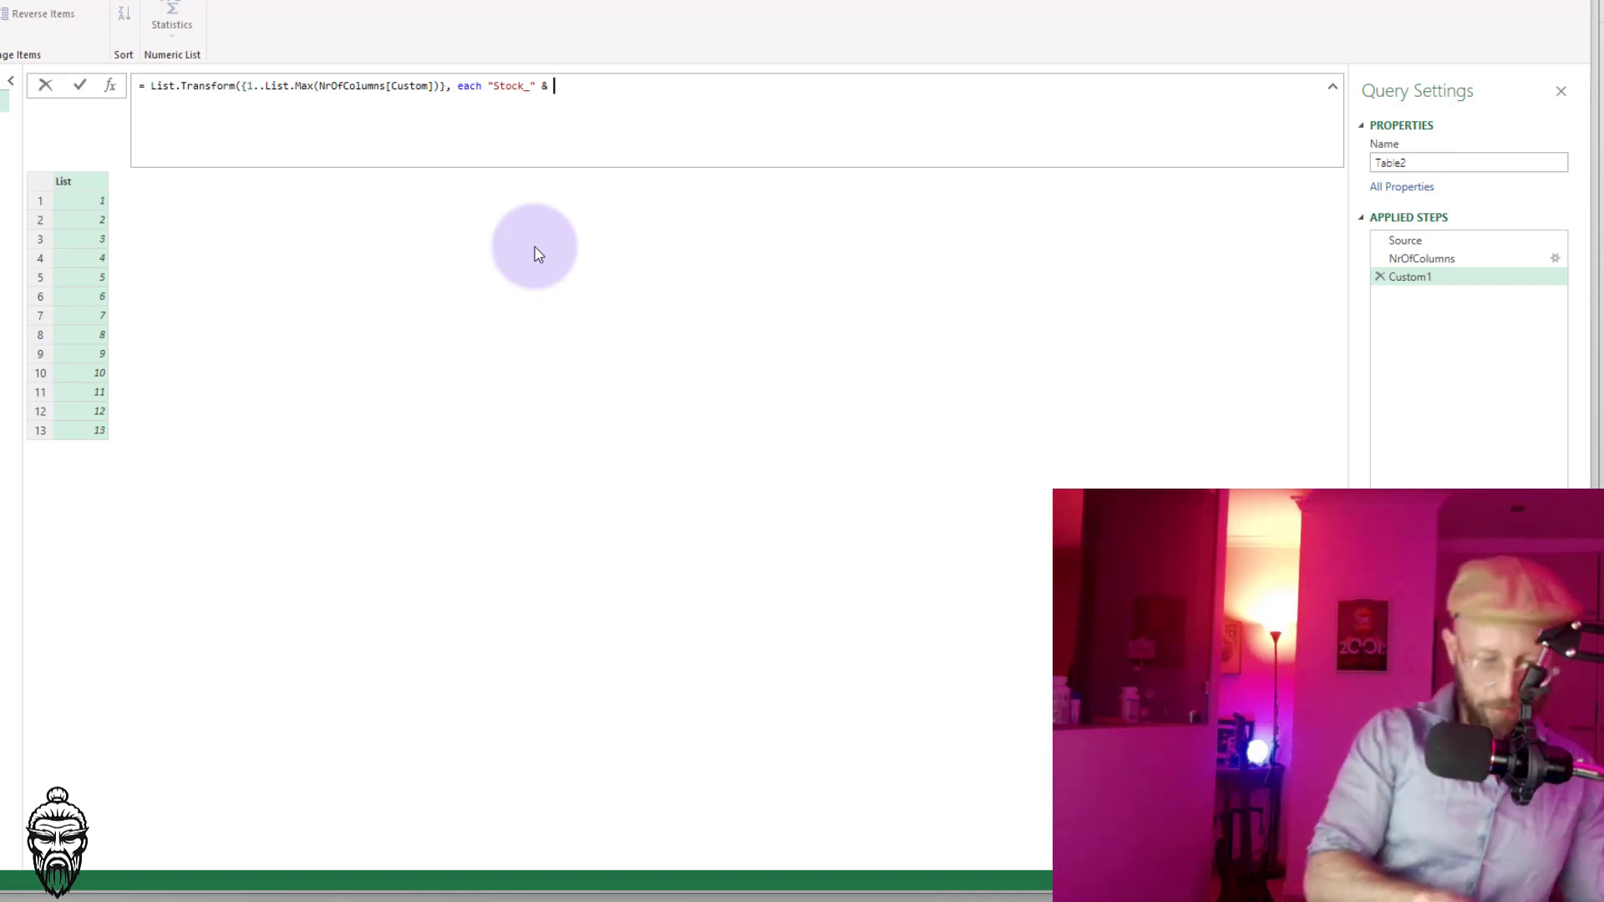
type("_")
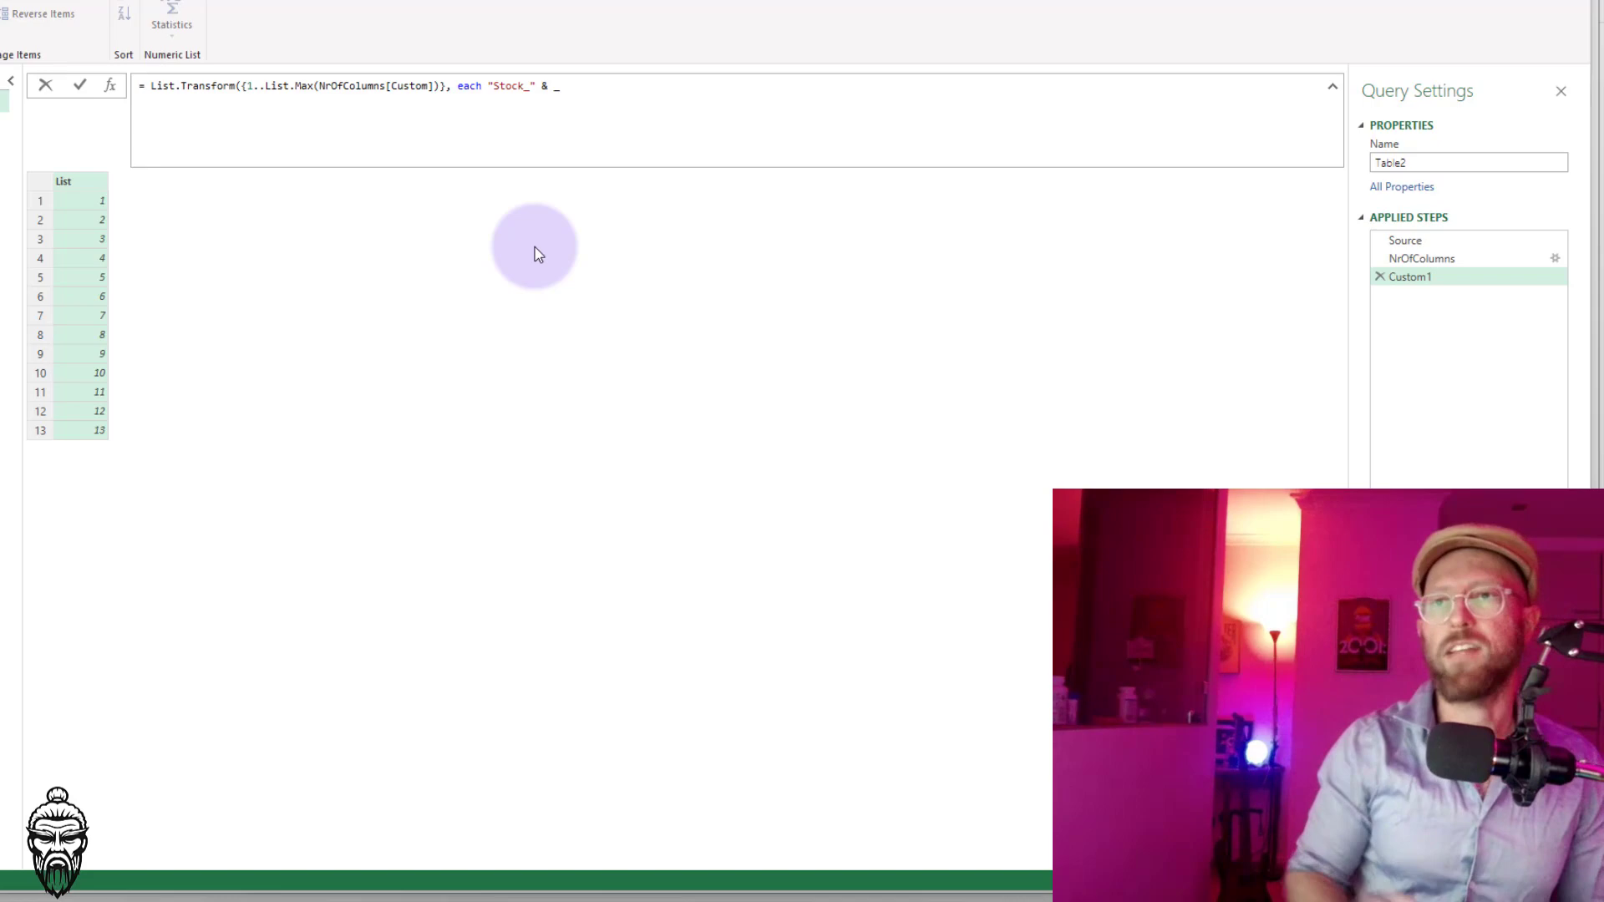
mouse_move(108, 277)
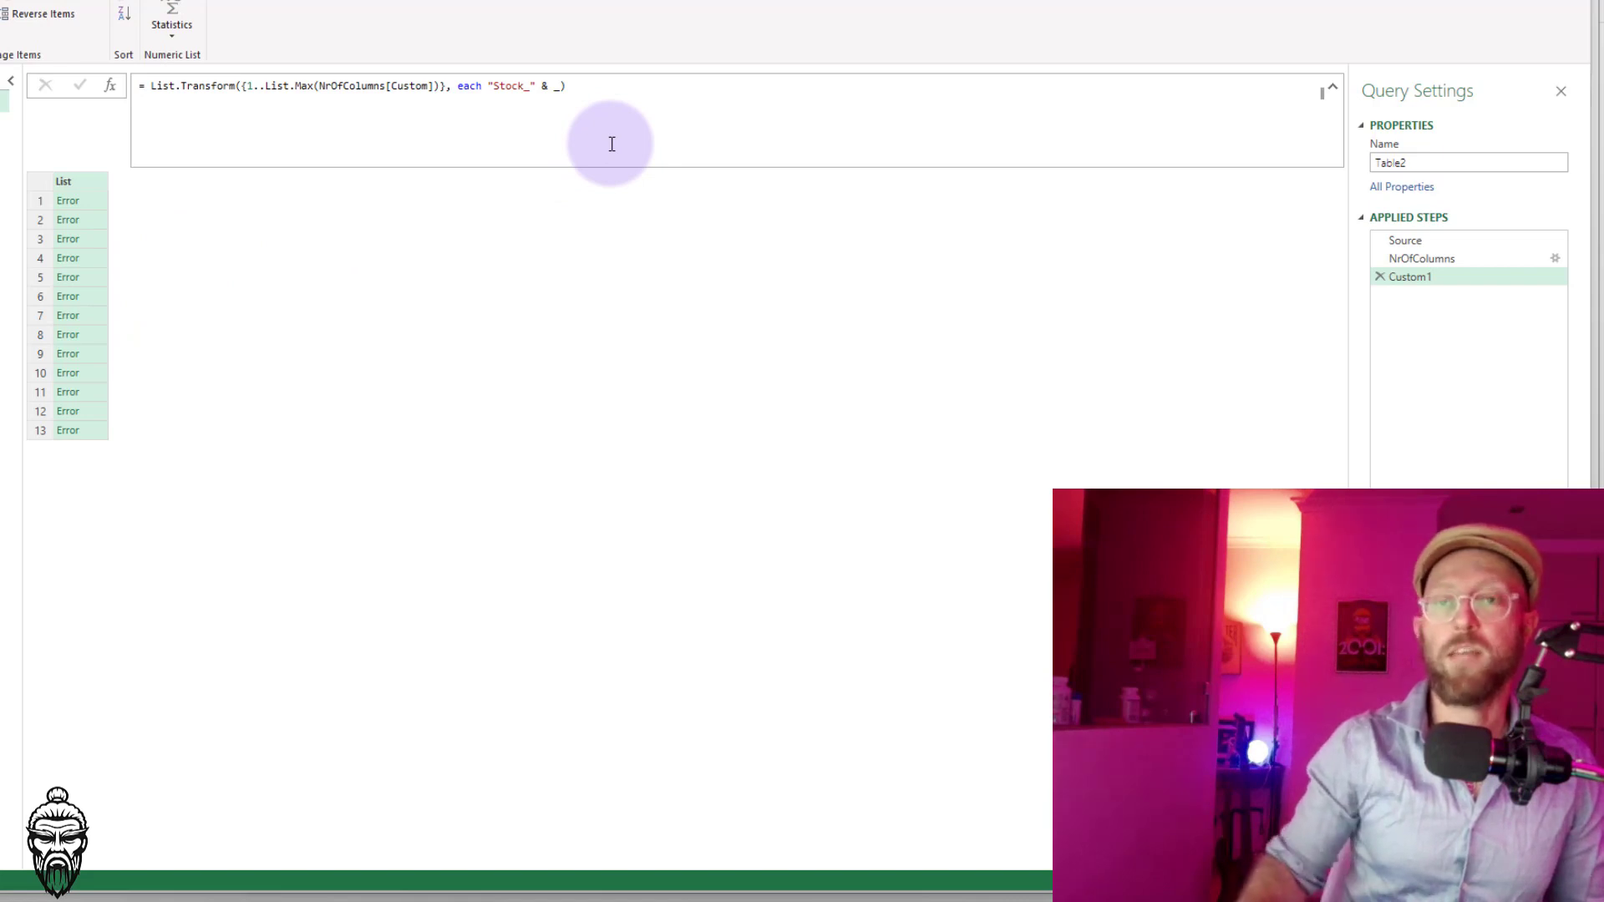
left_click(68, 199)
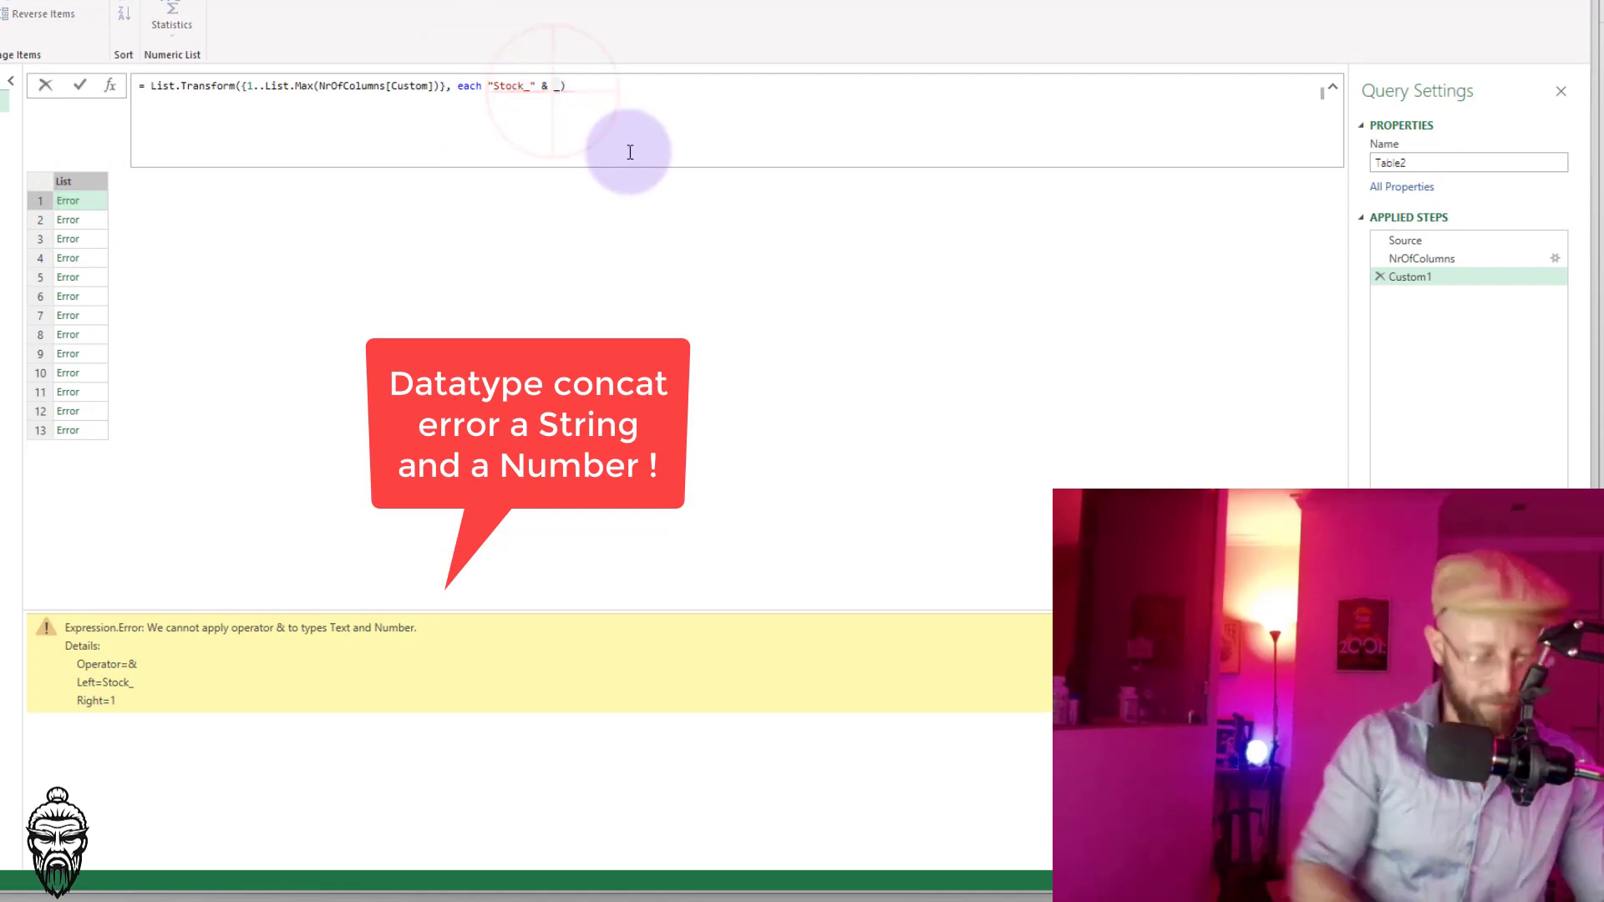
type("Text.From(")
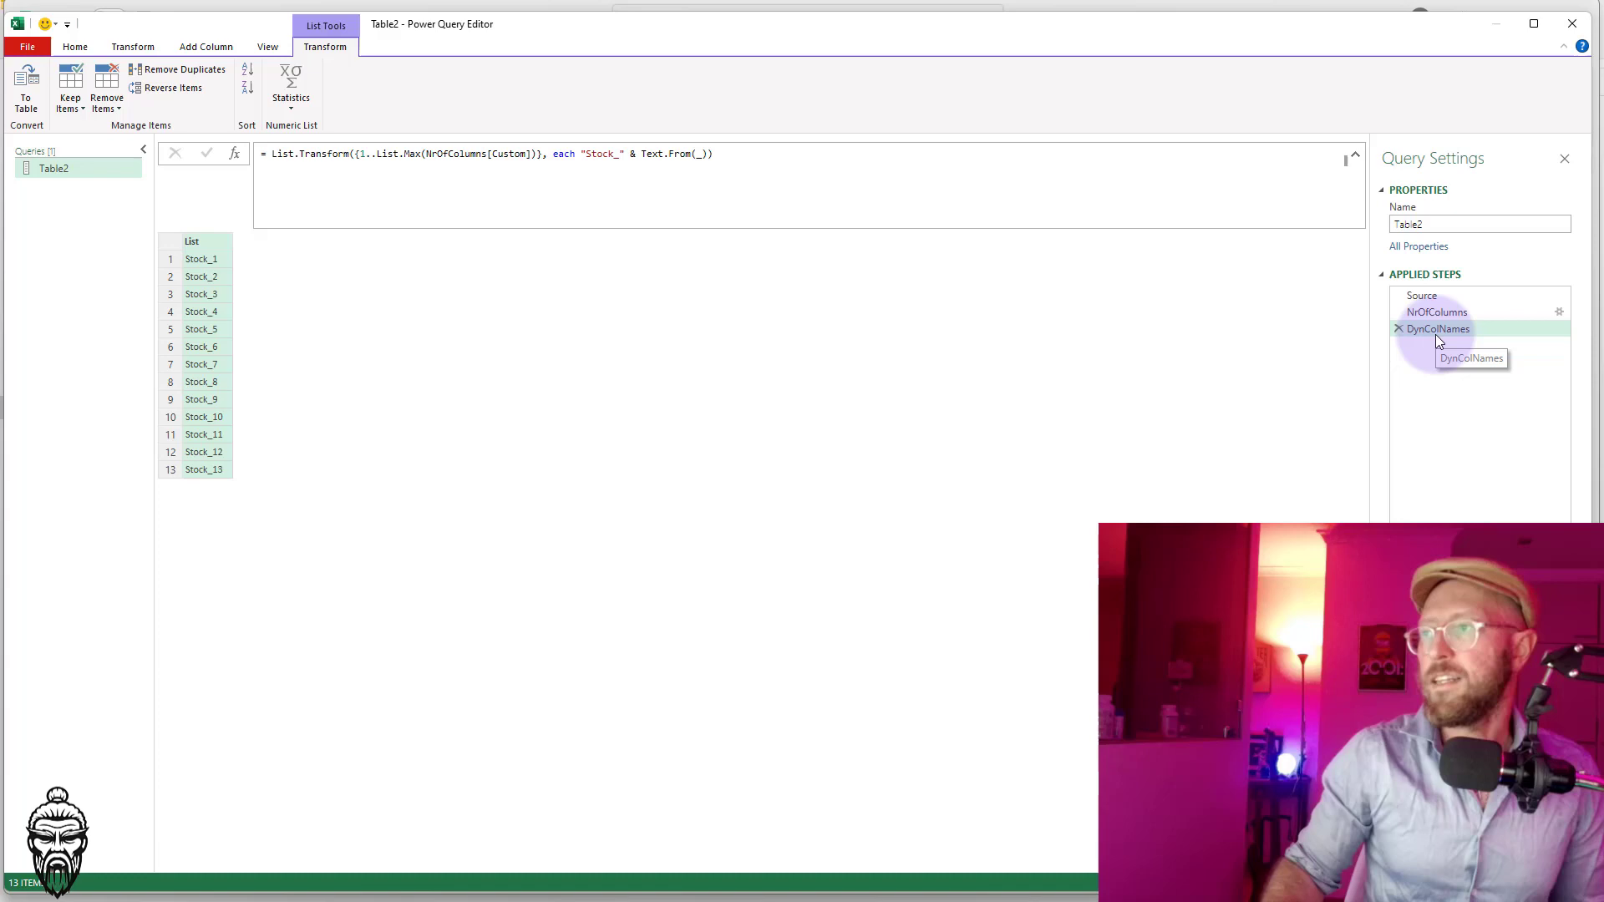
Add a step after DynColNames whose formula references Source instead
left_click(1425, 345)
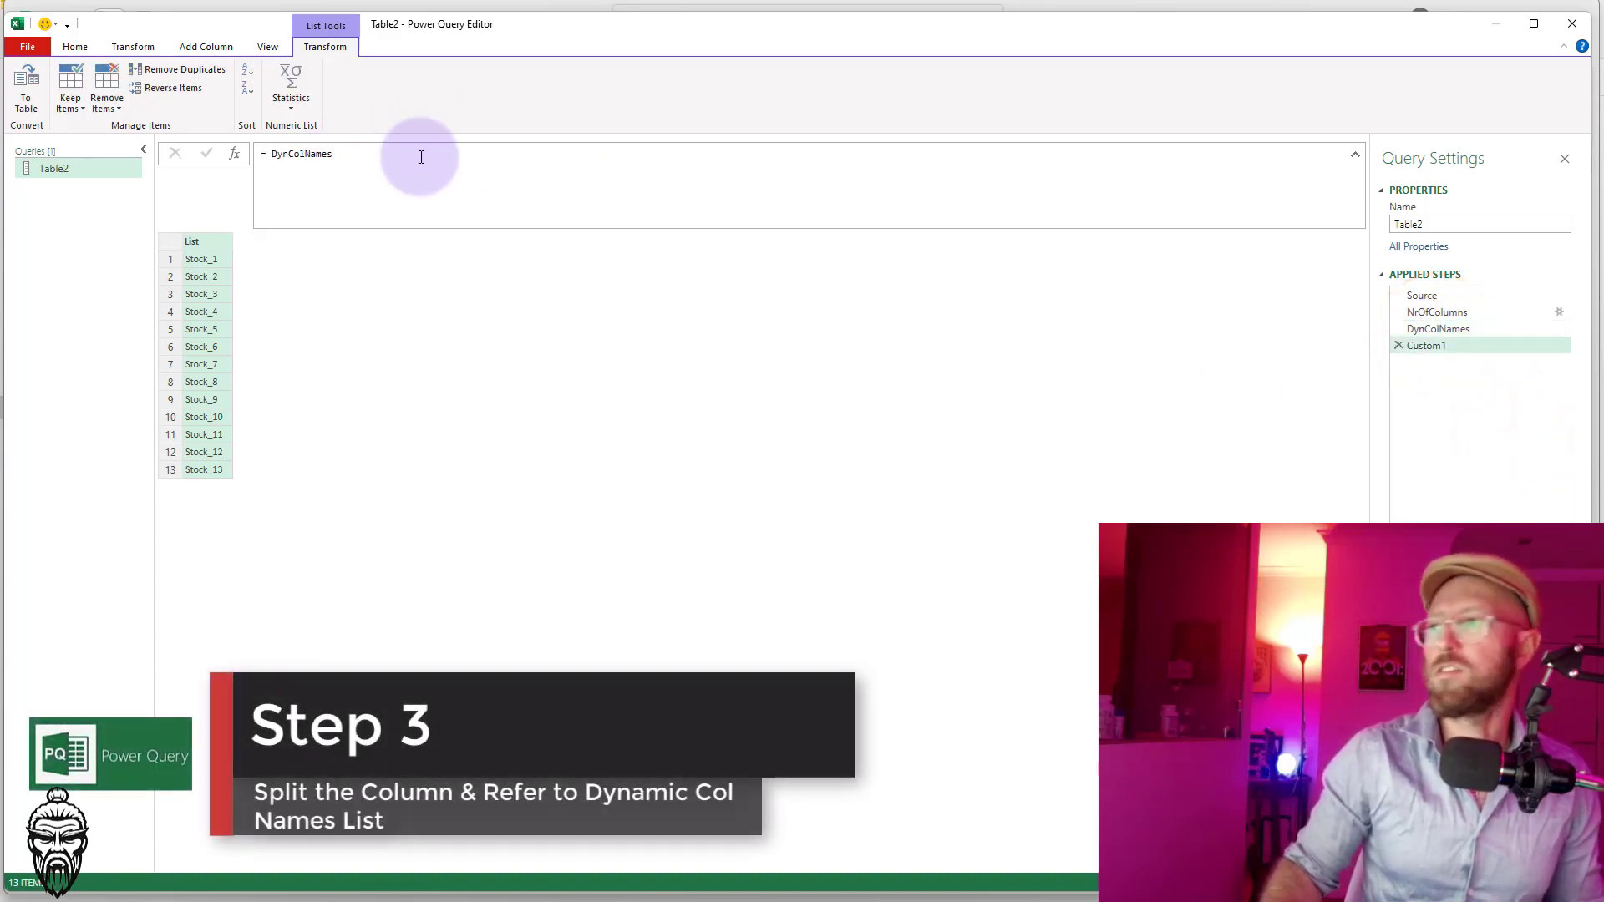
double_click(300, 154)
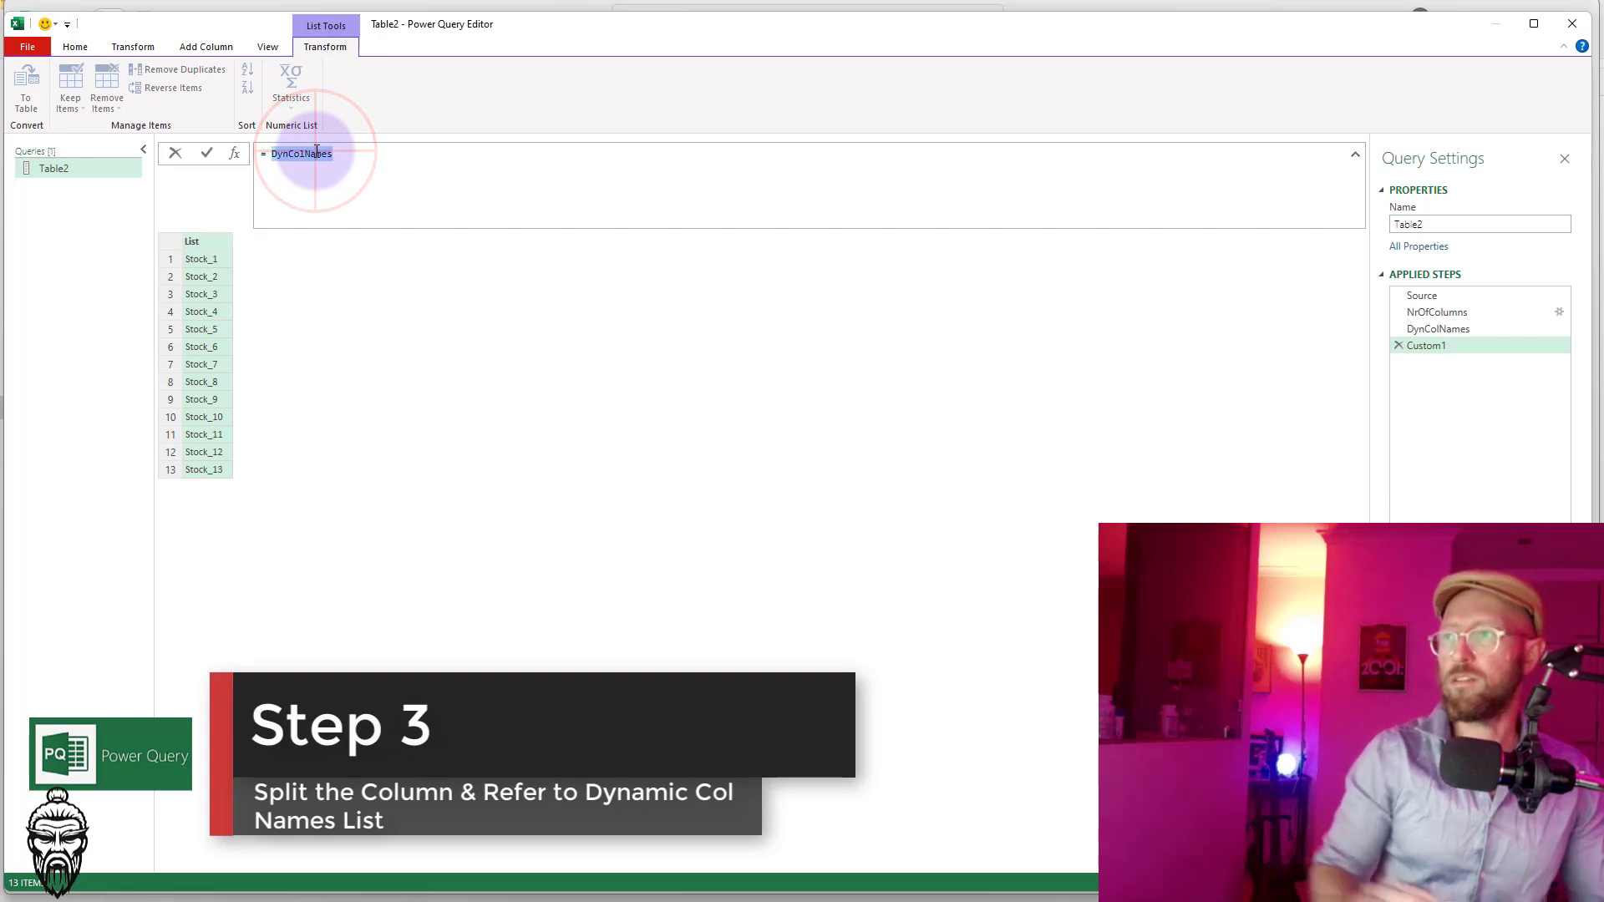
type("Source")
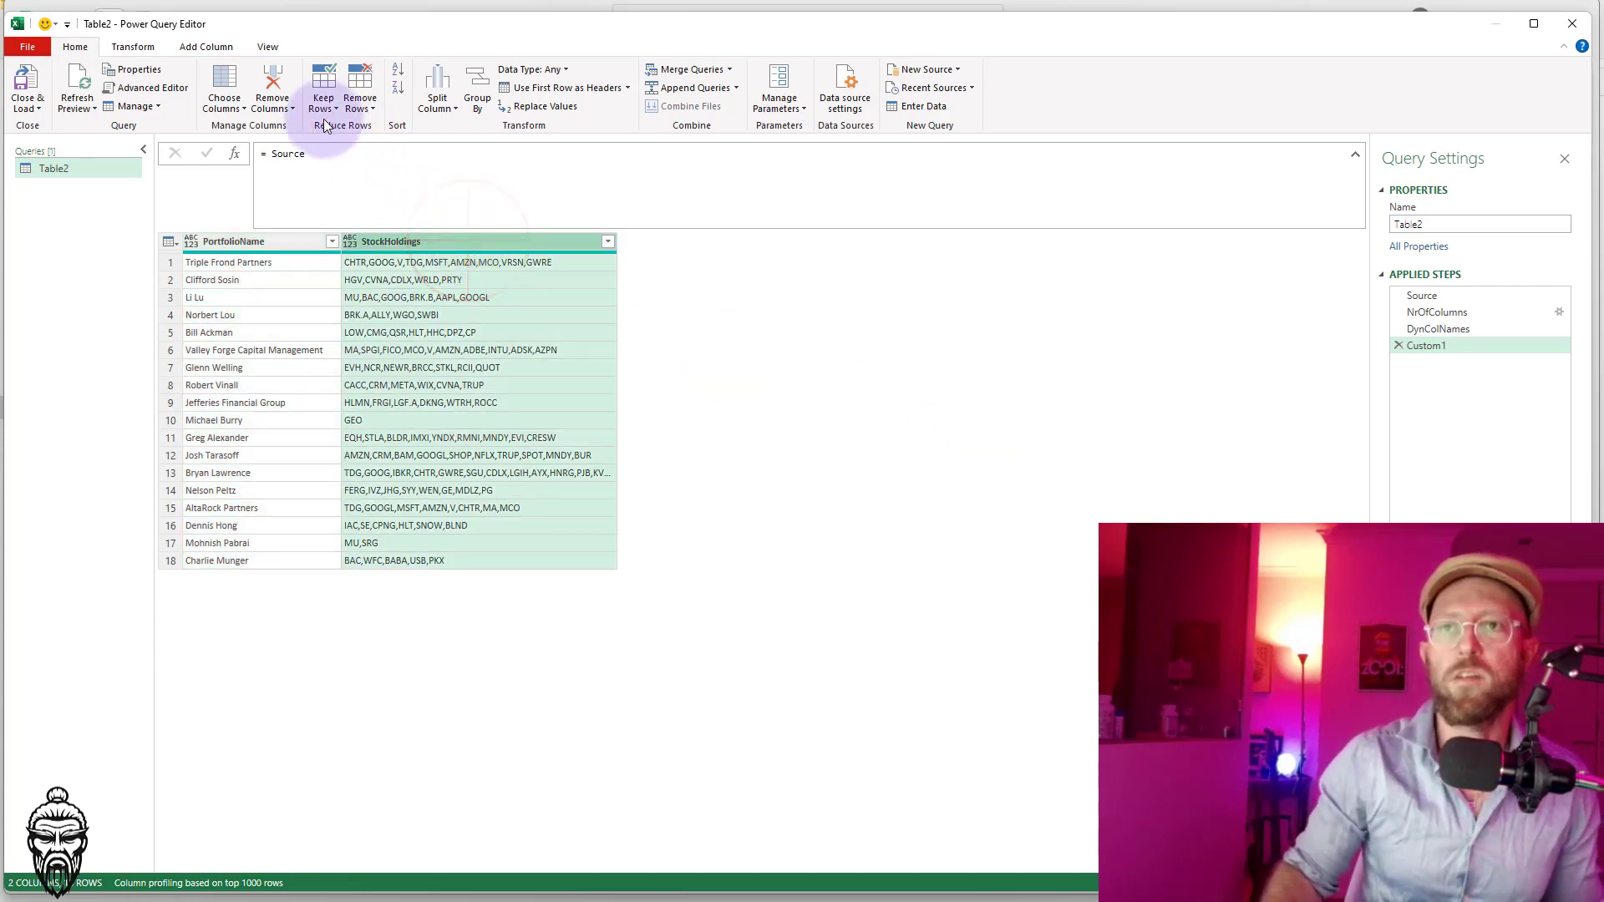
Split StockHoldings by comma delimiter and rename the new columns Stock_1 through Stock_13
left_click(437, 87)
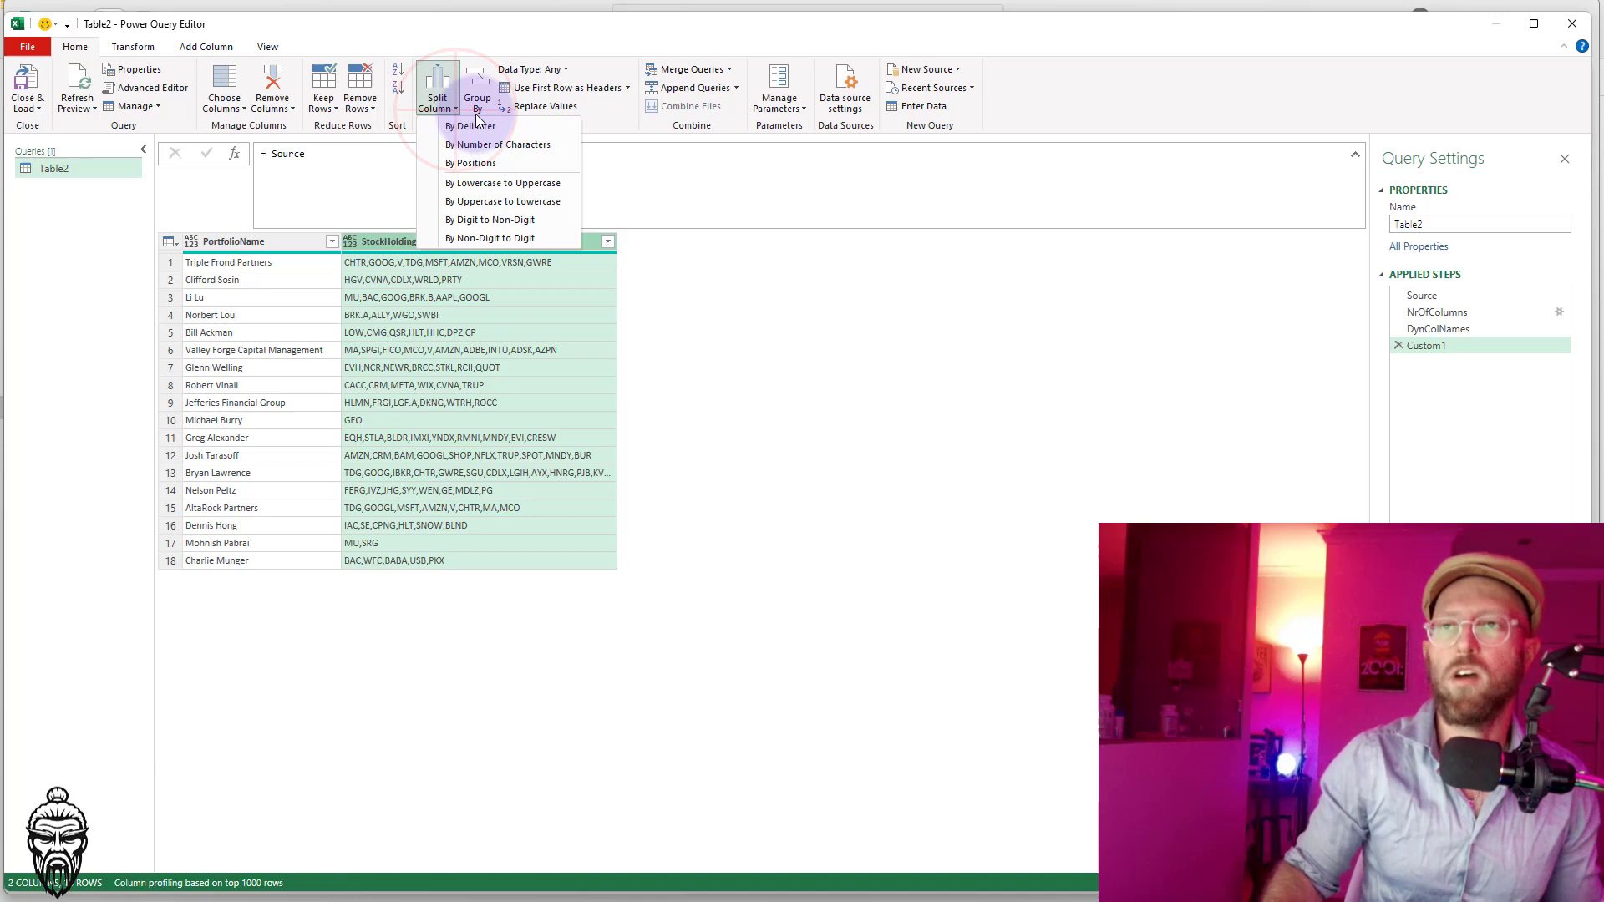
left_click(469, 125)
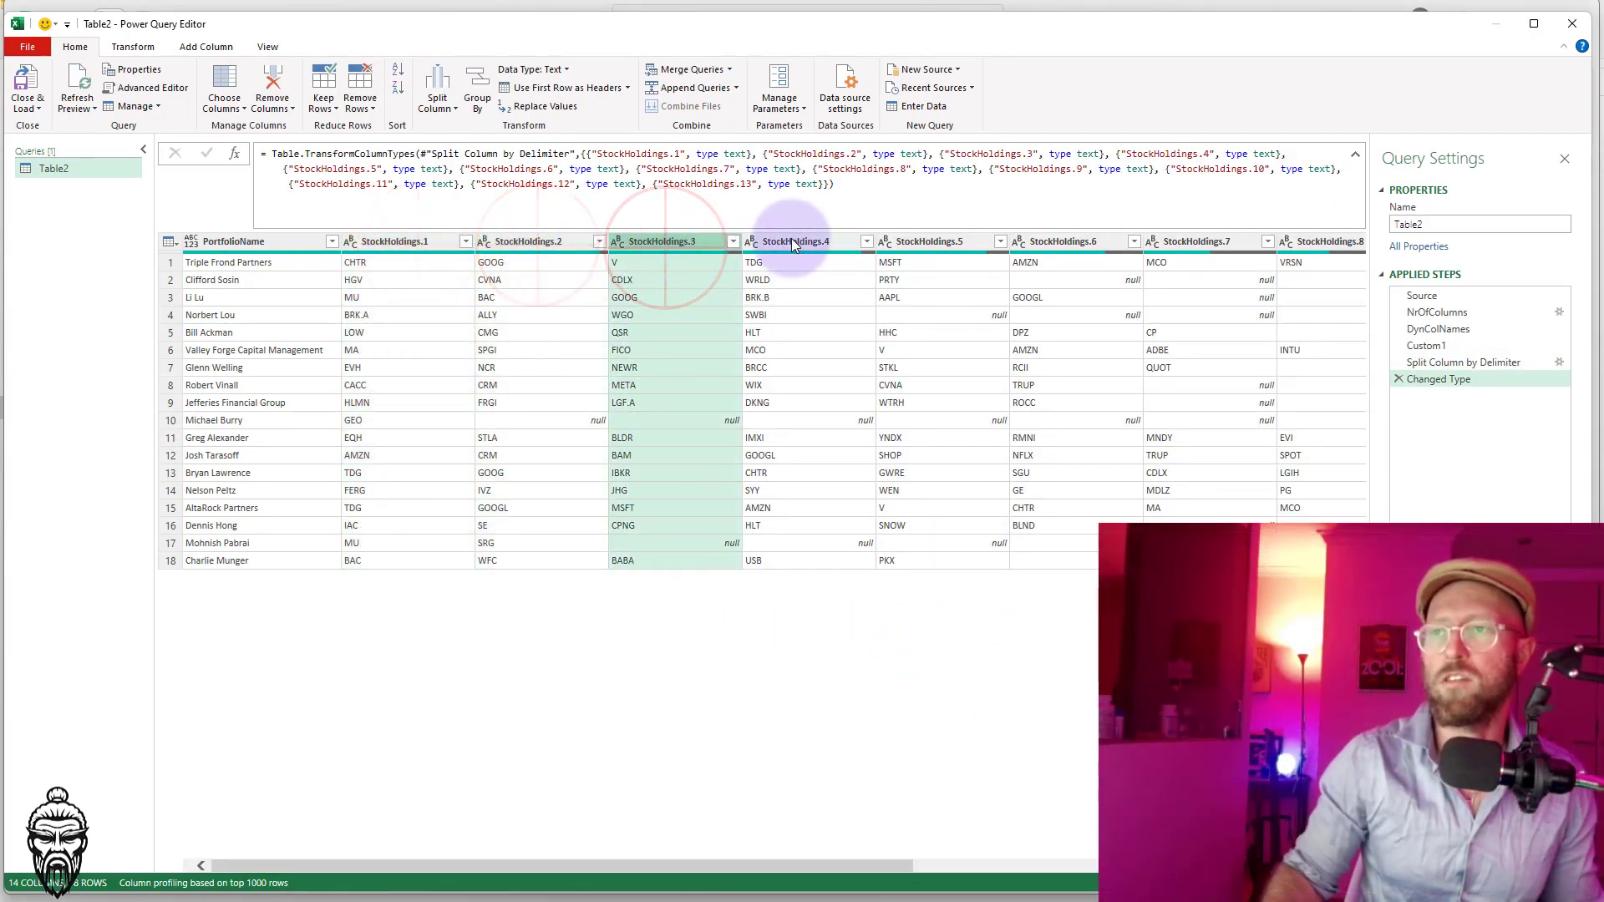
left_click(798, 240)
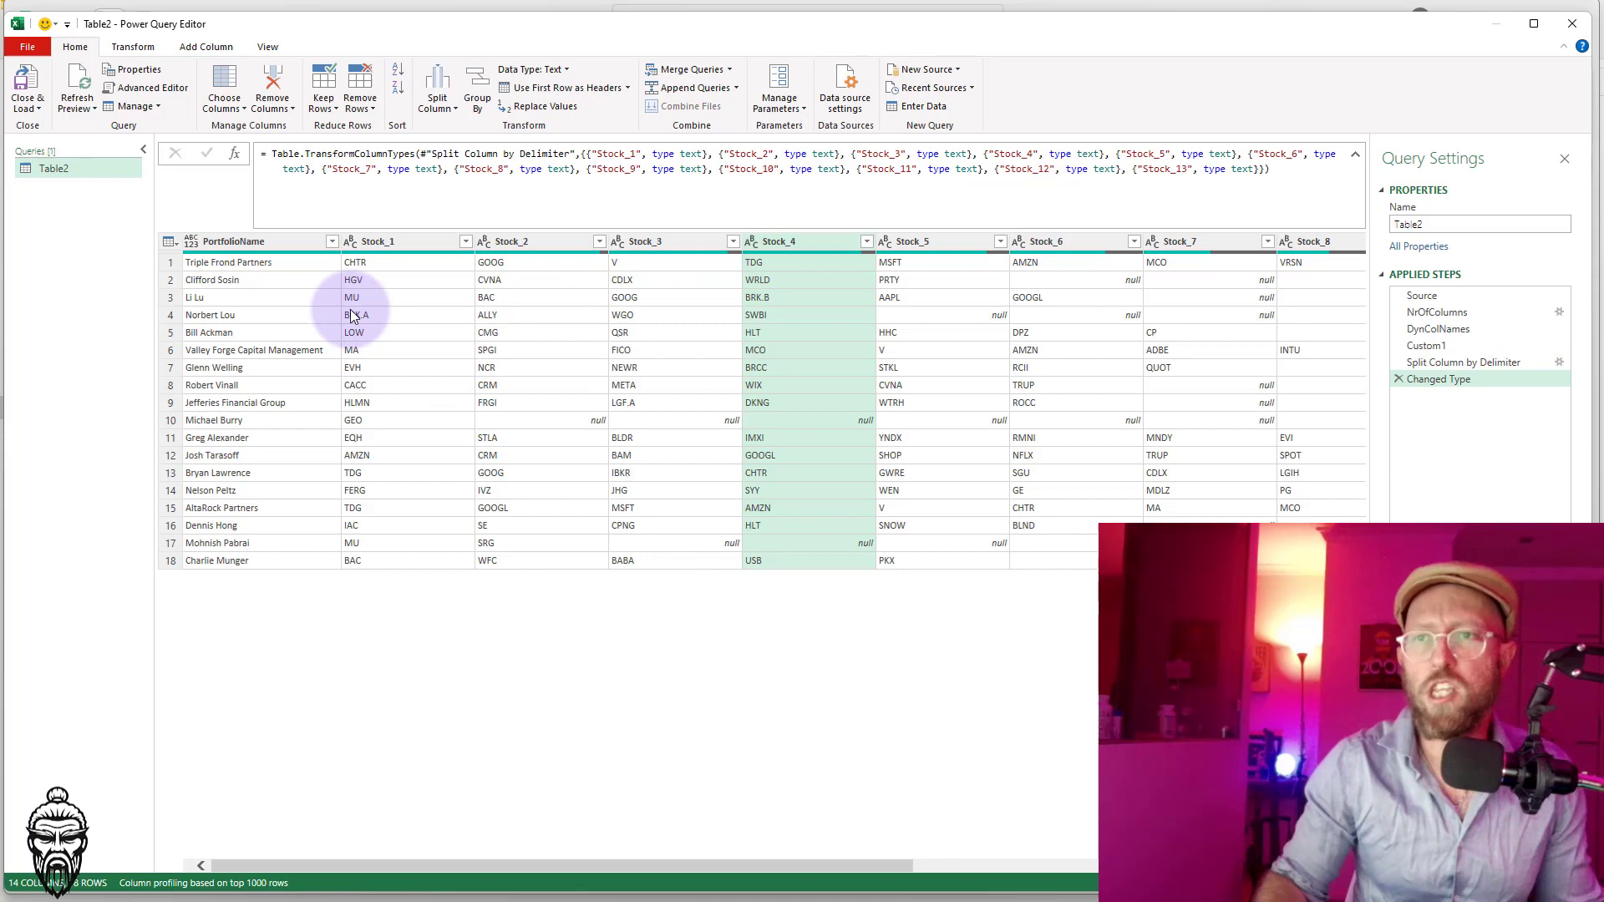
scroll("right", 3)
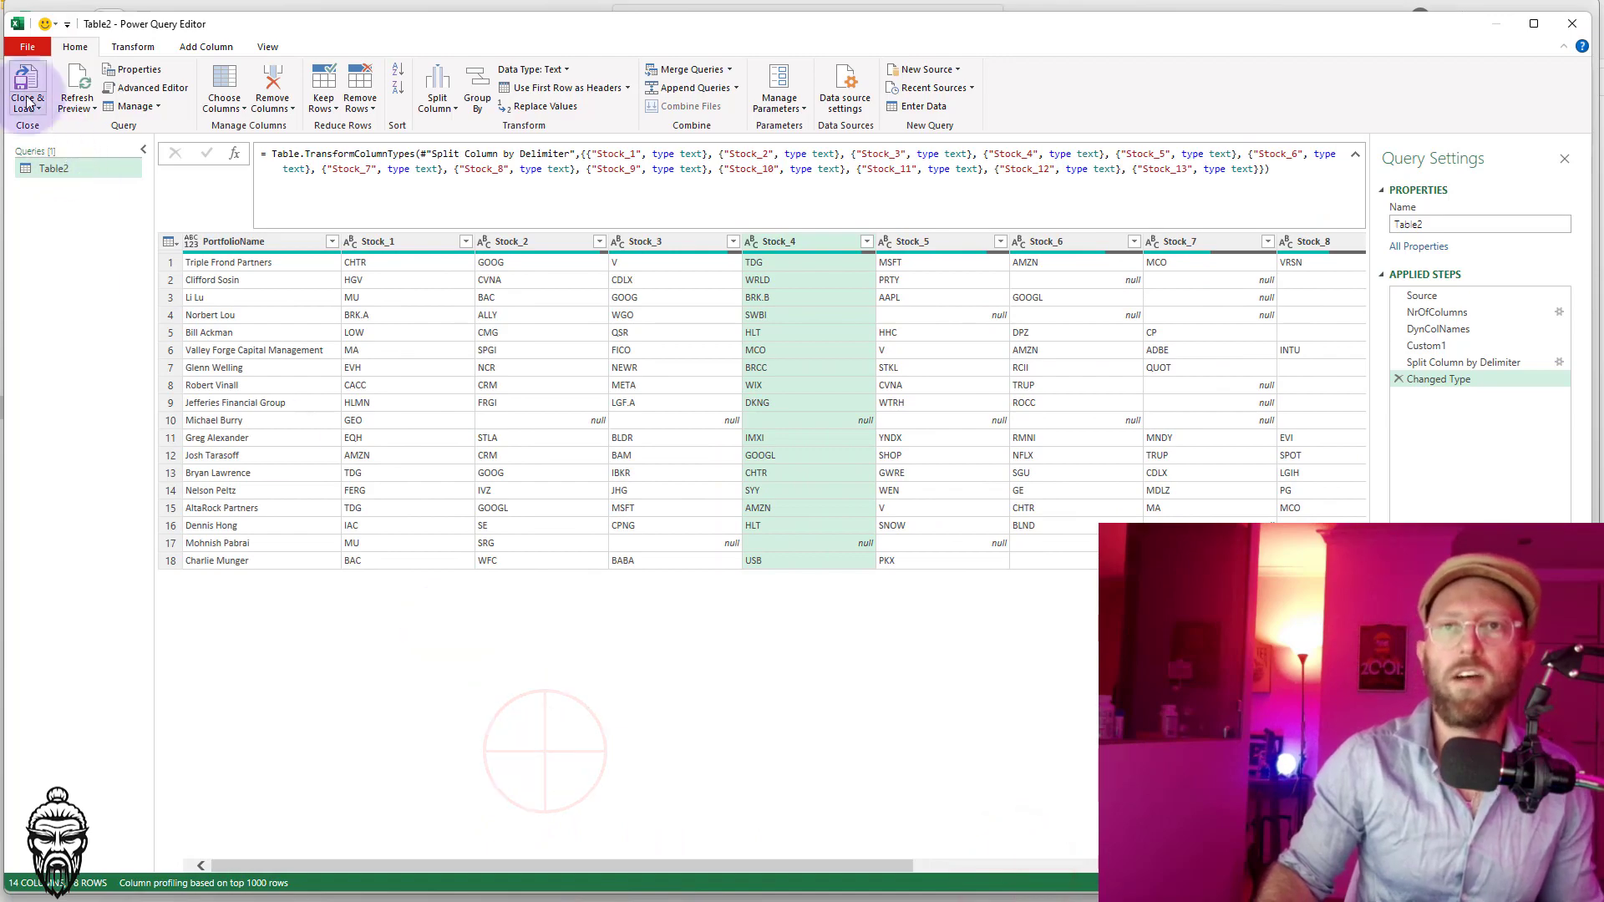
Close & Load the query, append ,XXX to cell B14 on Sheet1, and refresh
left_click(27, 86)
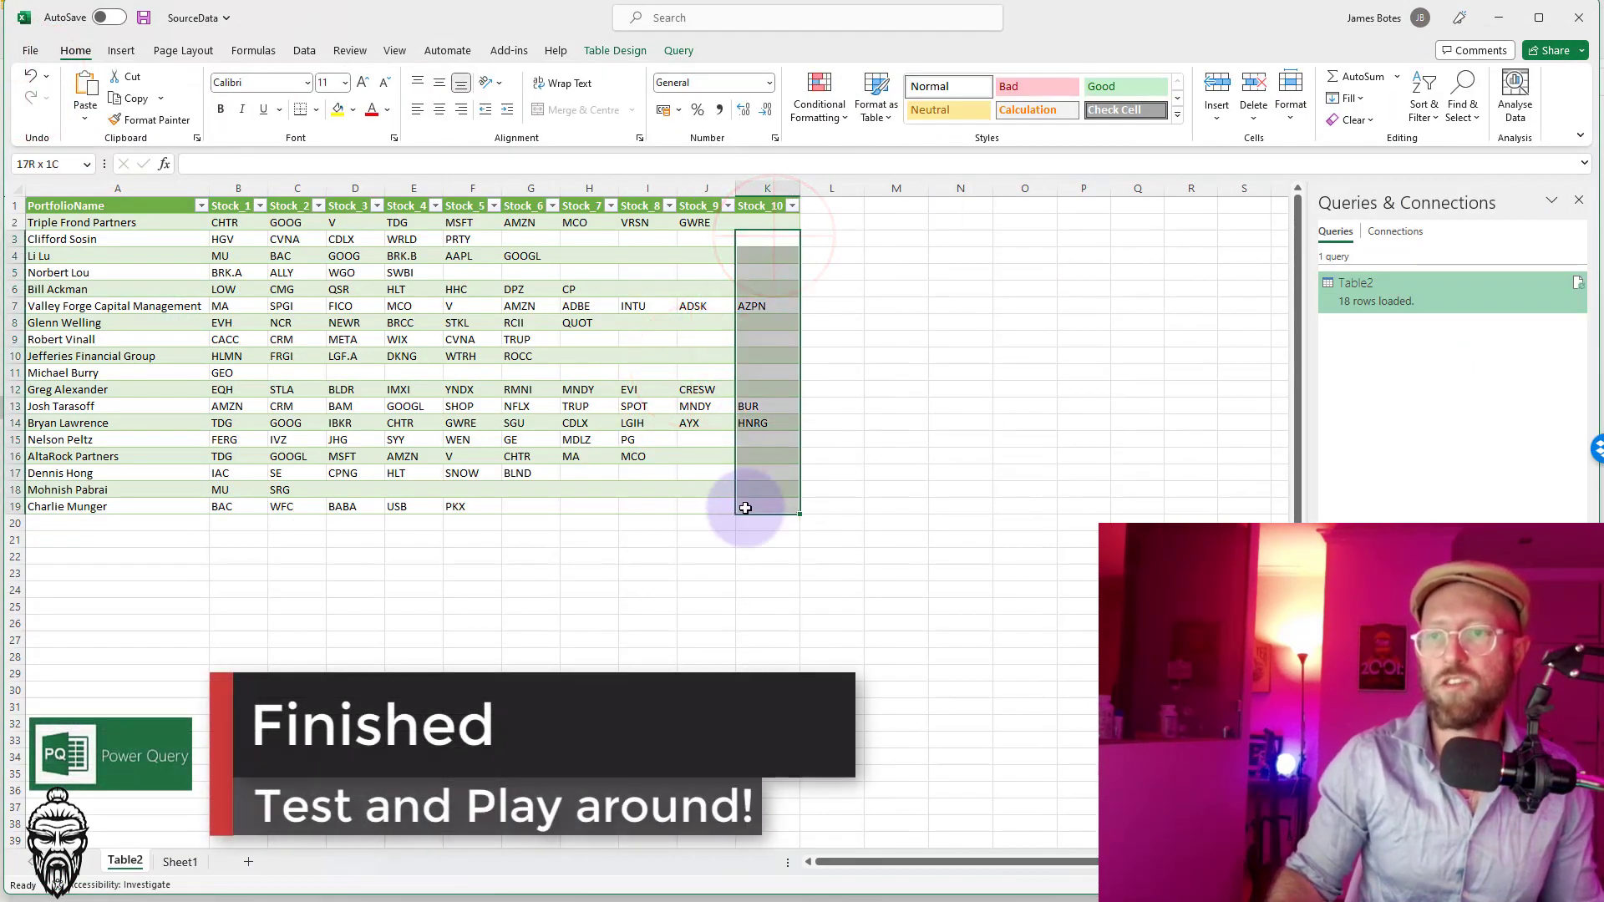
left_click(181, 861)
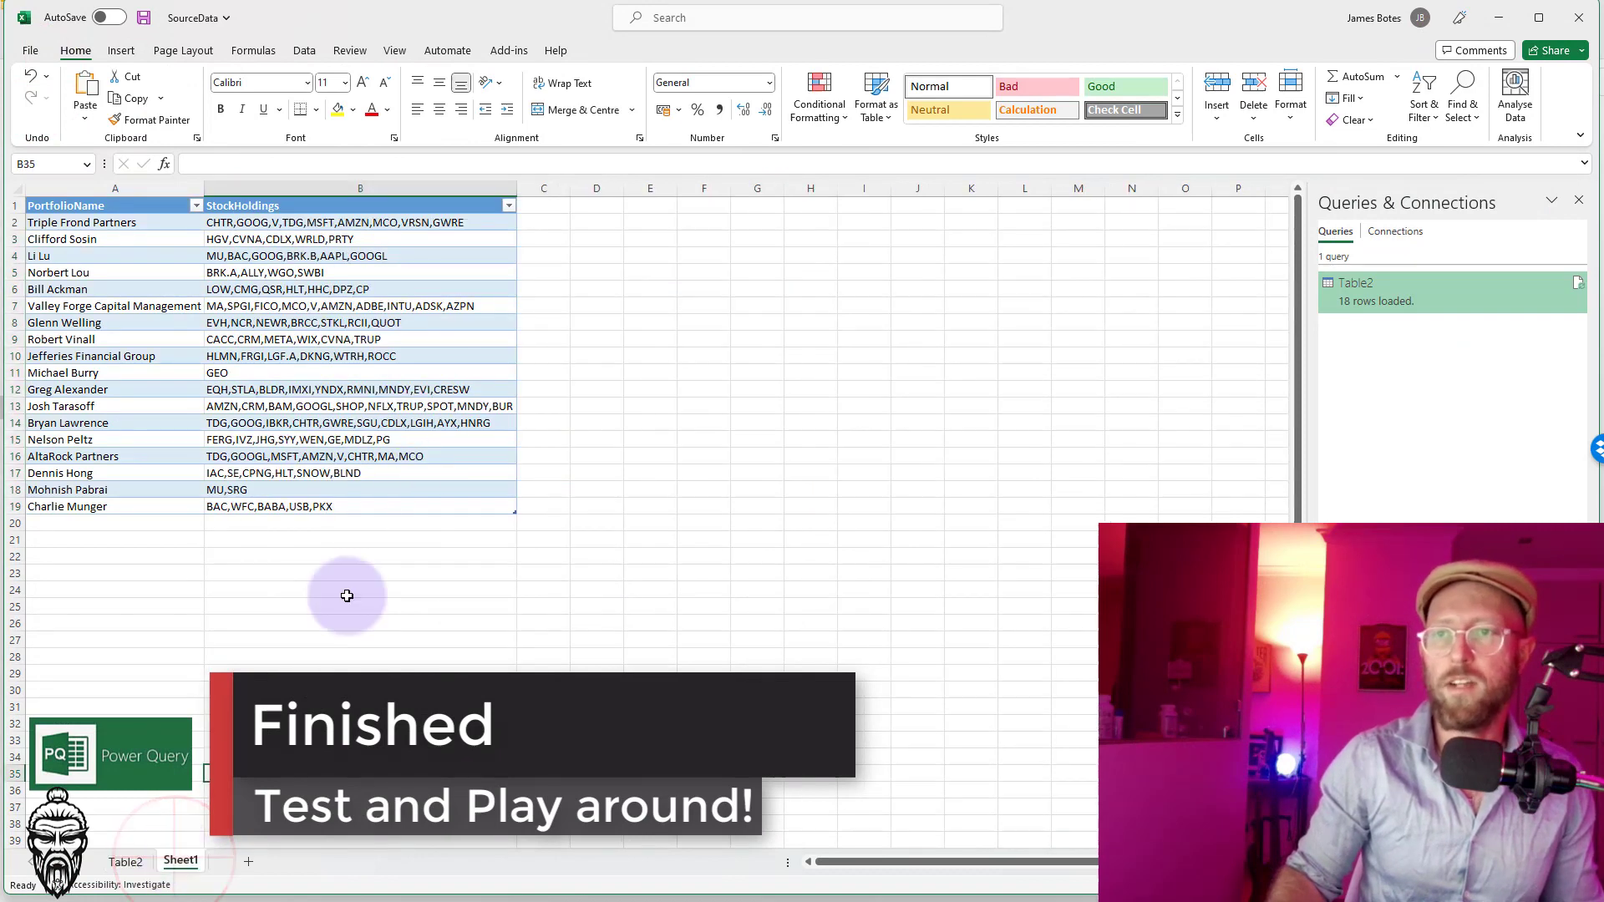
left_click(358, 423)
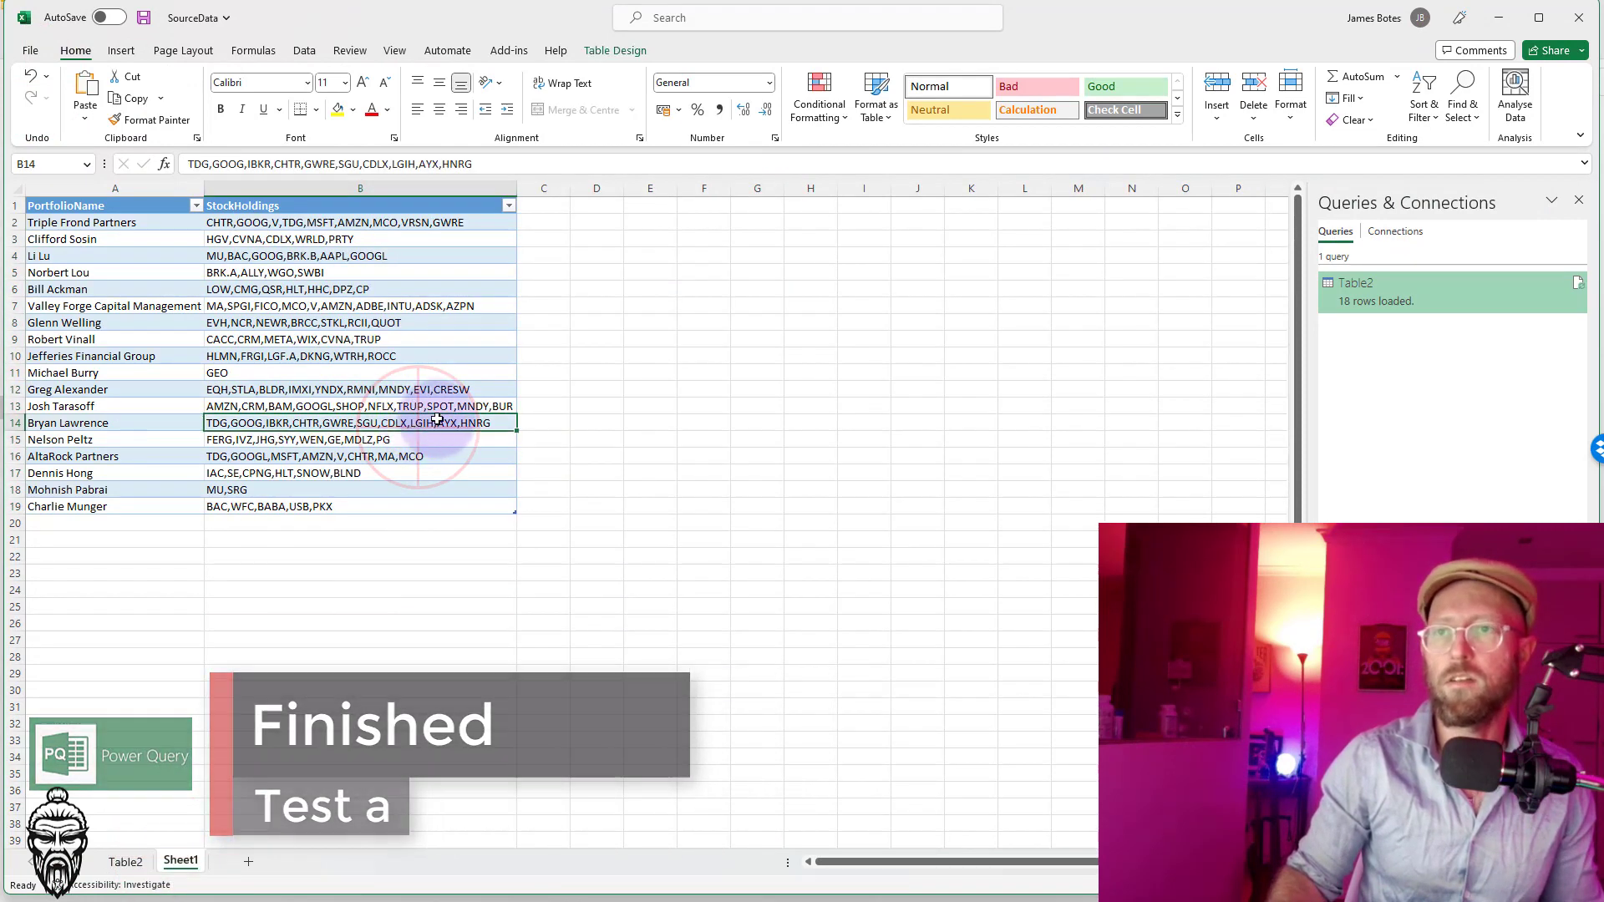
type(",XXX")
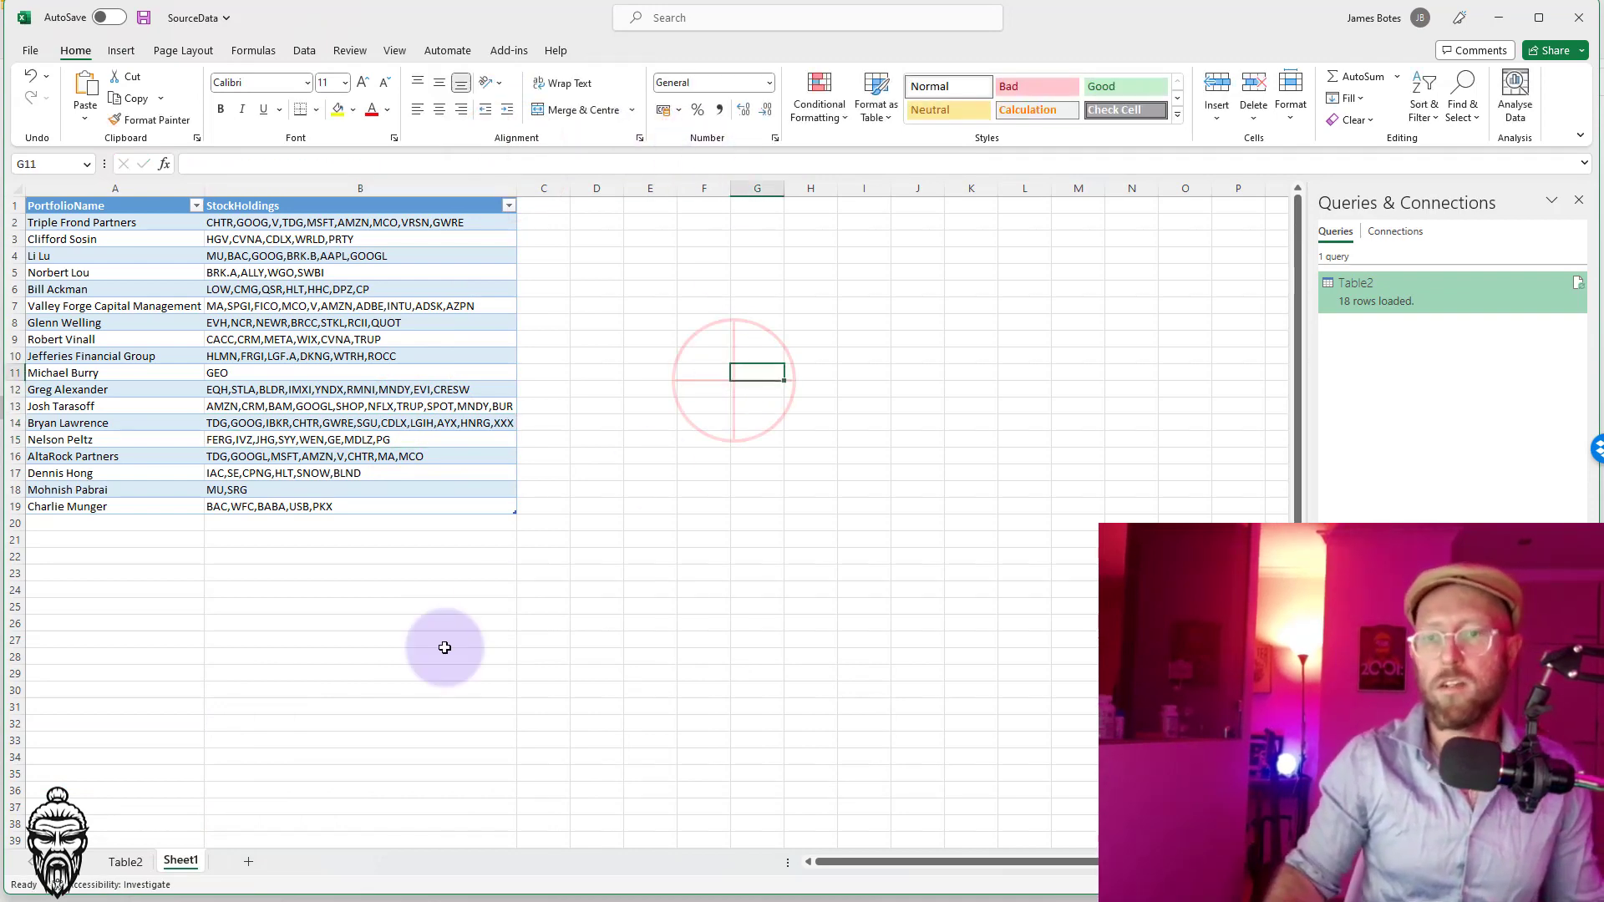
right_click(575, 405)
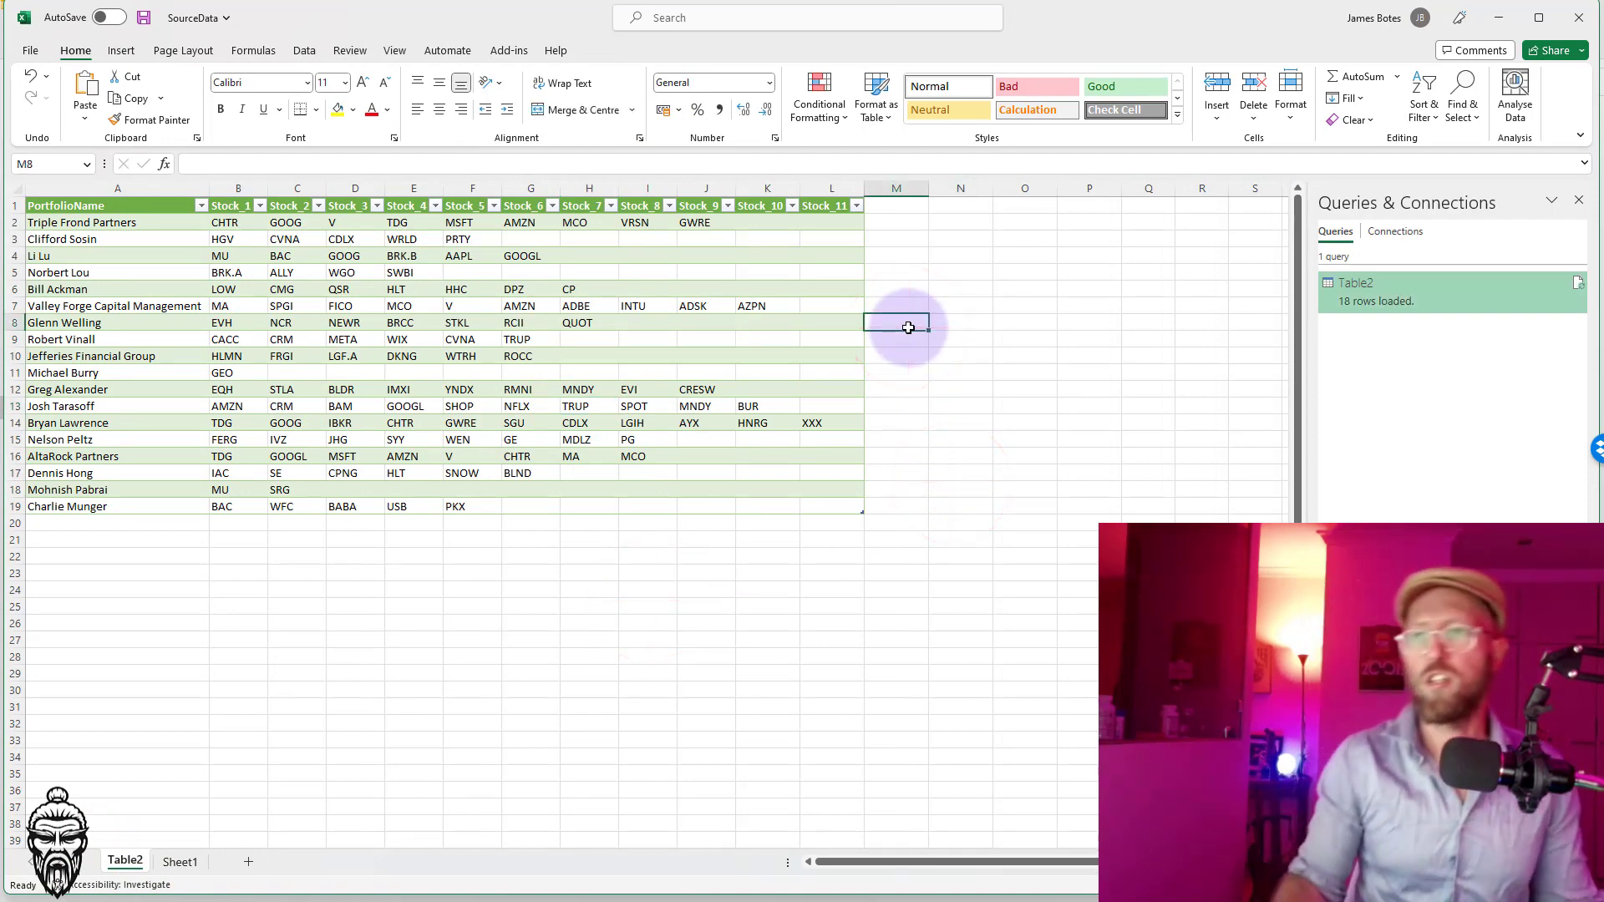
mouse_move(879, 443)
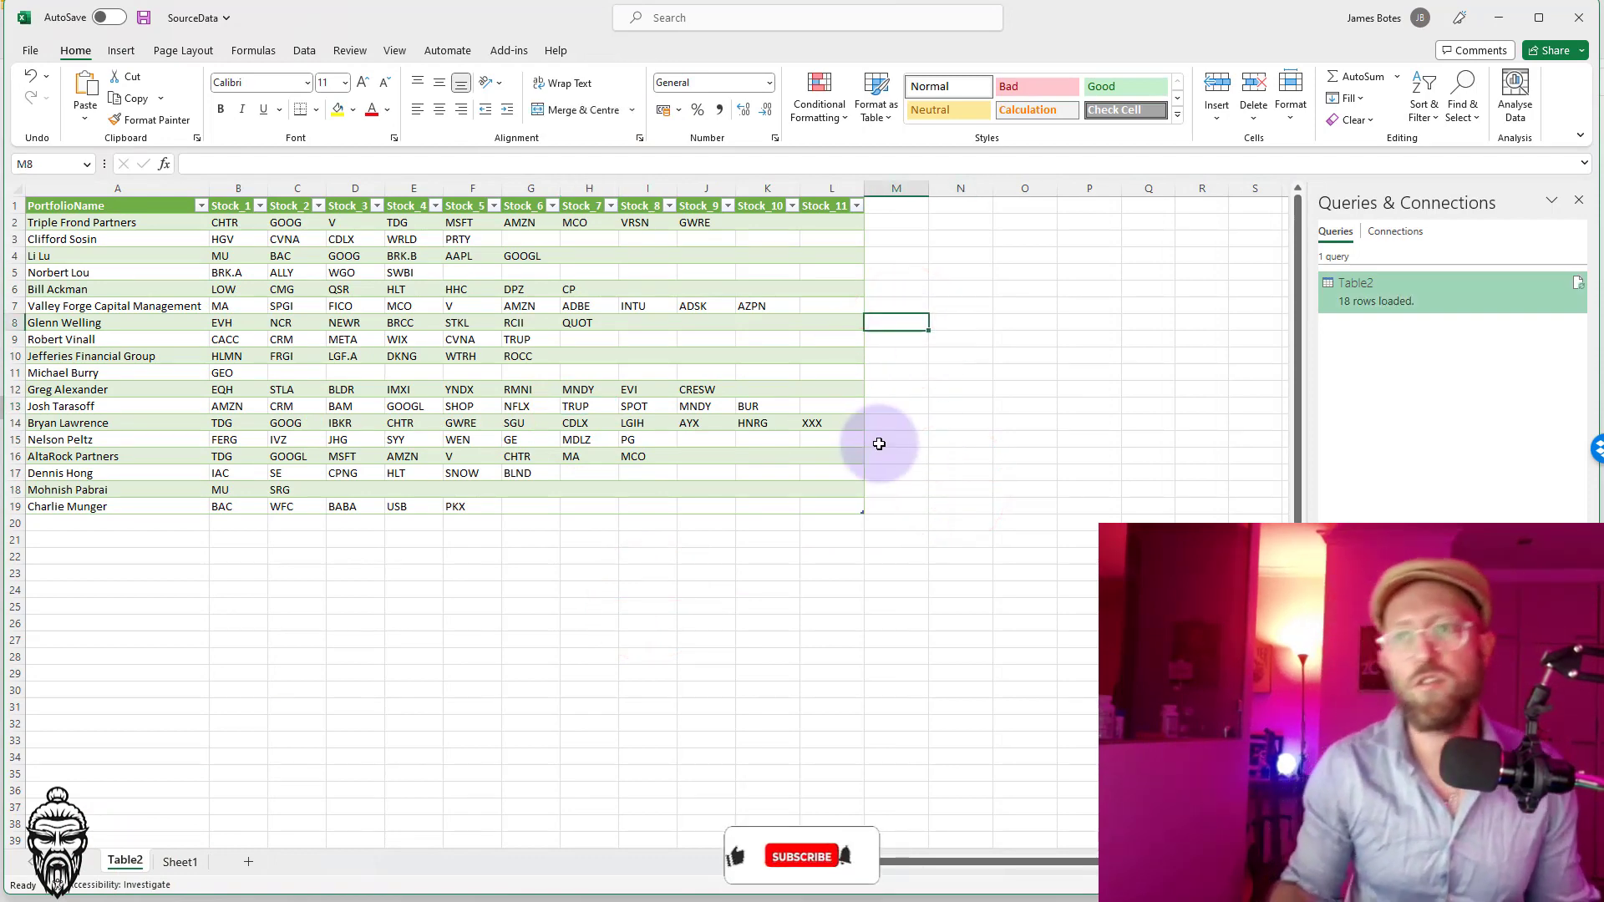